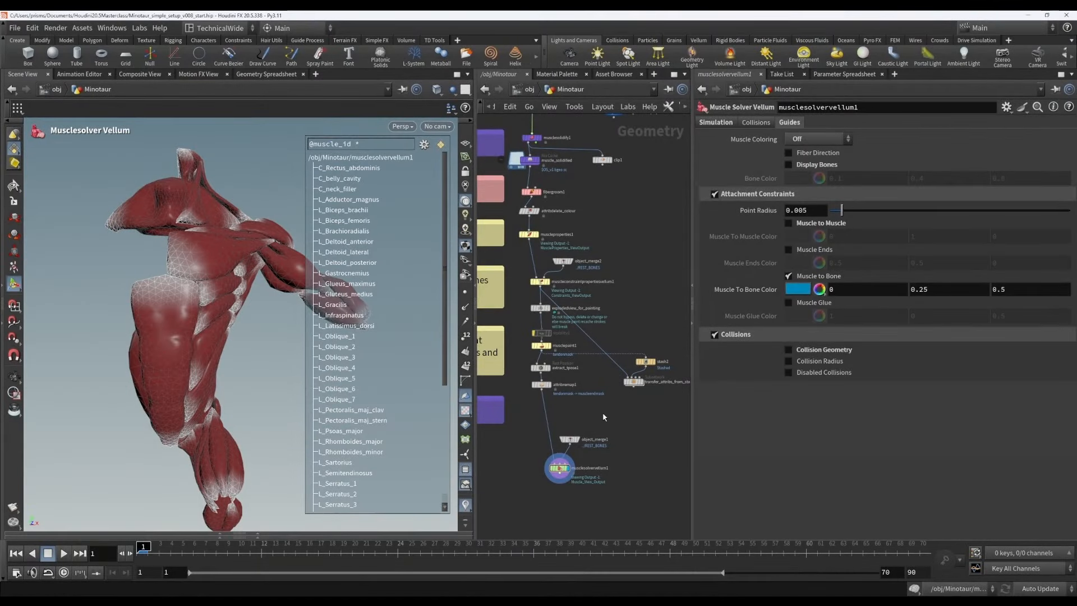
pyautogui.moveTo(621, 256)
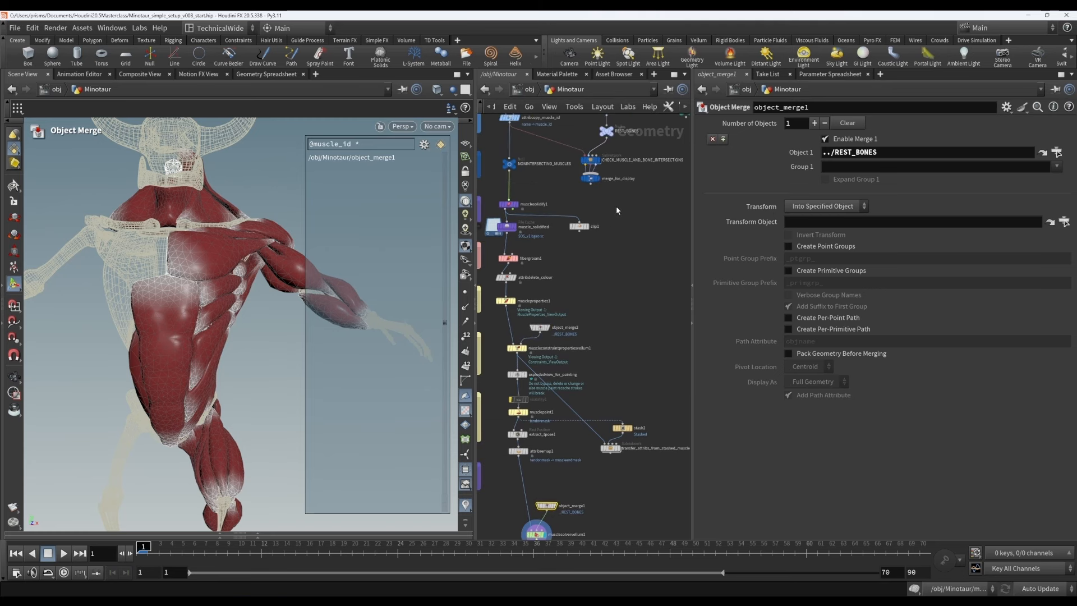
# - Inspect the REST_BONES object merge and null in the Minotaur muscle network
pyautogui.click(606, 130)
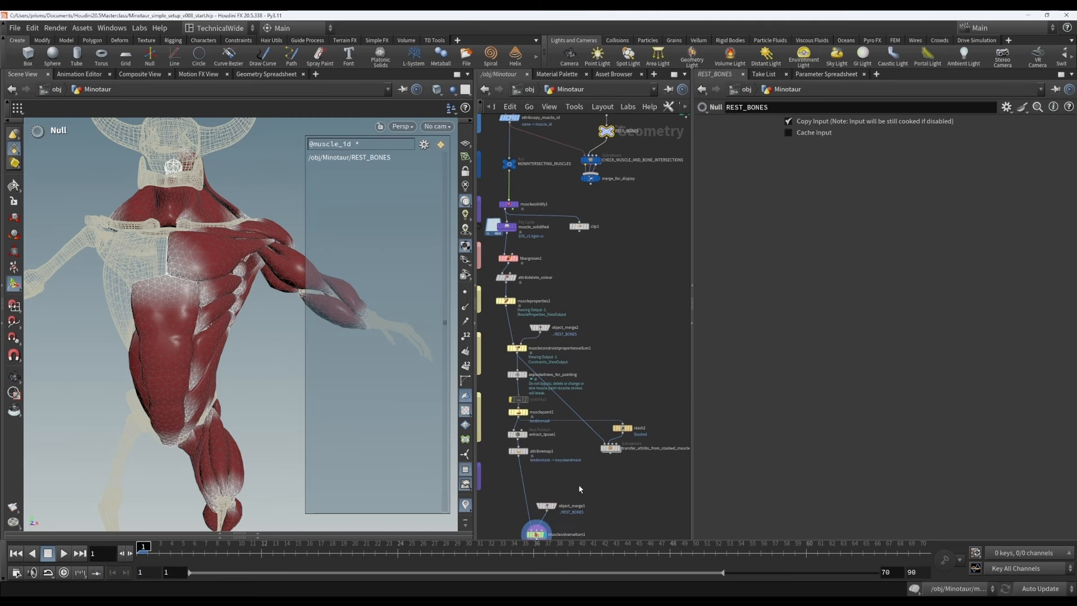
pyautogui.scroll(-3)
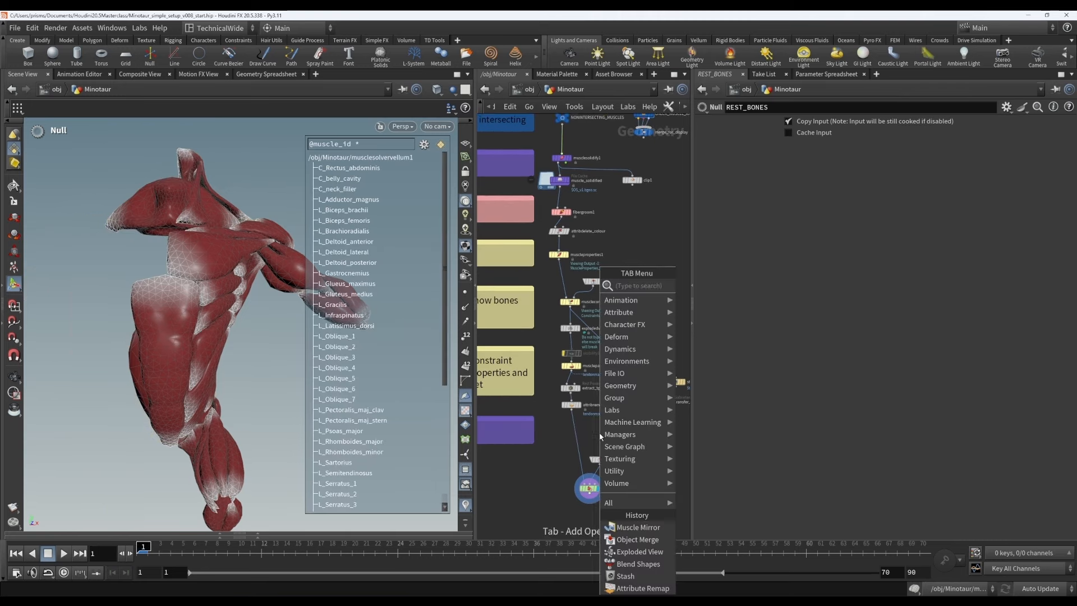
# - Insert a Muscle Mirror node after attribrename, mirroring L_ prefixes onto R_
pyautogui.write('m')
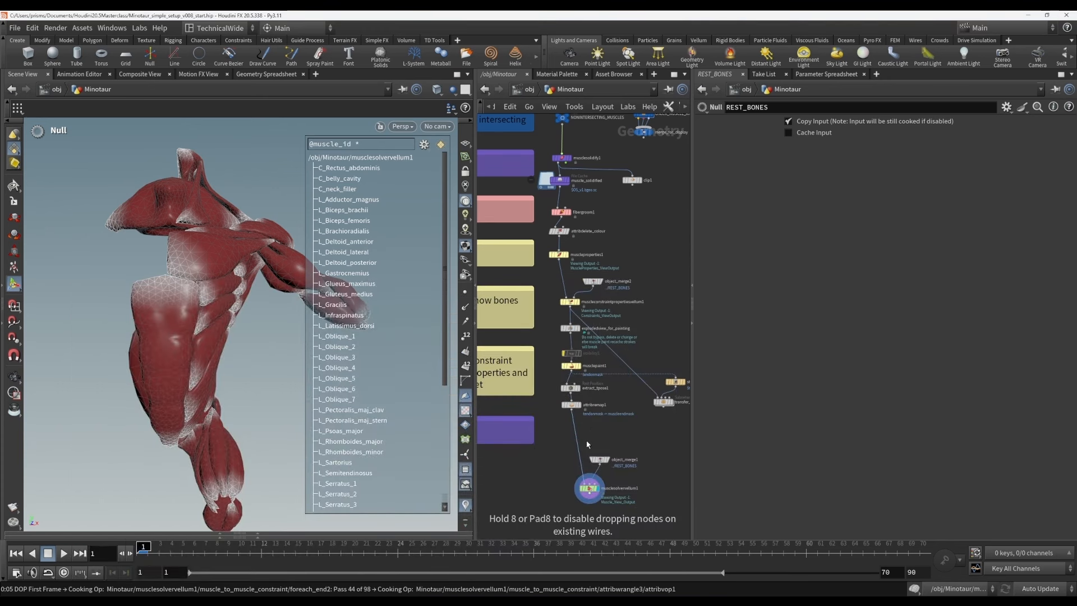
pyautogui.click(577, 431)
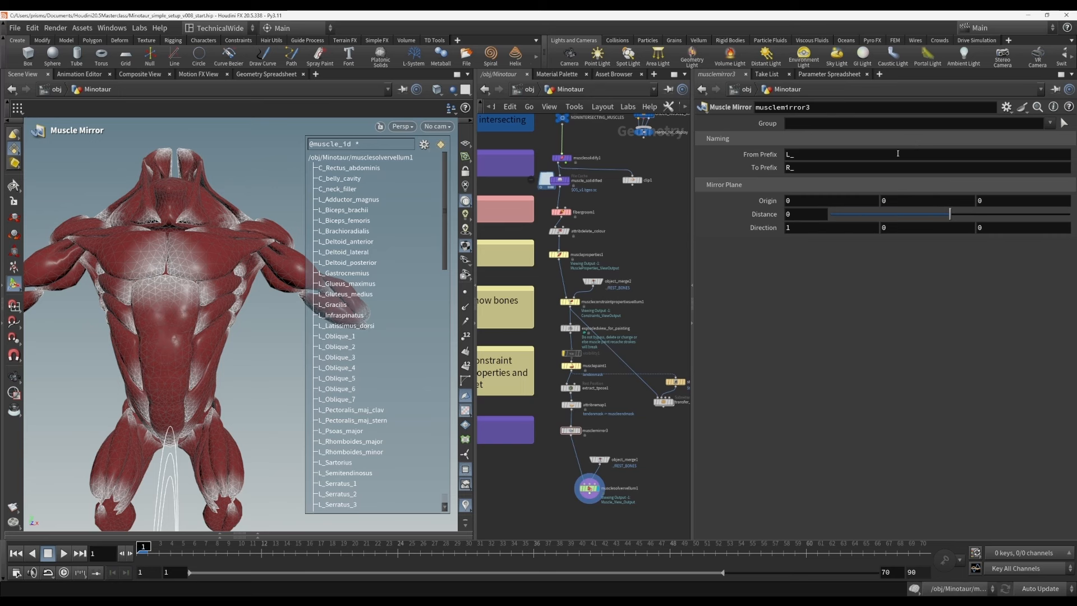
pyautogui.moveTo(957, 150)
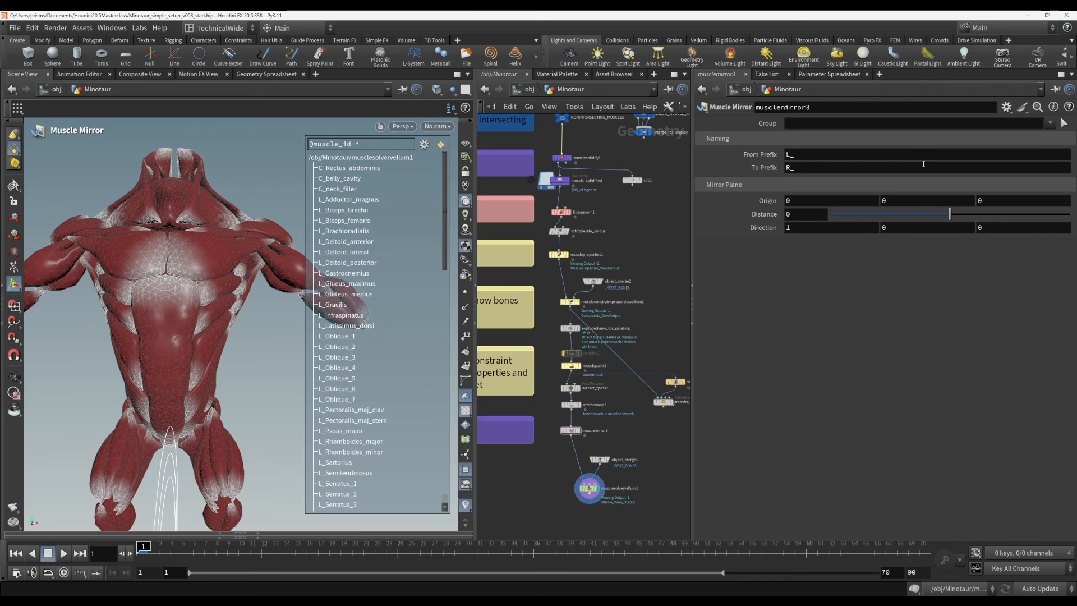
pyautogui.click(893, 123)
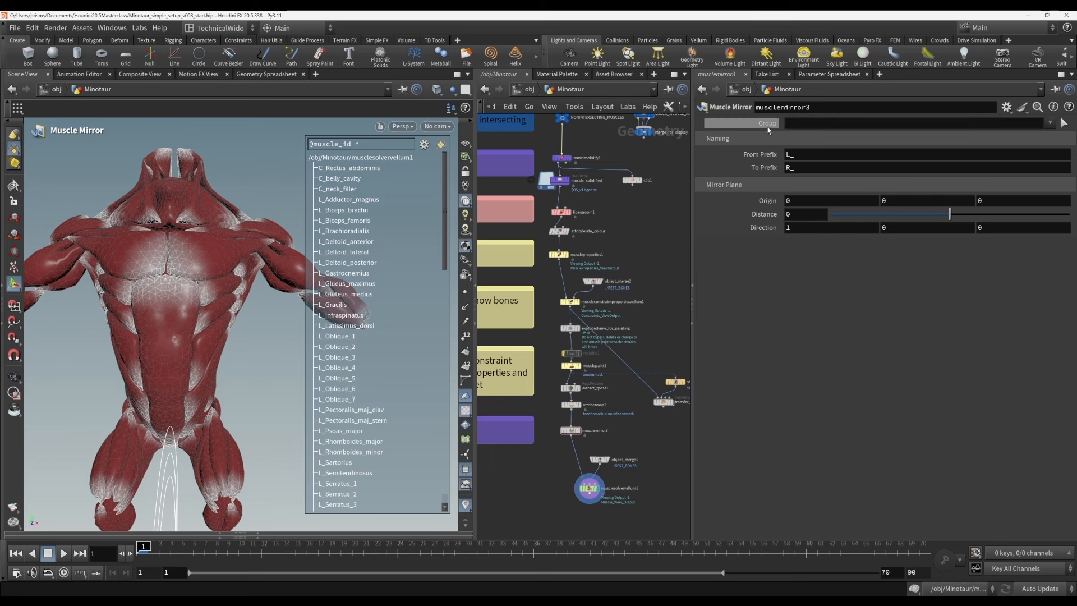
pyautogui.moveTo(682, 299)
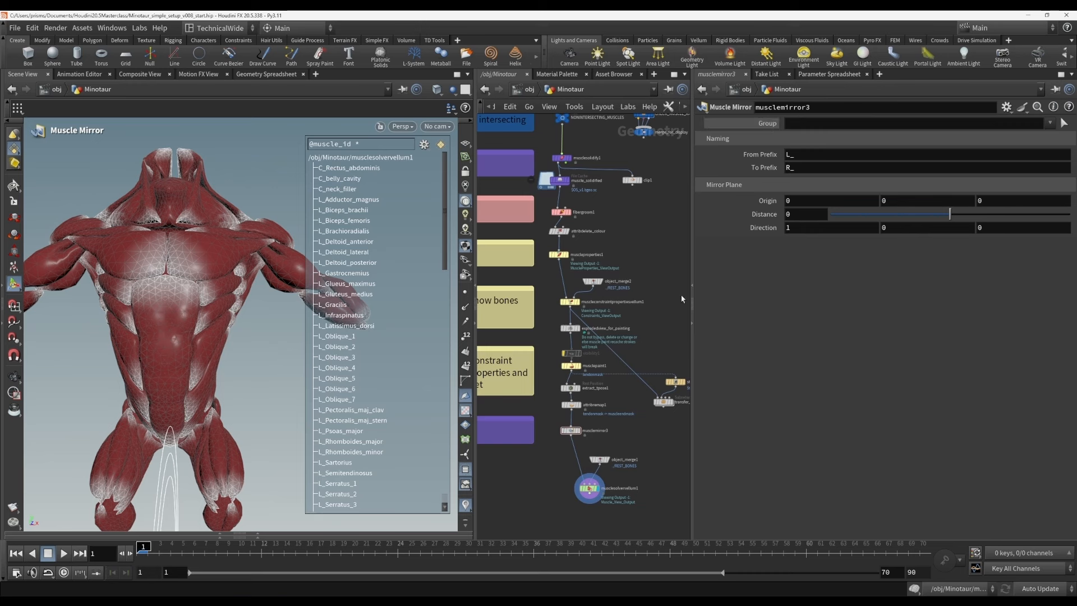
pyautogui.moveTo(652, 454)
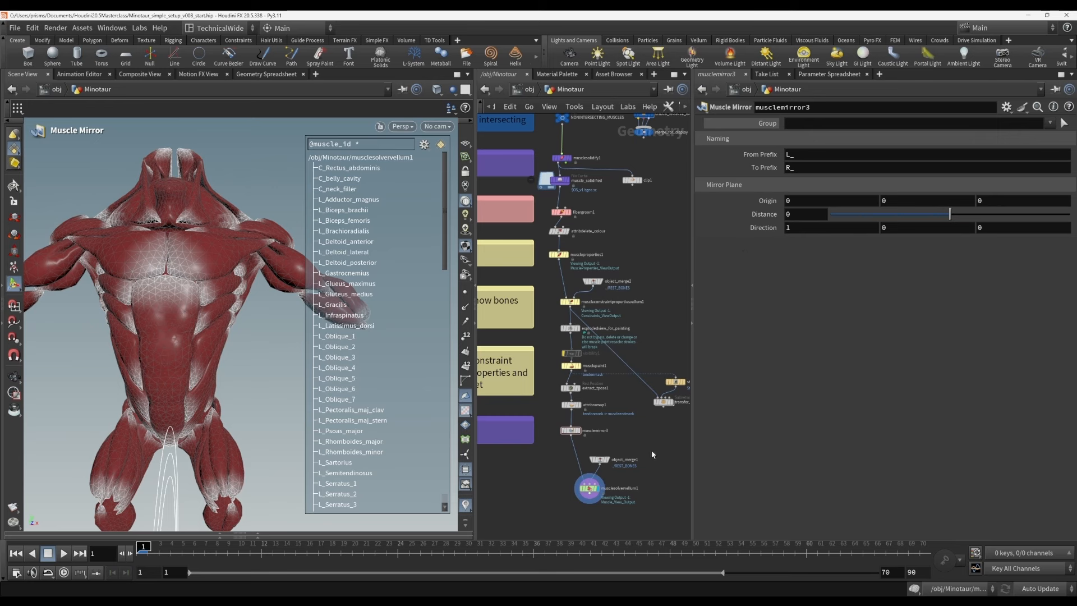
pyautogui.moveTo(647, 438)
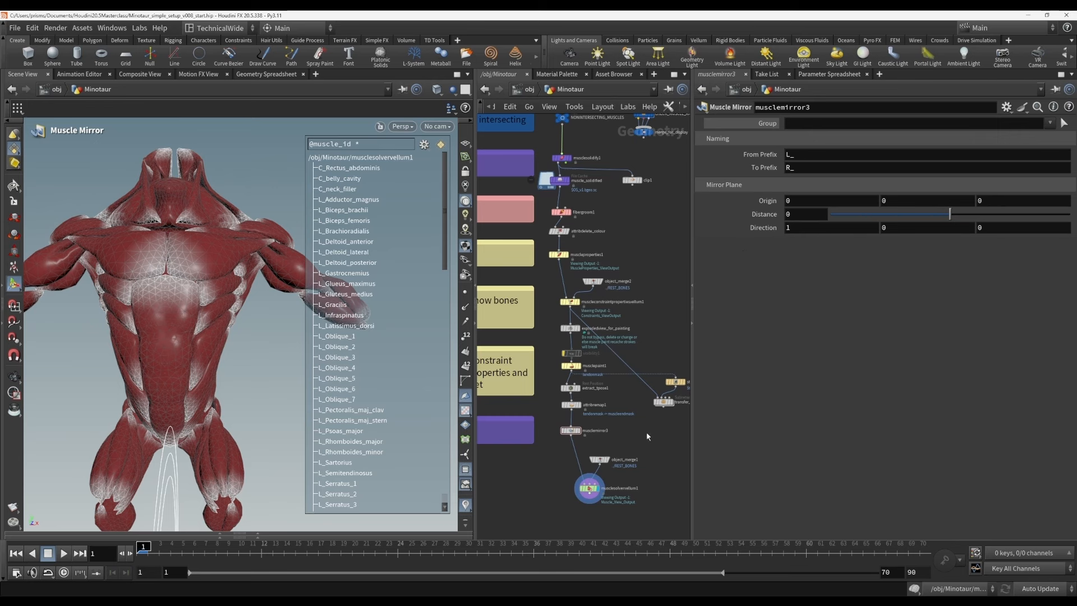
pyautogui.click(589, 488)
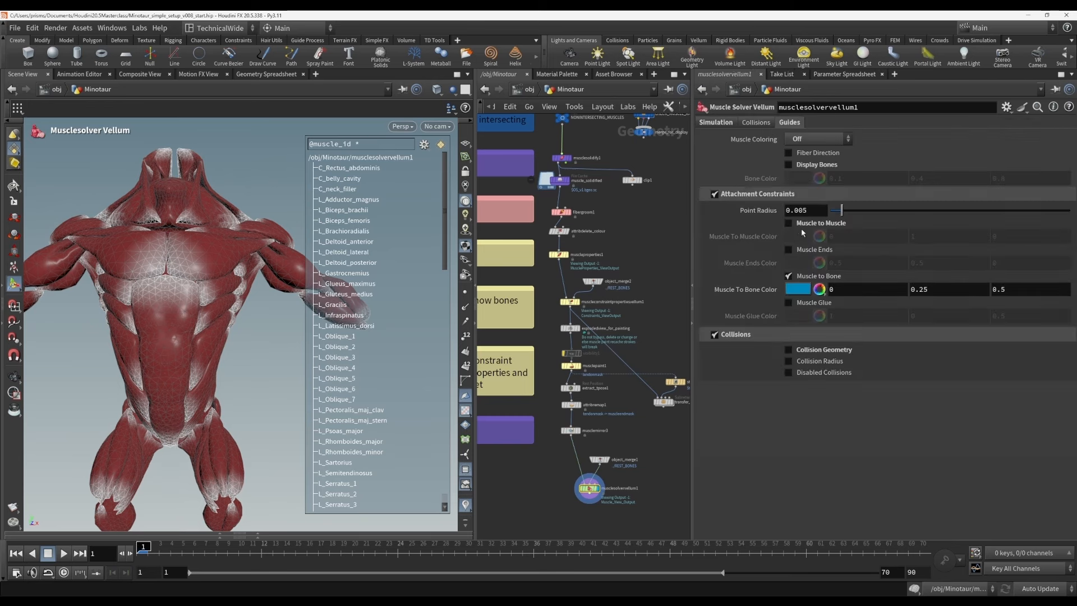
pyautogui.click(717, 122)
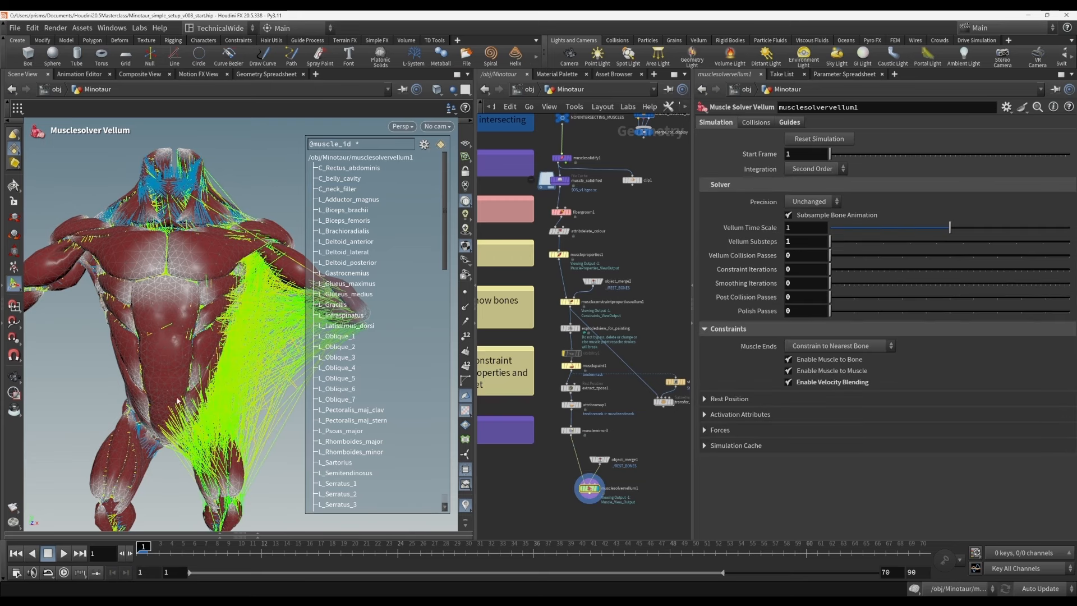
pyautogui.moveTo(202, 431)
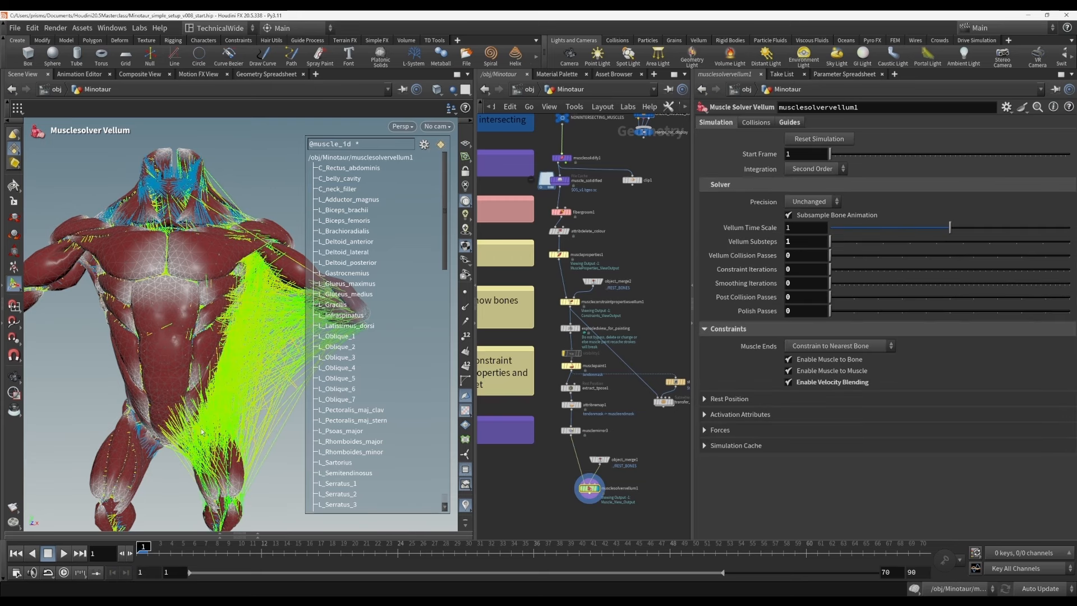
pyautogui.click(345, 461)
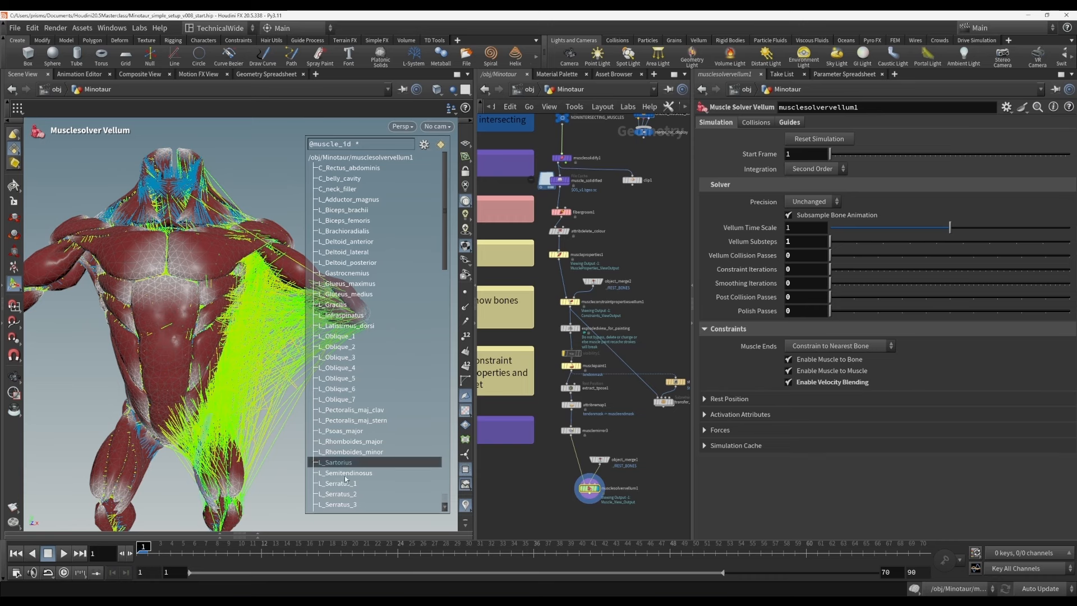
pyautogui.click(570, 431)
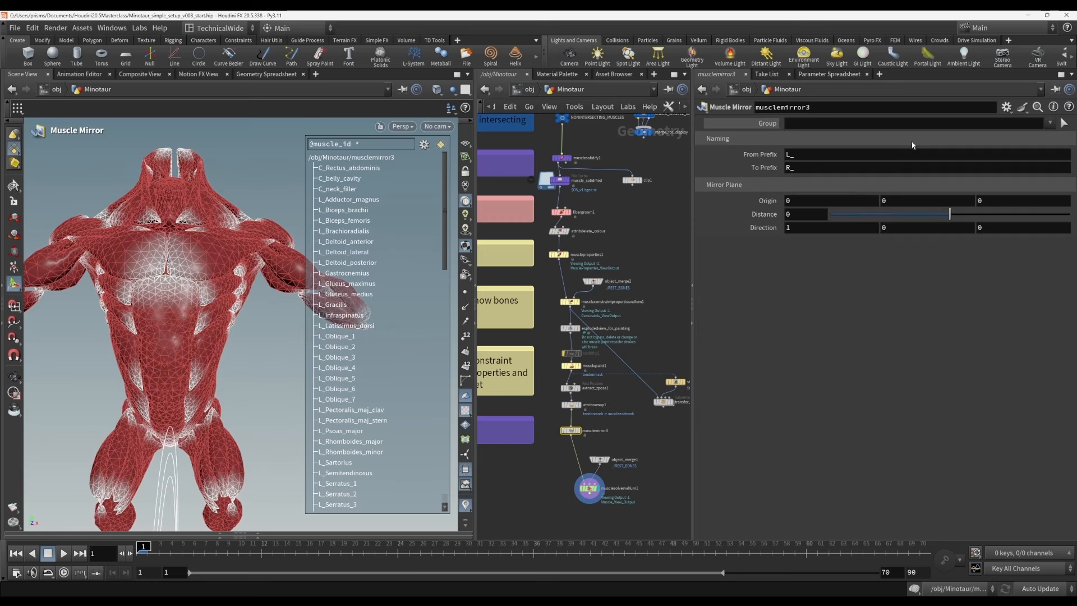
pyautogui.moveTo(1067, 122)
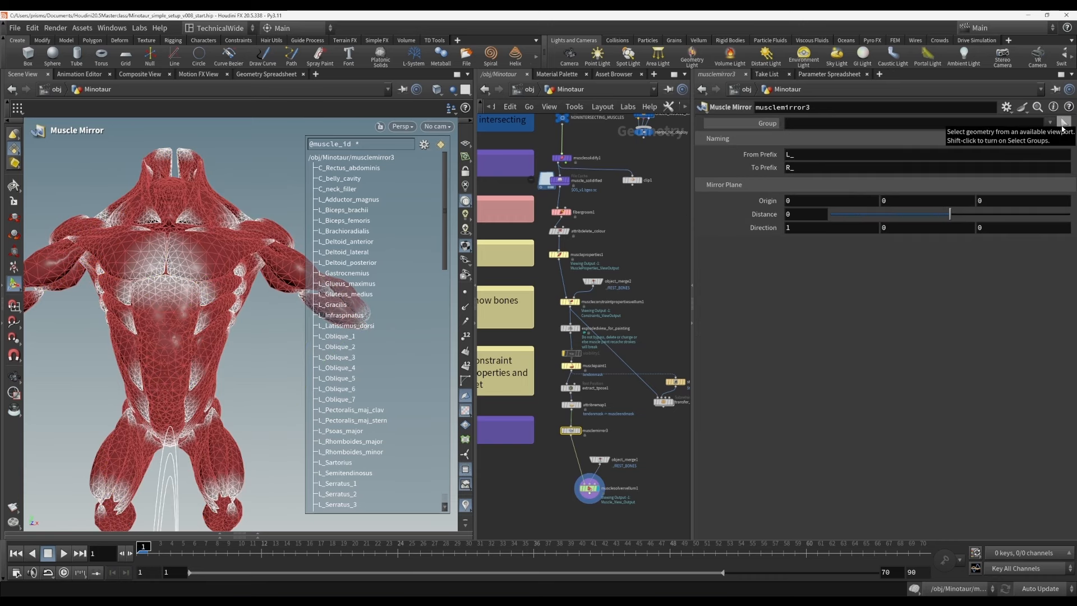
pyautogui.click(1061, 123)
pyautogui.write('@muscle_id=L_*')
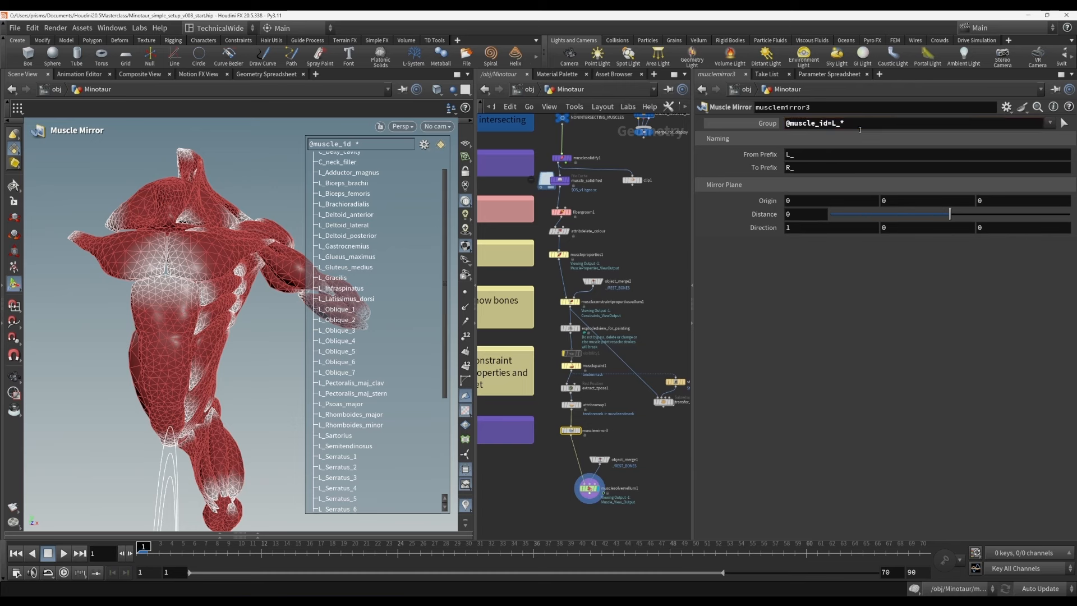
pyautogui.click(829, 123)
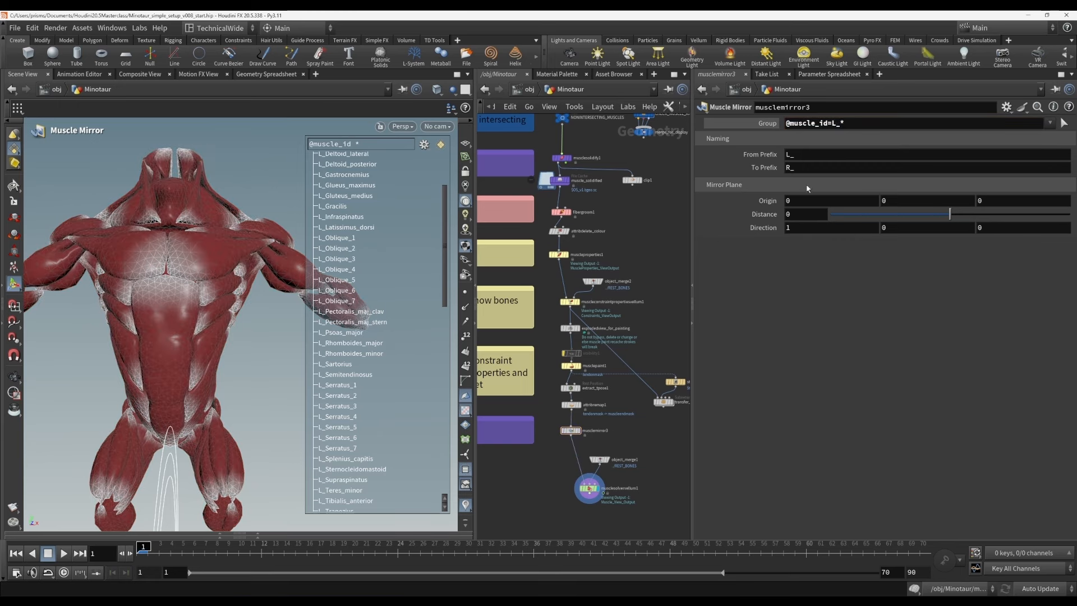
pyautogui.click(588, 487)
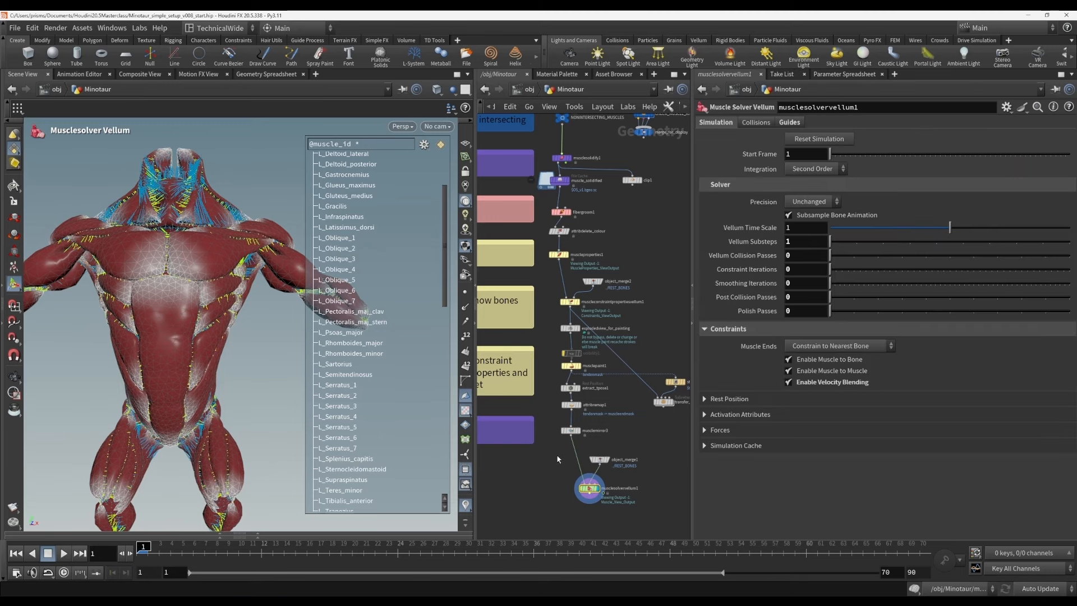
# - Reselect musclemirror3 to review its prefixes and Distance settings
pyautogui.click(588, 430)
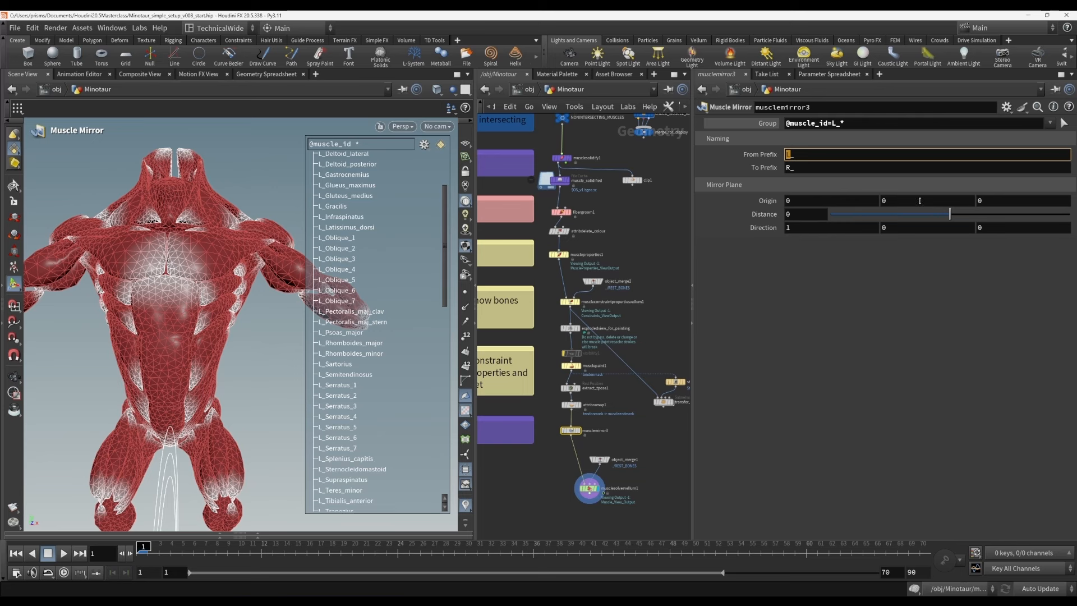
pyautogui.moveTo(962, 216)
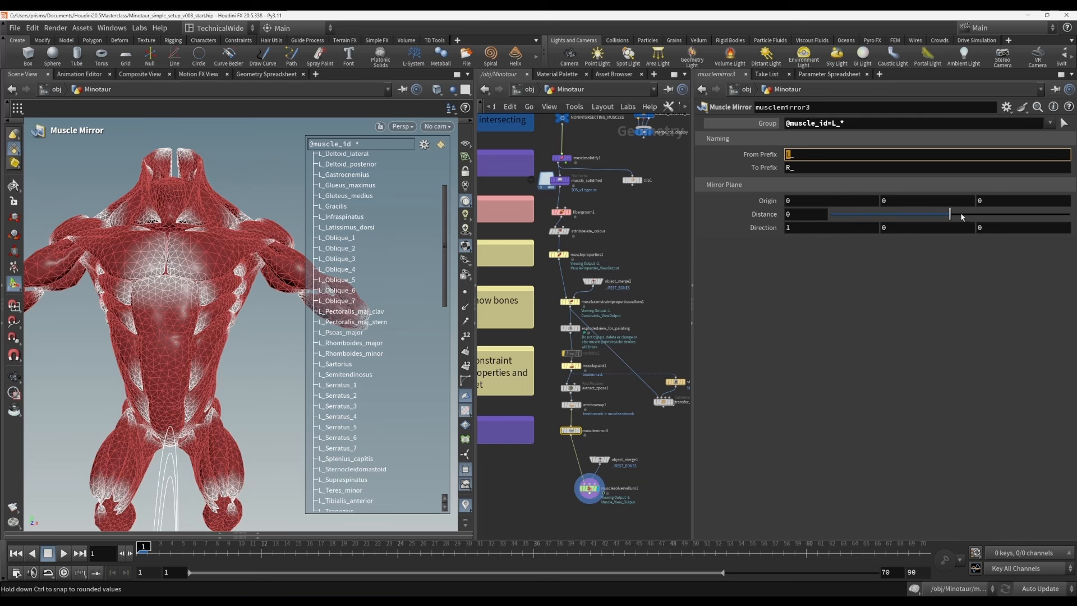
pyautogui.moveTo(804, 240)
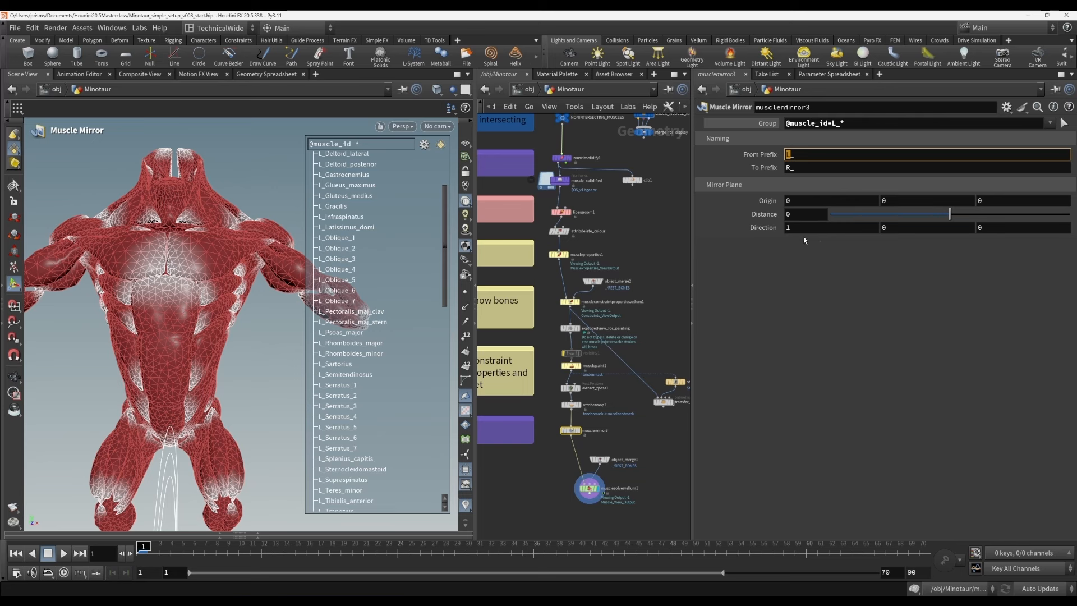
pyautogui.moveTo(242, 377)
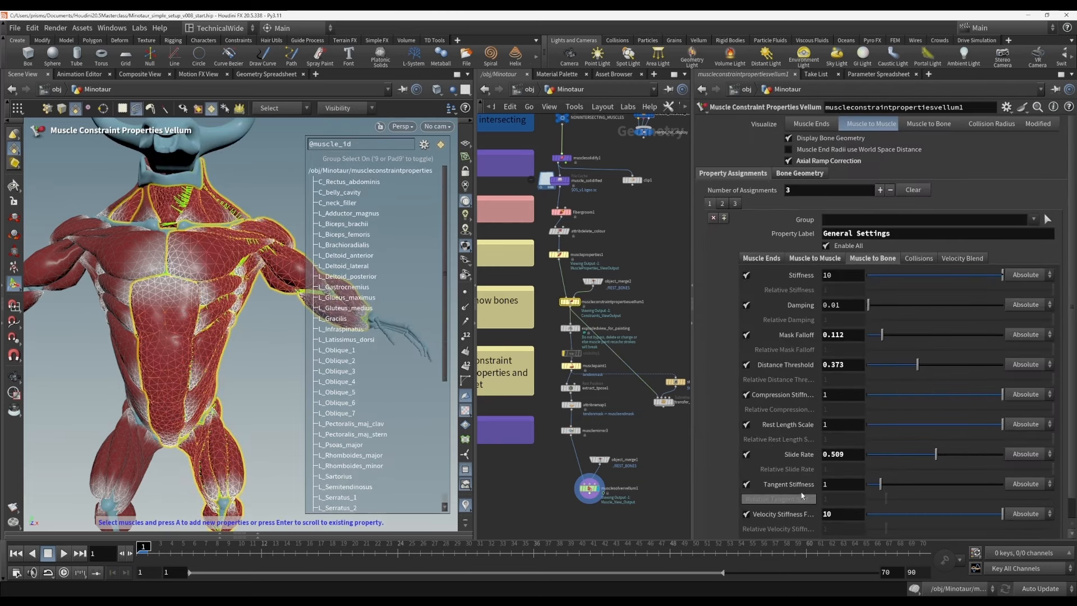
# - Enable Muscle to Muscle and Muscle Ends guides on musclesolvervellum1
pyautogui.click(570, 431)
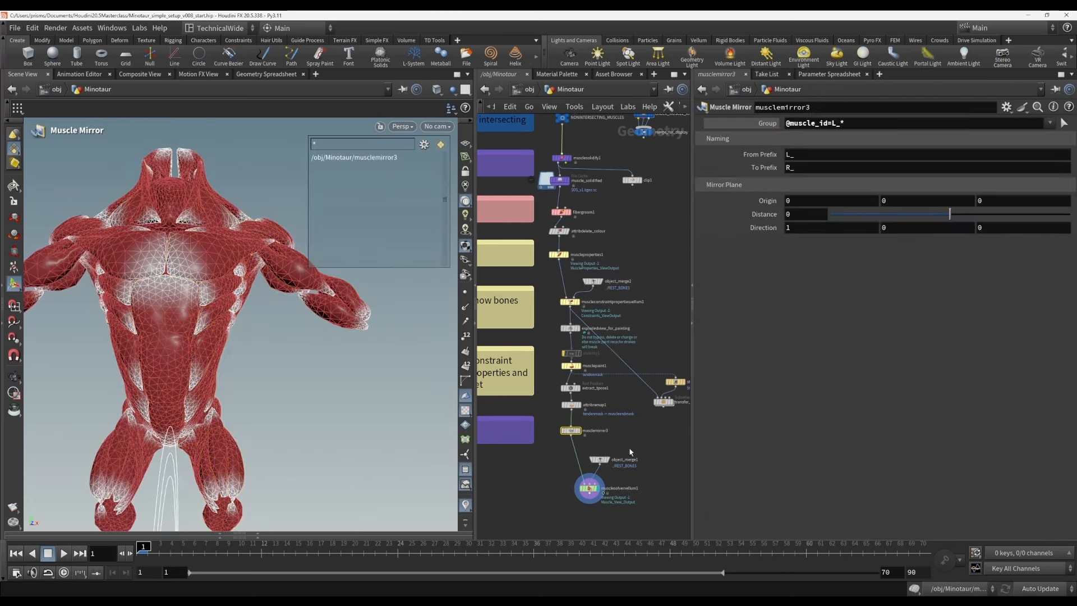
pyautogui.click(602, 494)
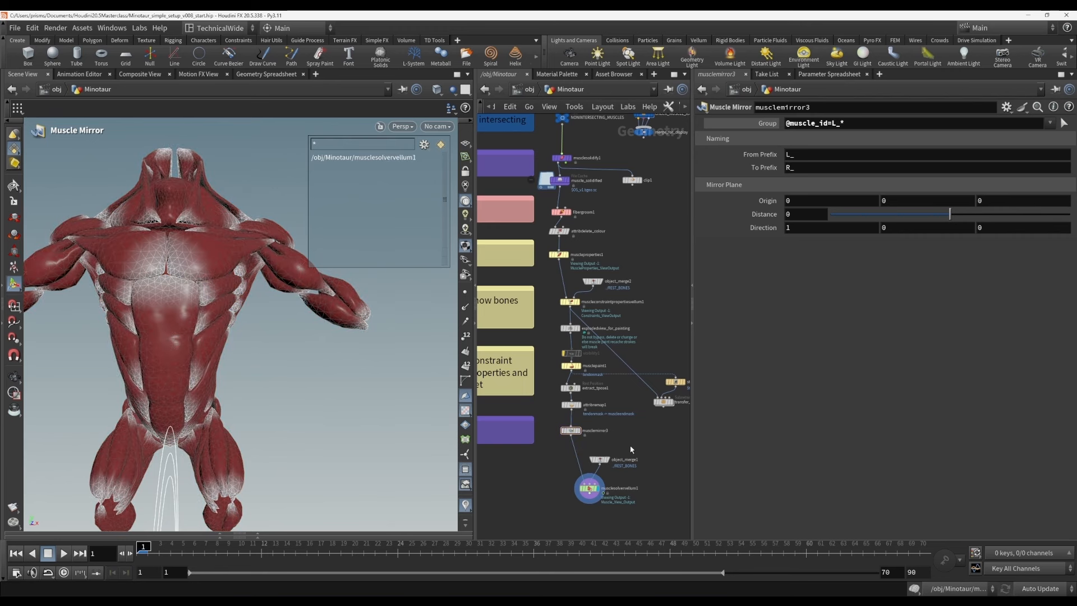
pyautogui.moveTo(622, 456)
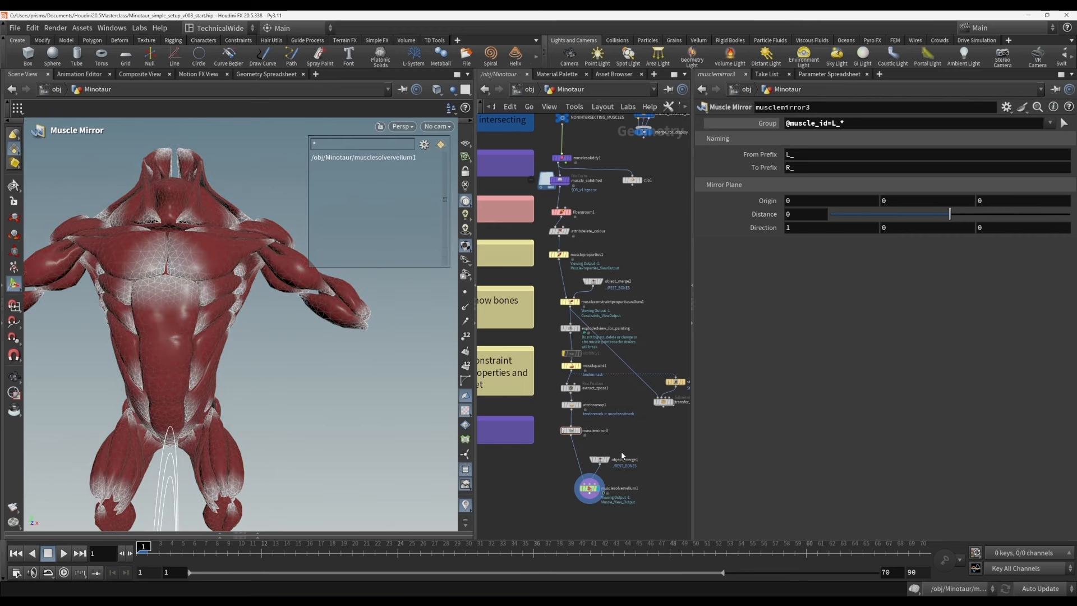
pyautogui.click(590, 487)
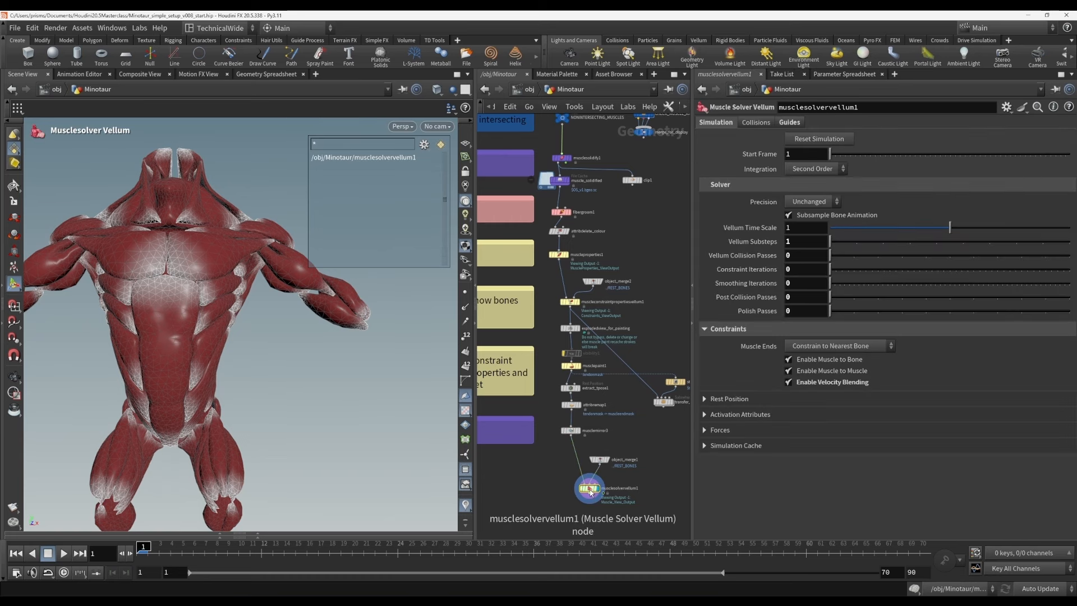
pyautogui.click(789, 121)
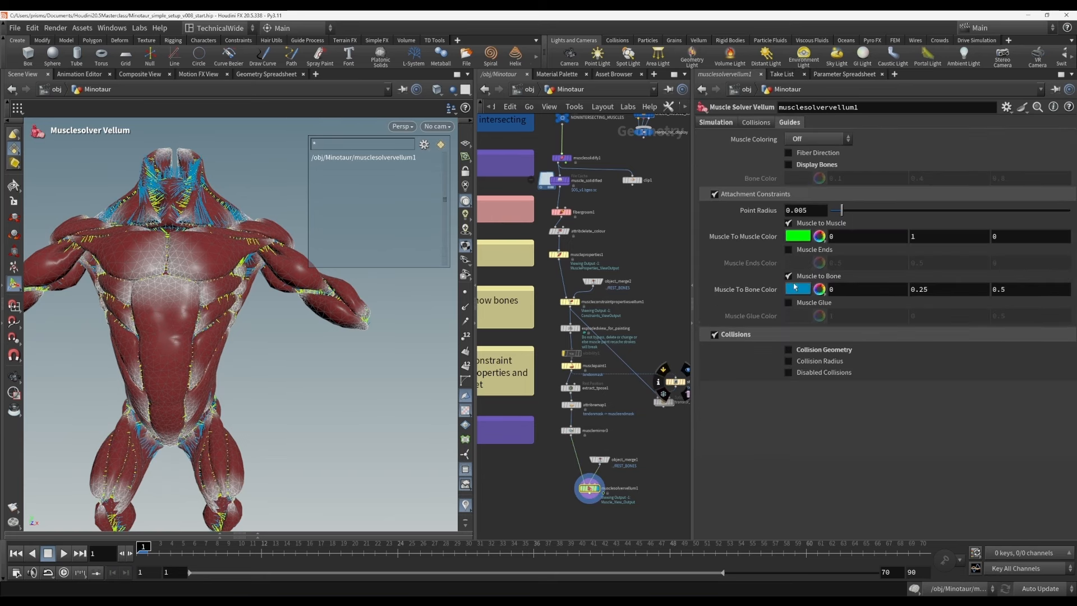
pyautogui.click(787, 223)
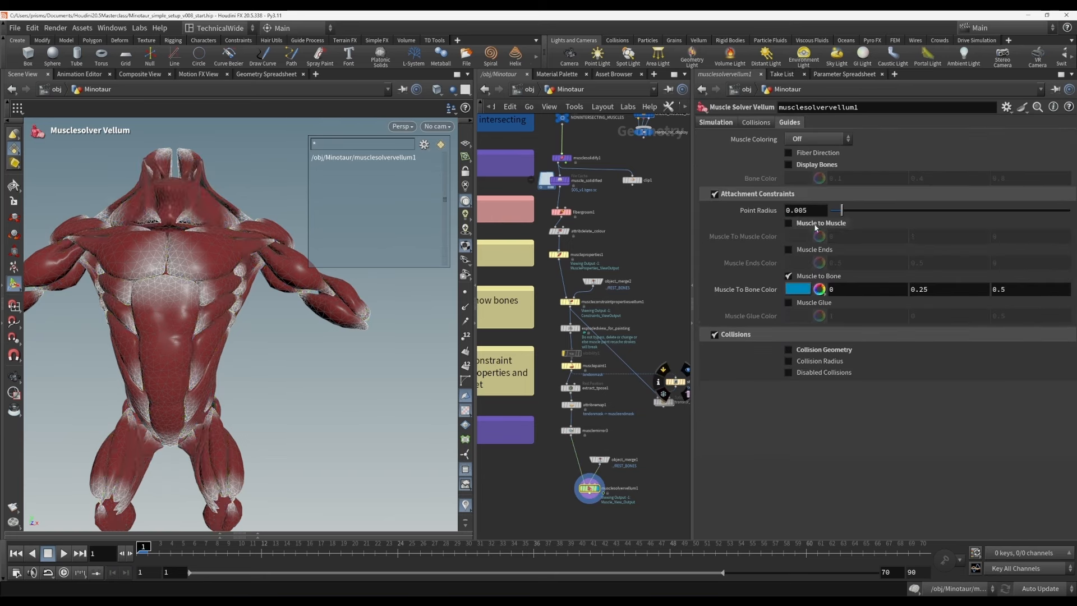
pyautogui.click(788, 223)
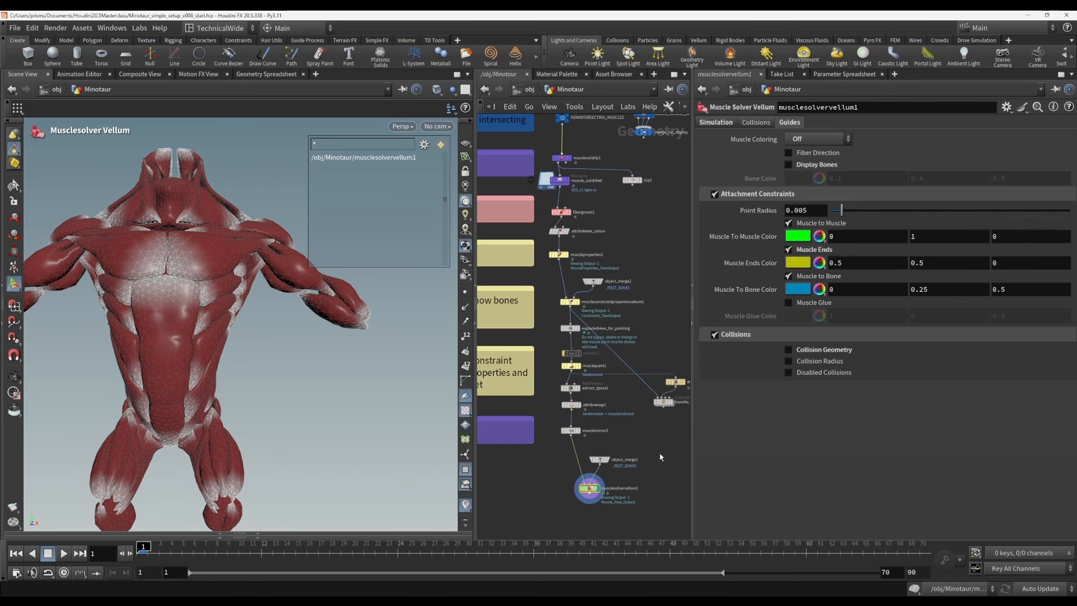
pyautogui.click(716, 122)
pyautogui.write('muscv')
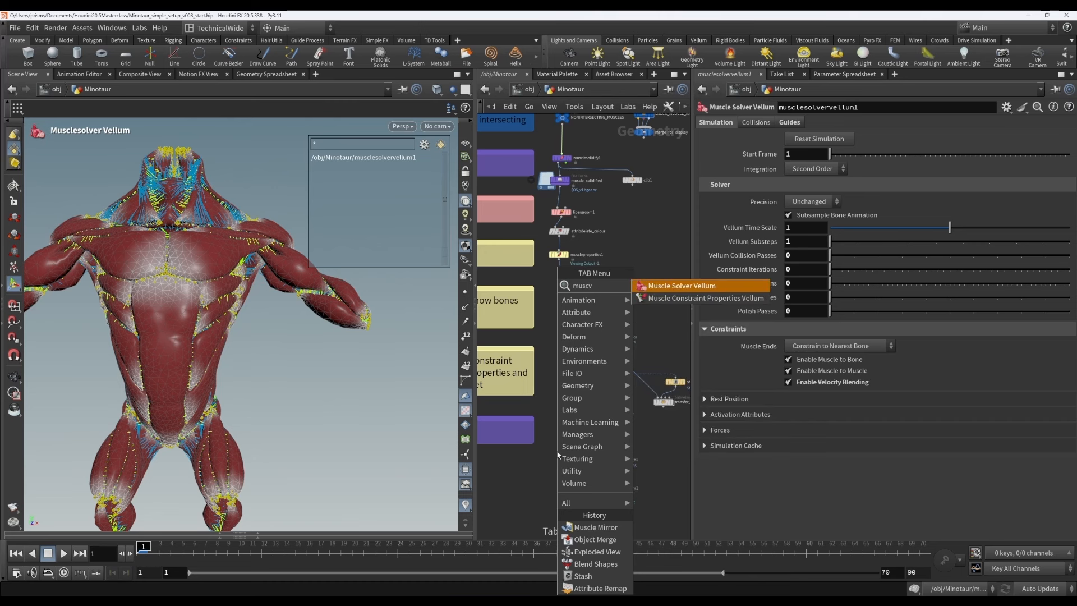
# - Add Muscle Constraint Properties Vellum below musclemirror3, comparing with the existing constraint and exploded view nodes
pyautogui.click(680, 285)
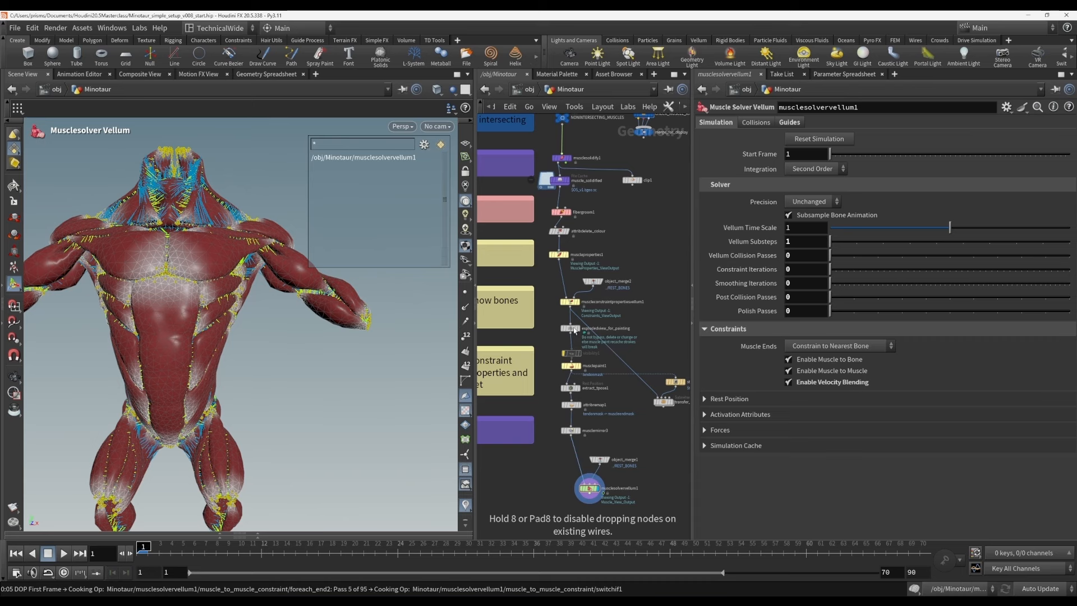
pyautogui.moveTo(557, 314)
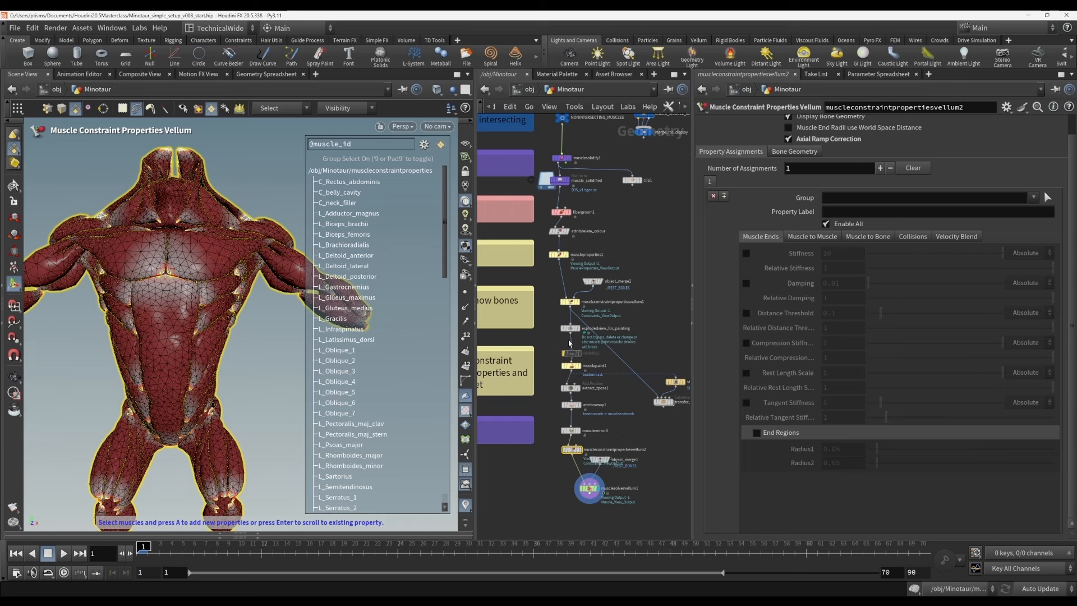
pyautogui.click(573, 302)
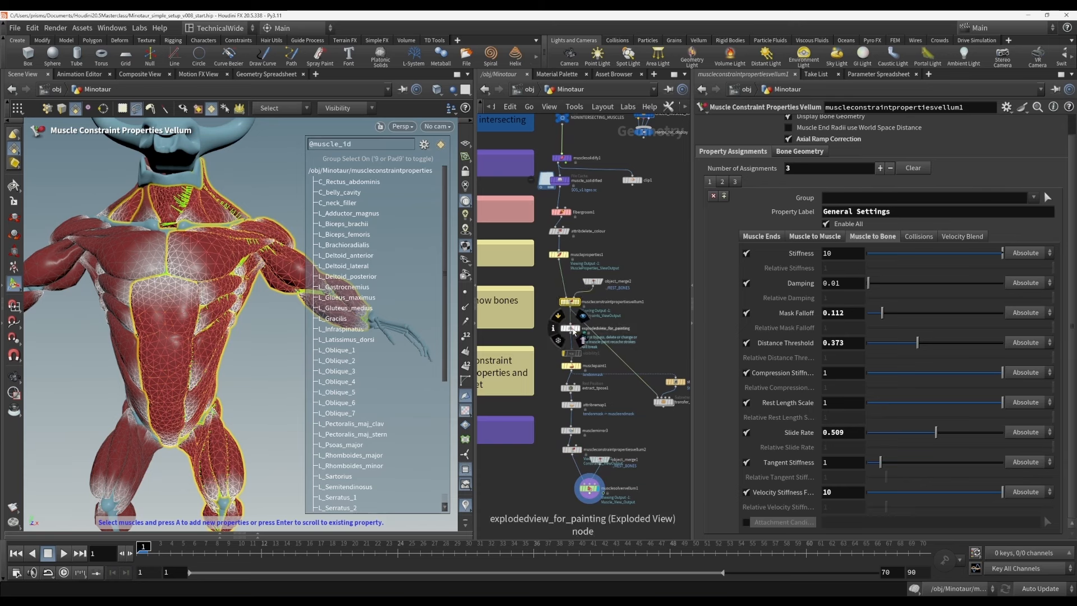
pyautogui.click(570, 328)
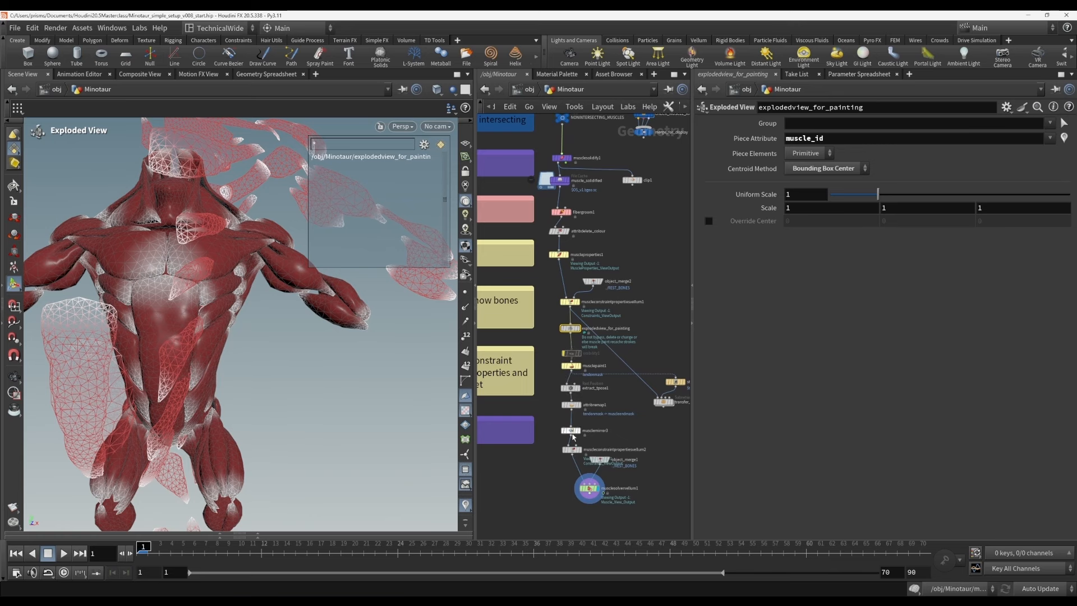
pyautogui.click(572, 450)
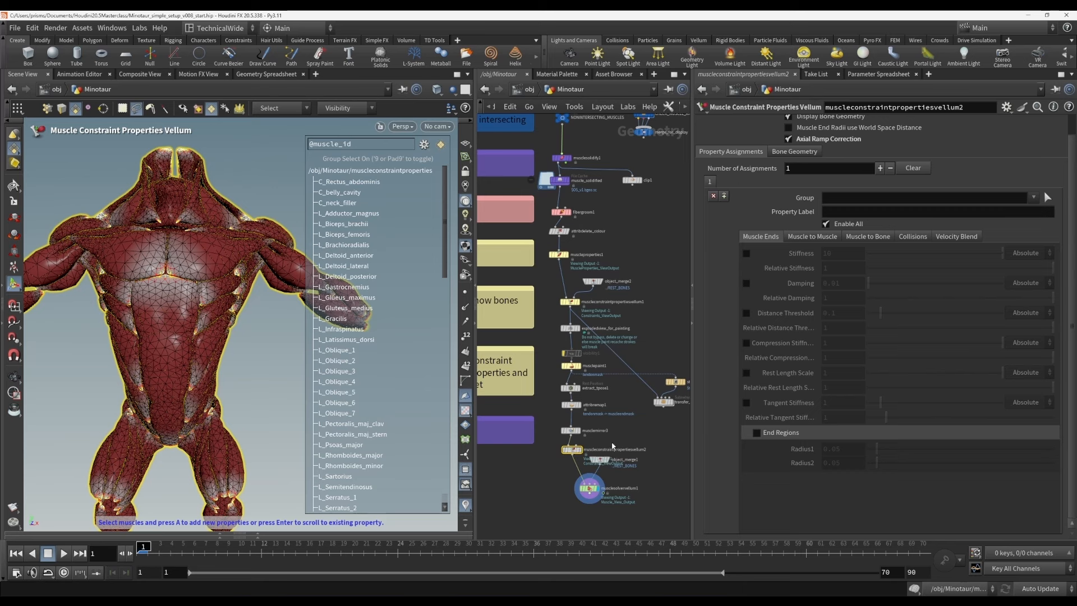
pyautogui.moveTo(615, 509)
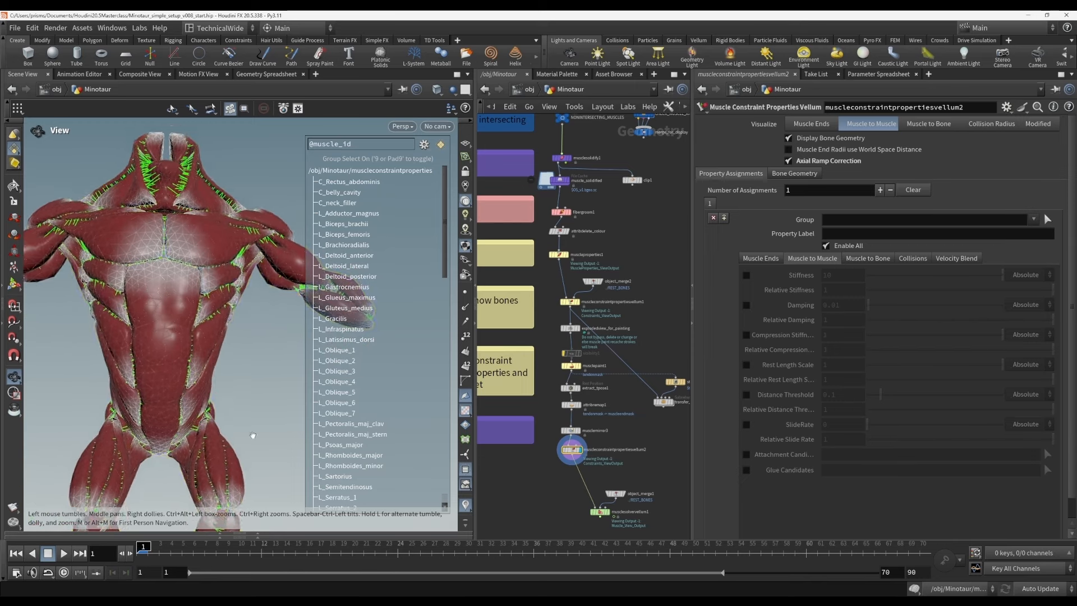
# - Visualize Muscle to Bone, dismiss the Python error, and replace the assignment with an empty one
pyautogui.click(928, 123)
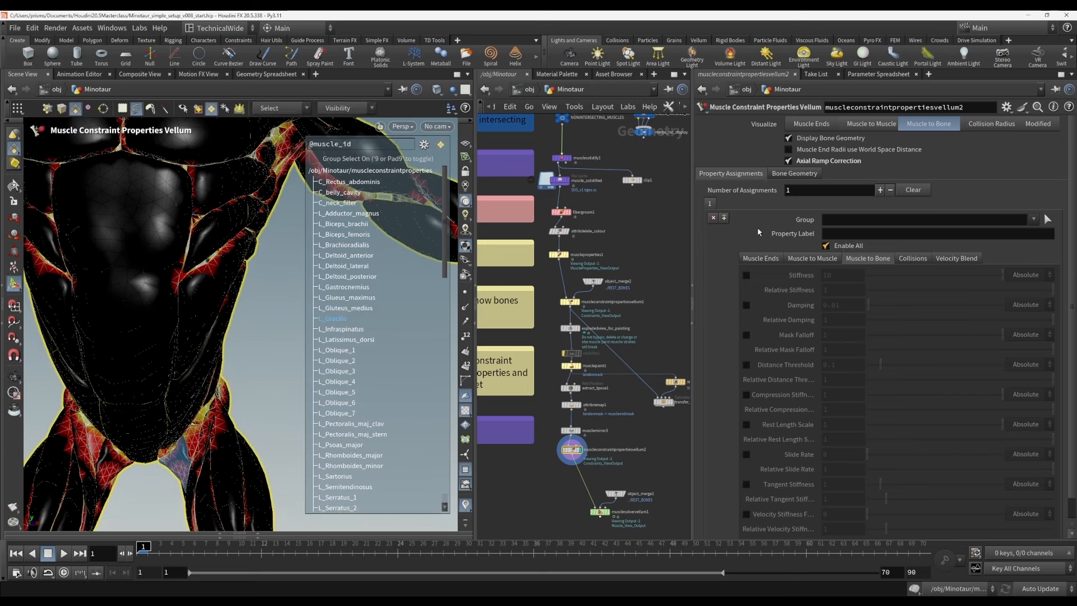
pyautogui.click(890, 189)
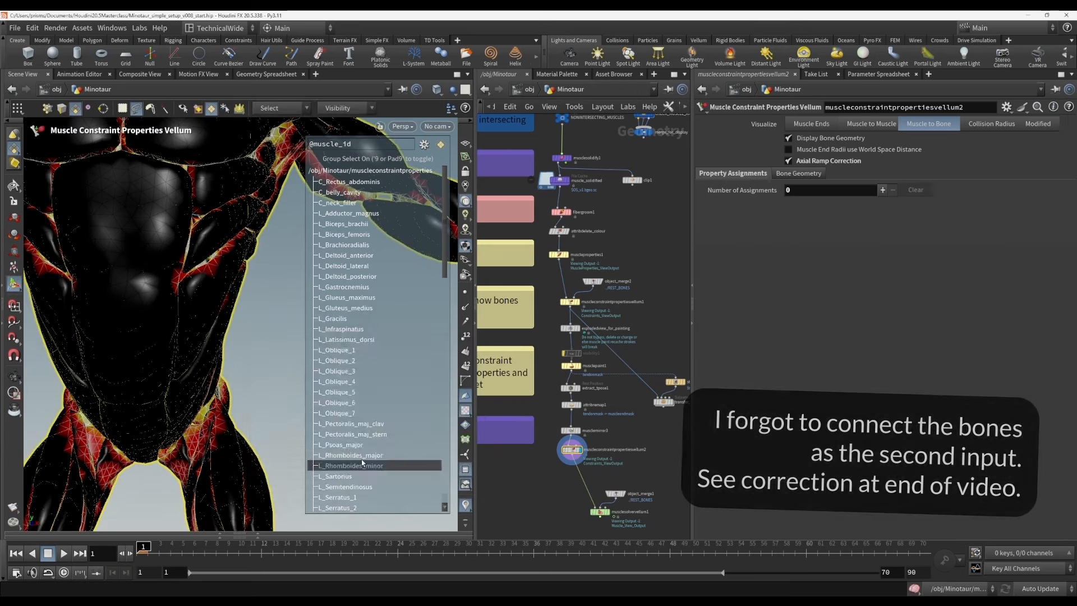
pyautogui.click(354, 465)
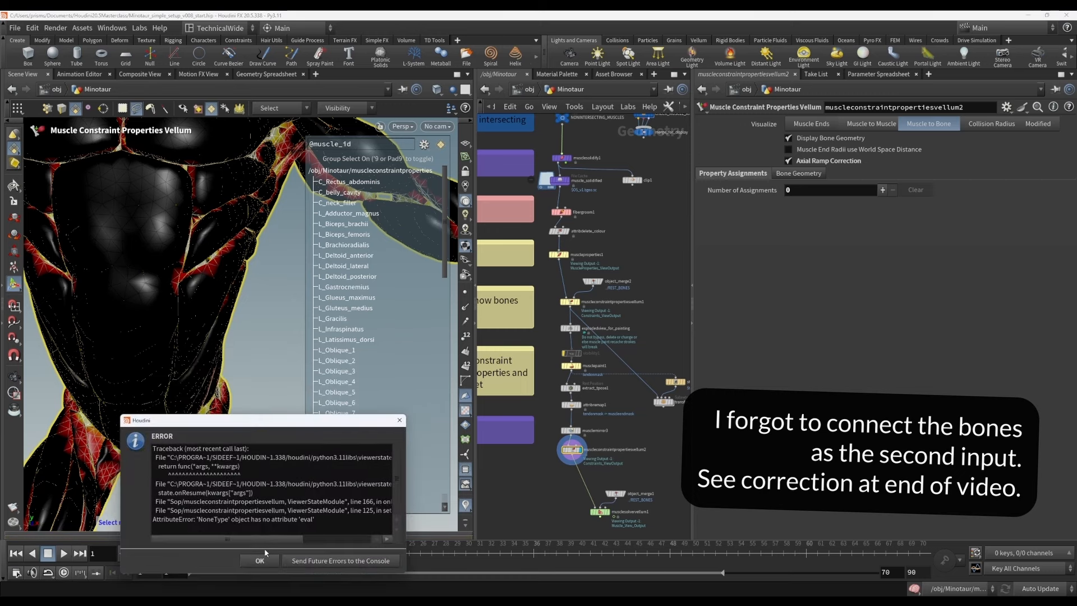
pyautogui.click(260, 560)
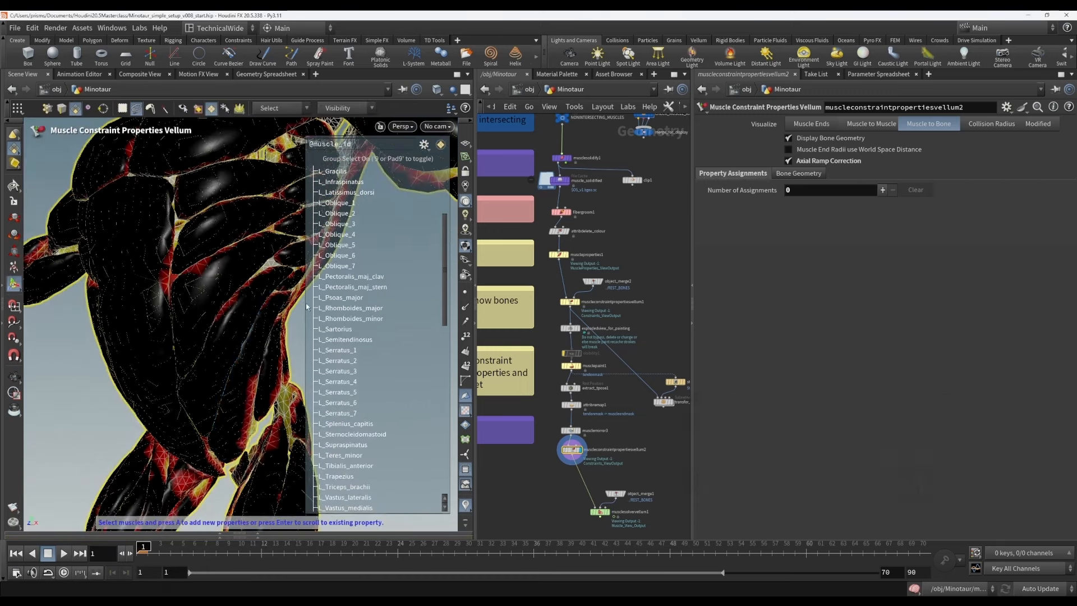
pyautogui.click(869, 123)
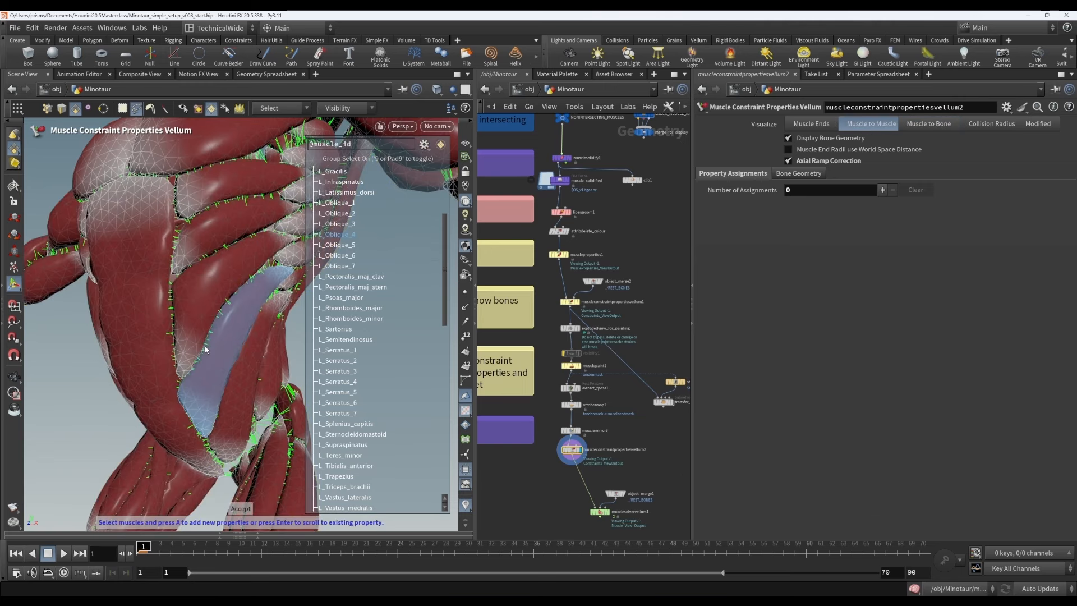
pyautogui.moveTo(327, 357)
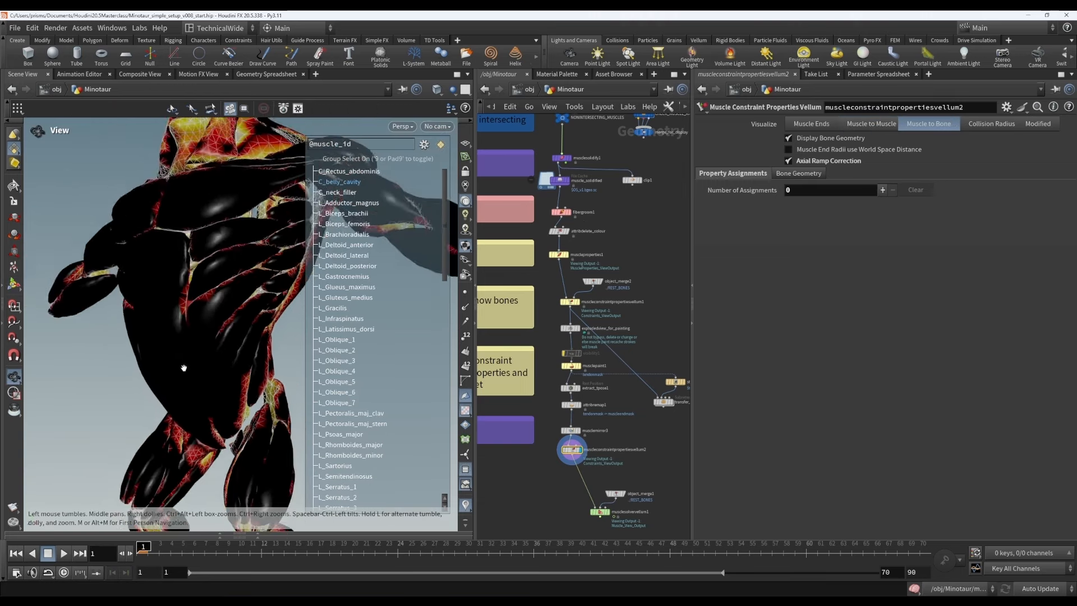
pyautogui.click(882, 190)
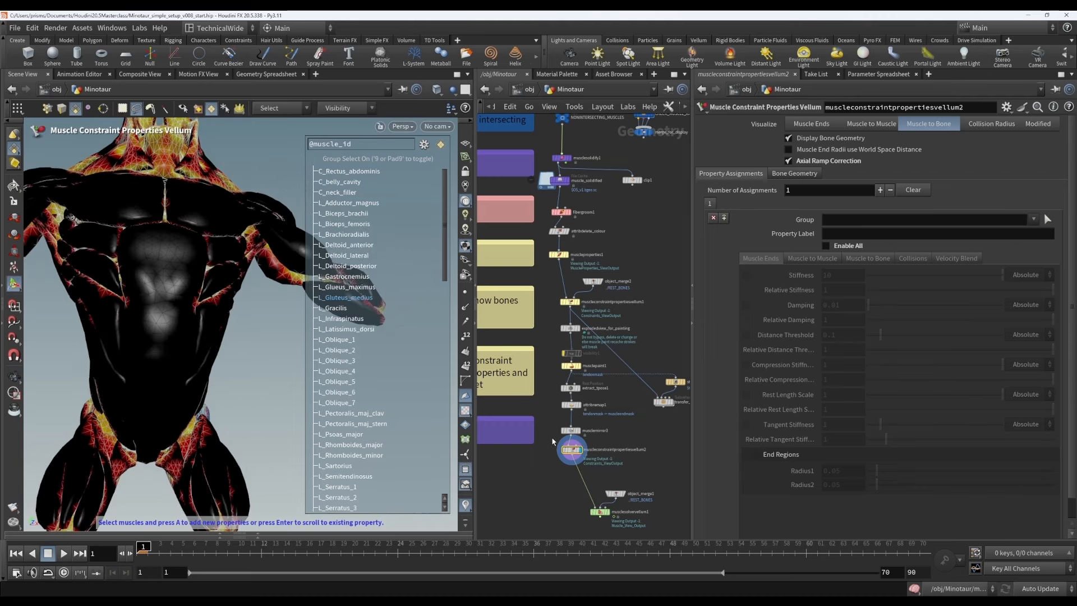
# - Delete muscleconstraintpropertiesvellum2 and uncheck the solver's Muscle to Muscle and Muscle Ends guides
pyautogui.click(570, 431)
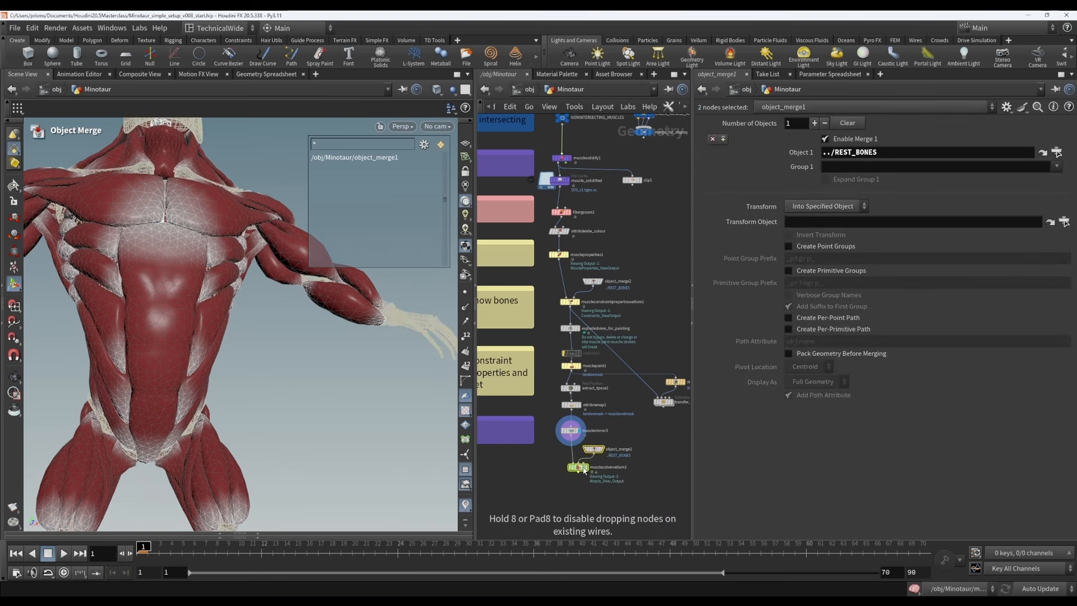
pyautogui.click(573, 469)
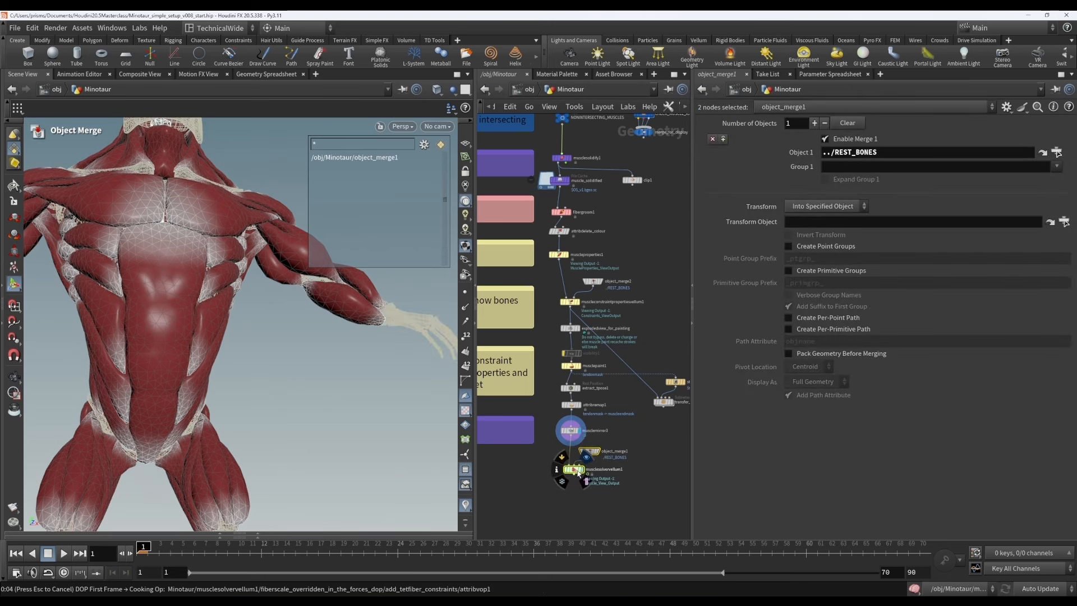
pyautogui.click(573, 469)
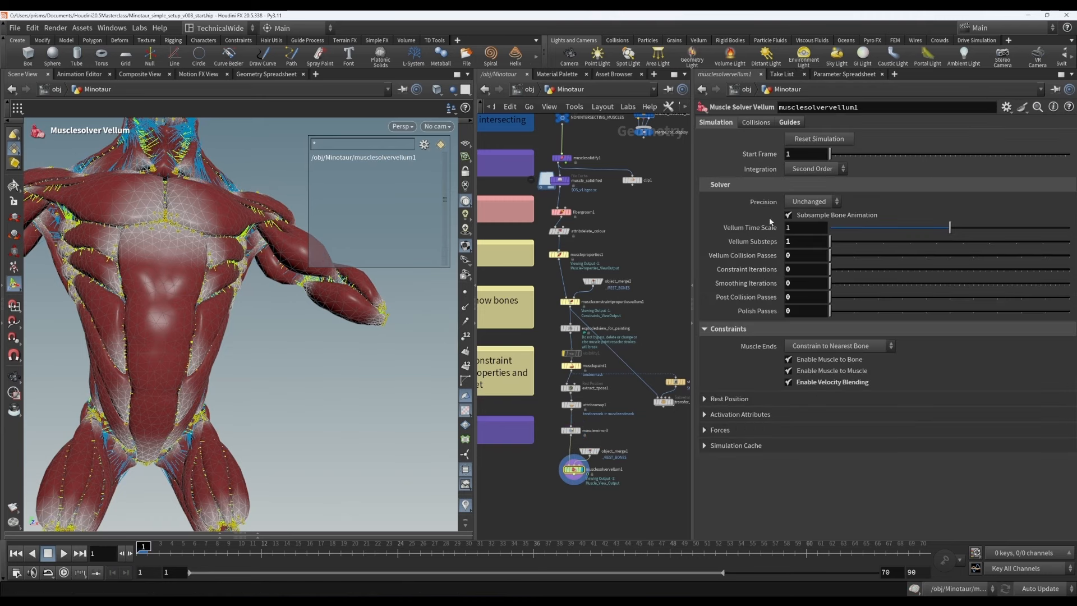
pyautogui.click(789, 122)
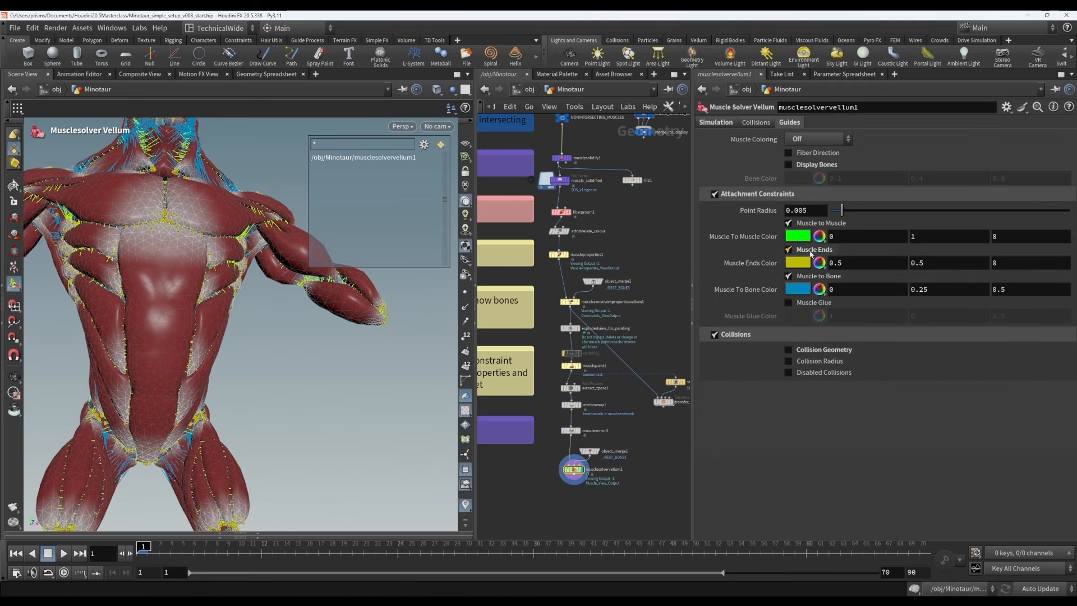
pyautogui.click(789, 223)
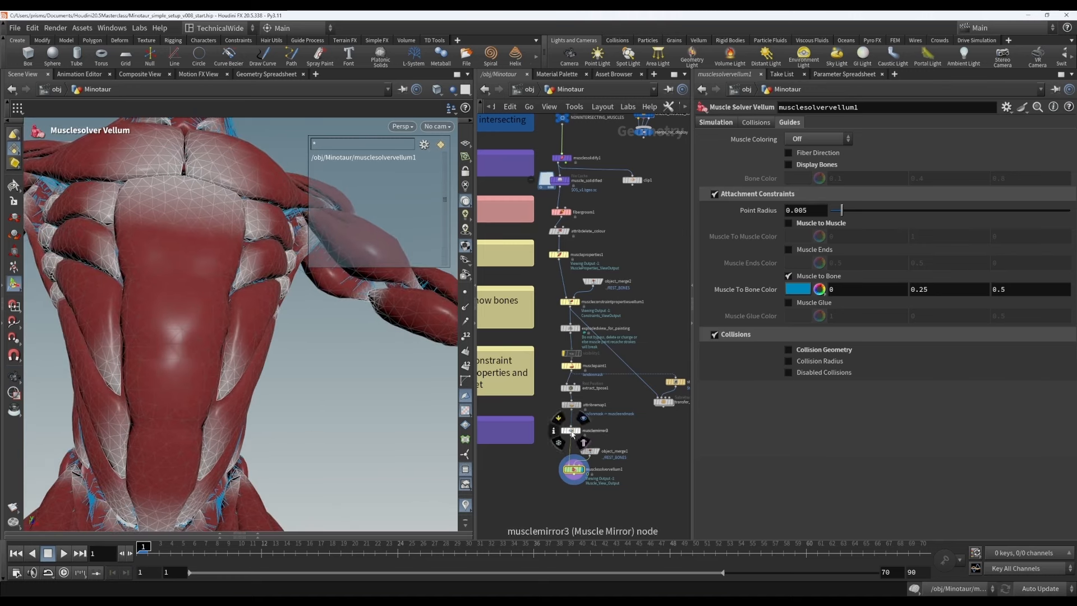
# - Select musclemirror3 to read detail attributes such as muscletobonedict in the spreadsheet
pyautogui.click(570, 430)
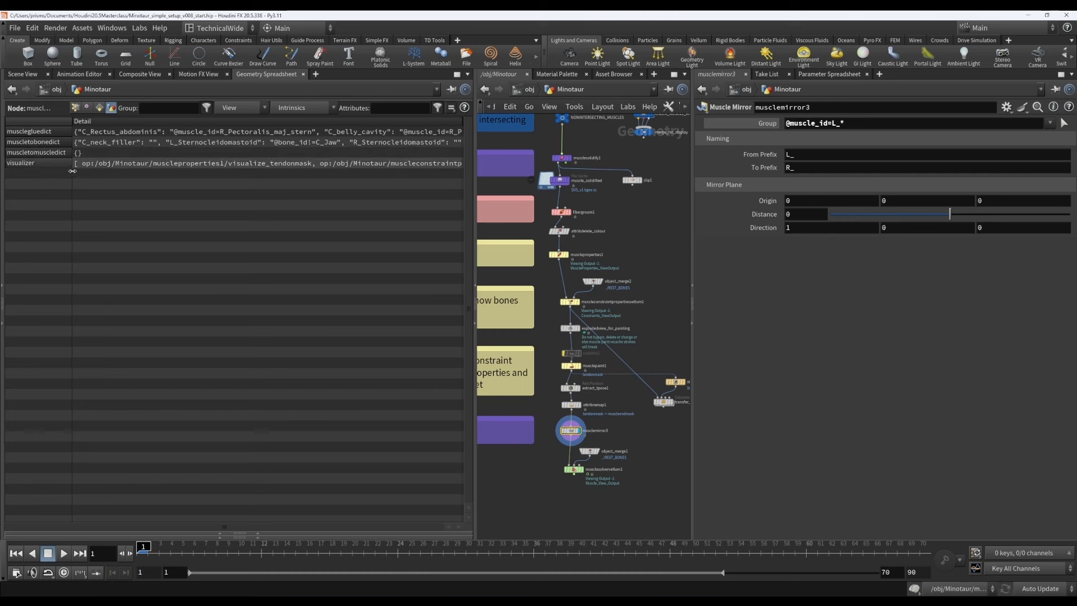
pyautogui.moveTo(206, 145)
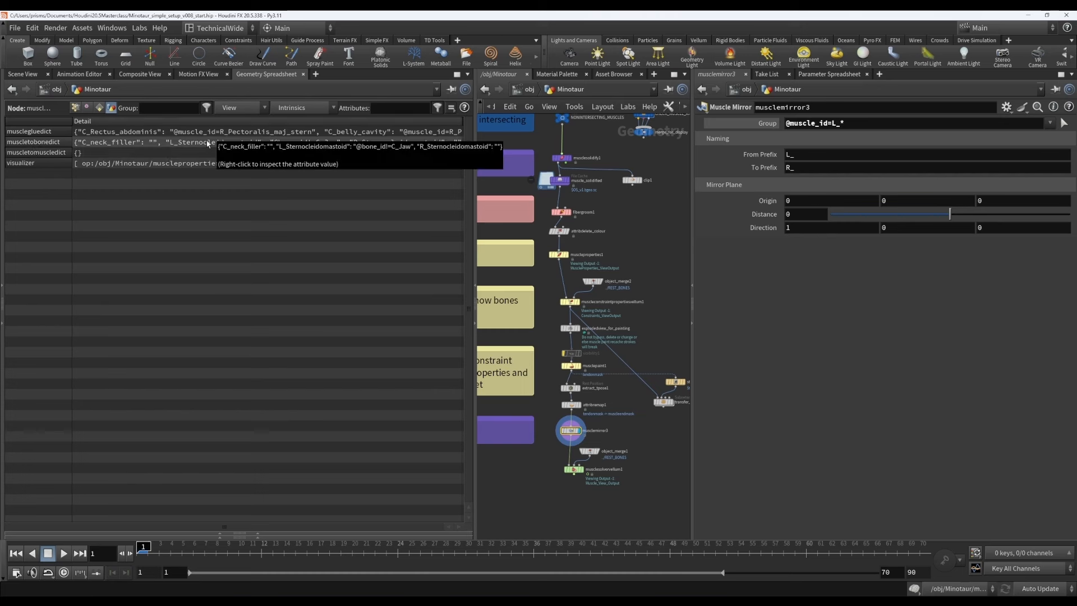
pyautogui.moveTo(577, 310)
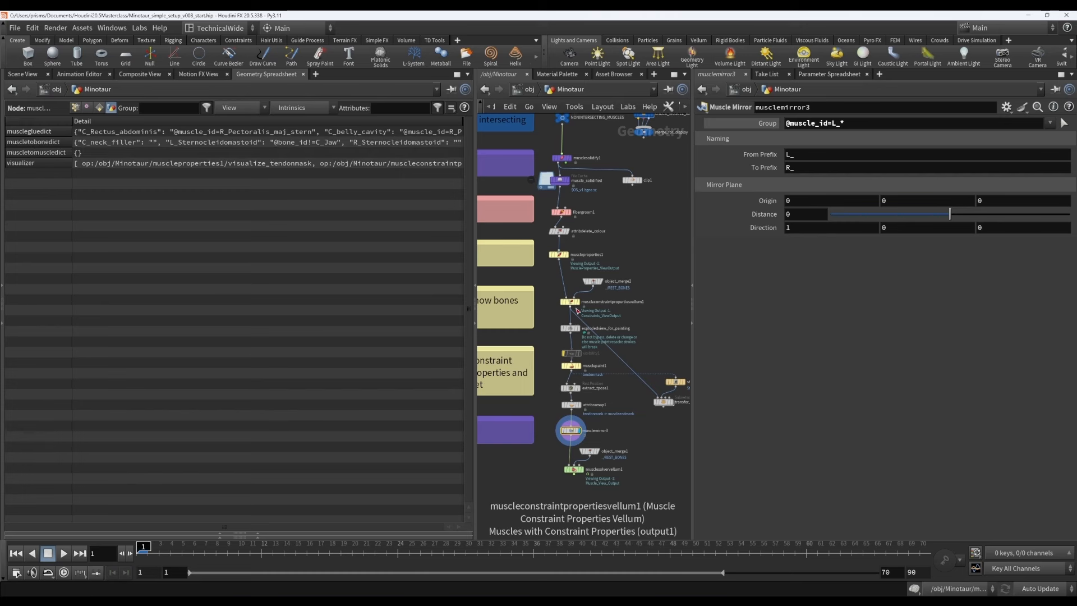
pyautogui.moveTo(560, 334)
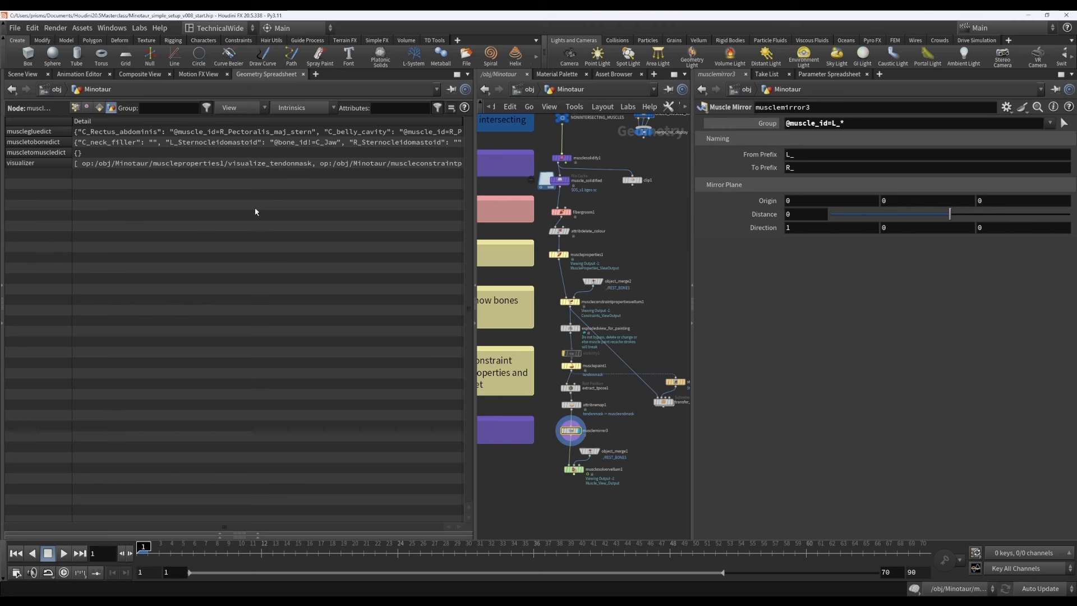
pyautogui.moveTo(288, 224)
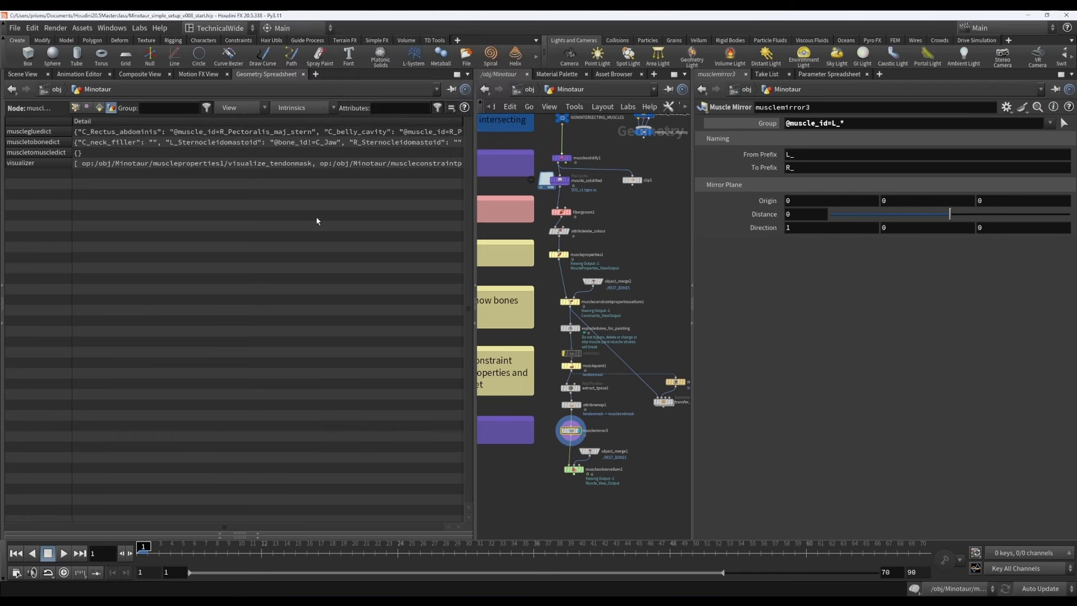
pyautogui.moveTo(422, 181)
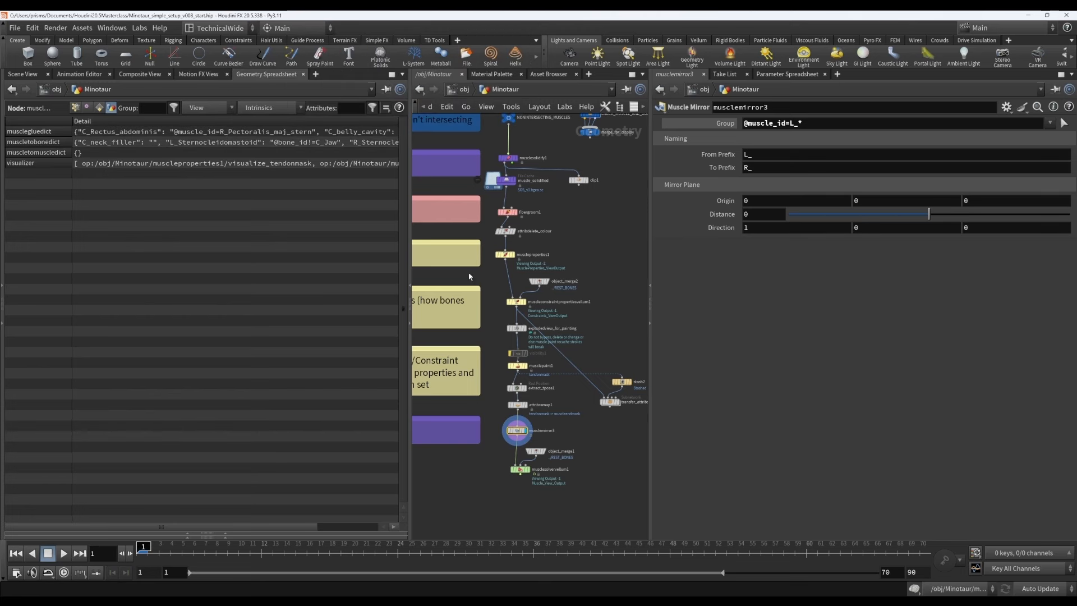
# - Activate muscle picking on the original constraint node's L_Pectoralis_maj_stern glue assignment
pyautogui.click(512, 302)
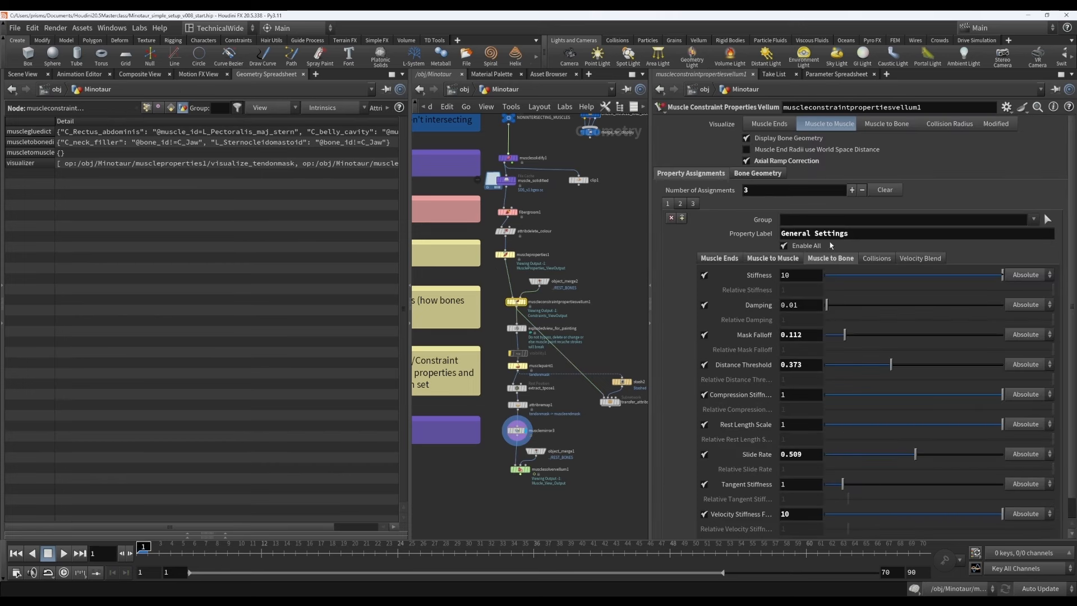
pyautogui.moveTo(713, 218)
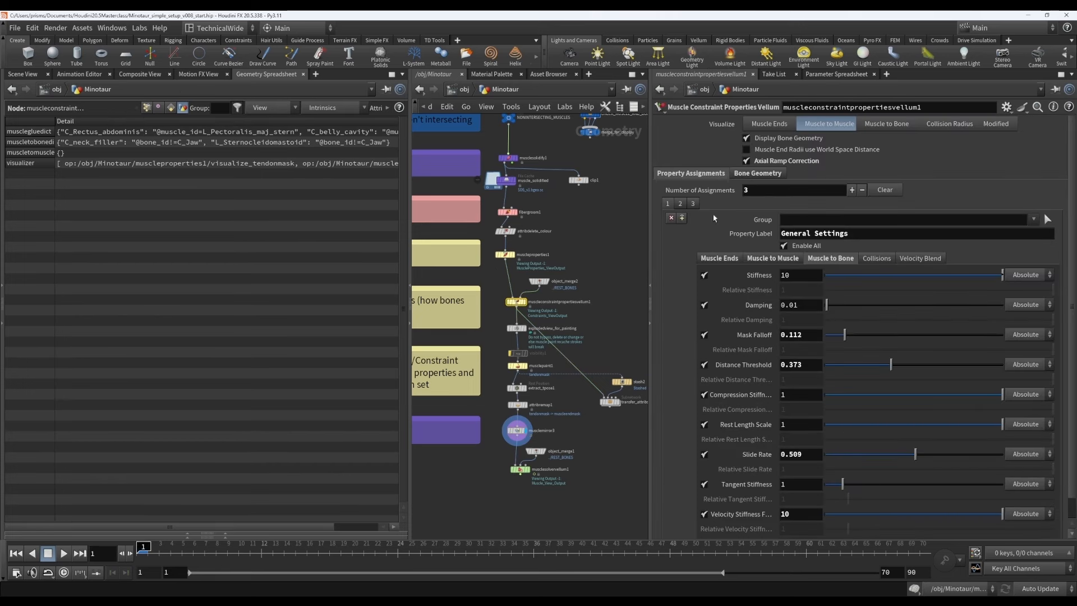
pyautogui.moveTo(126, 202)
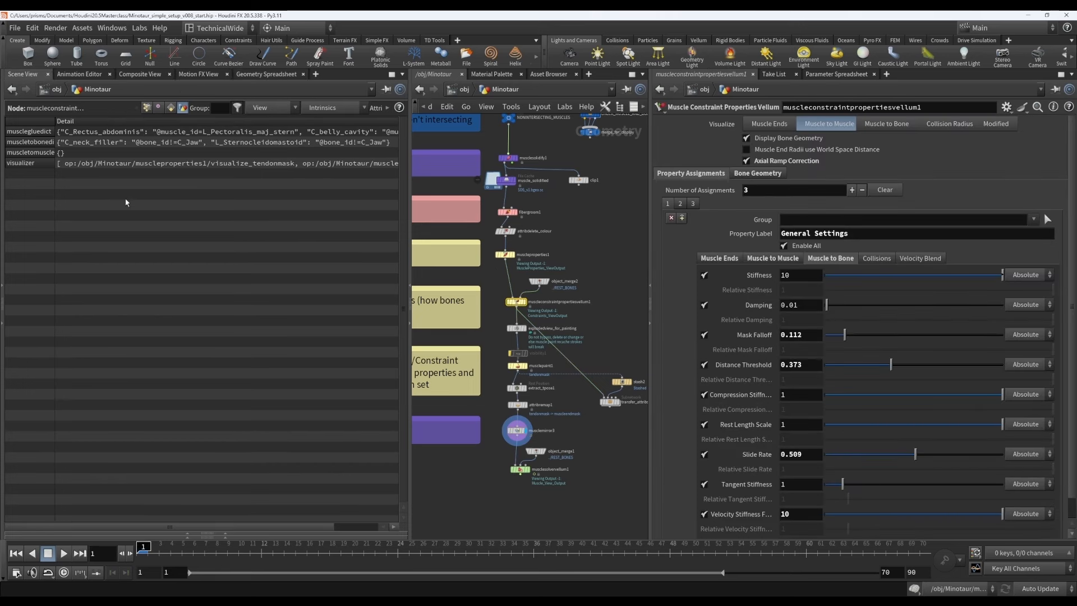
pyautogui.click(515, 431)
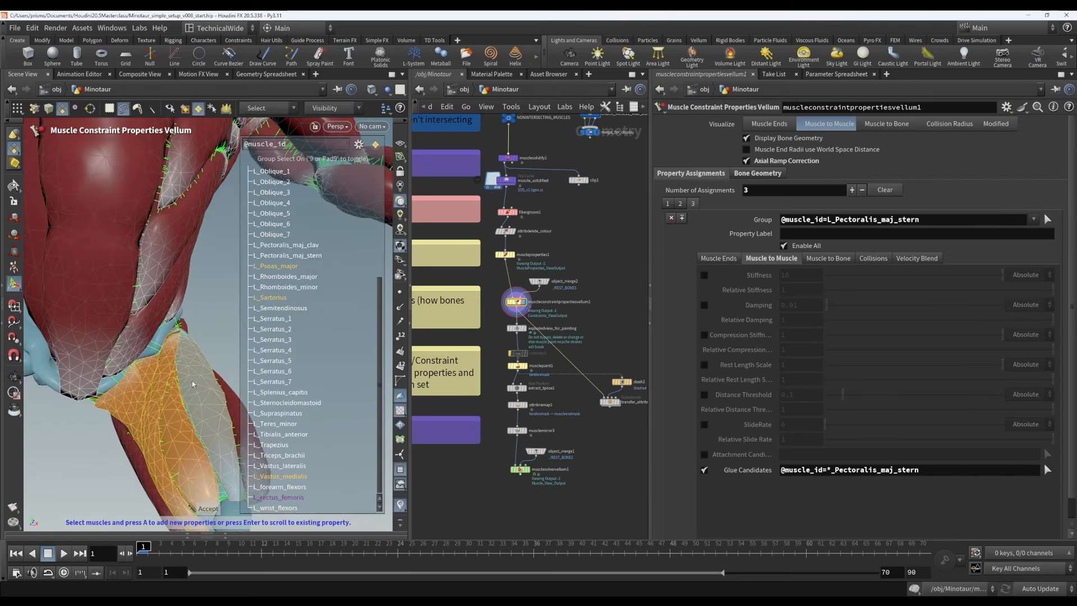
# - Add assignment 4 for Gracilis, Psoas major and other thigh muscles, excluding C_Rectus_abdominis and L_Oblique_5
pyautogui.scroll(3)
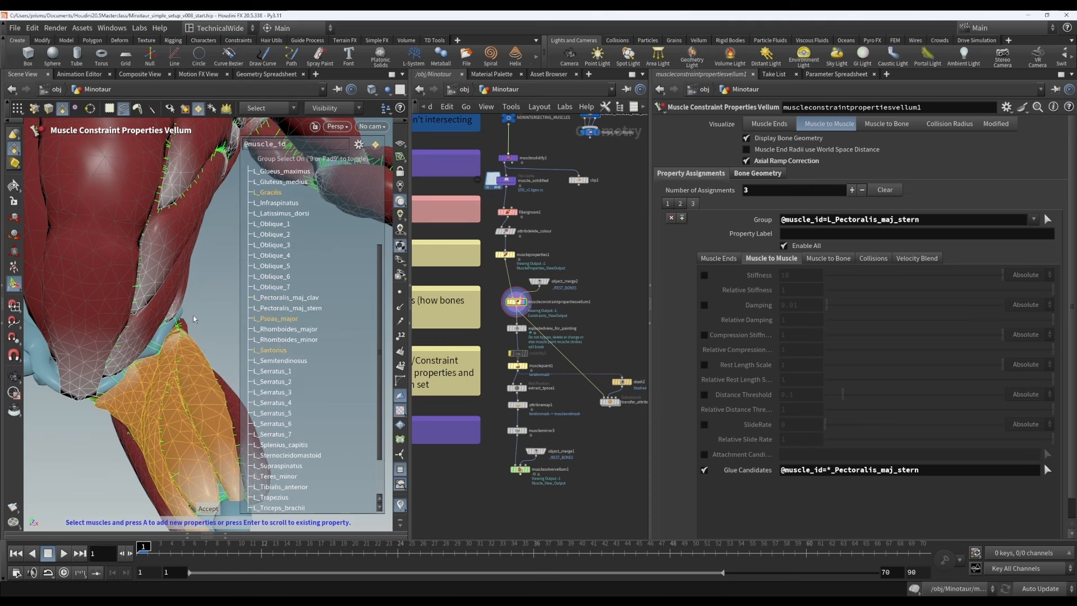
pyautogui.click(851, 190)
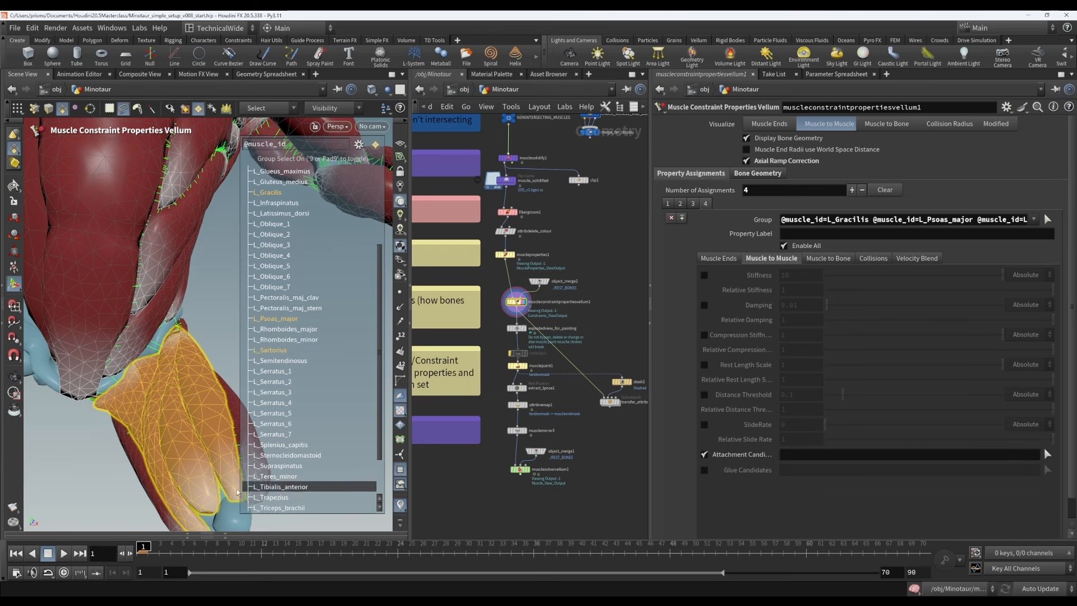
pyautogui.scroll(-3)
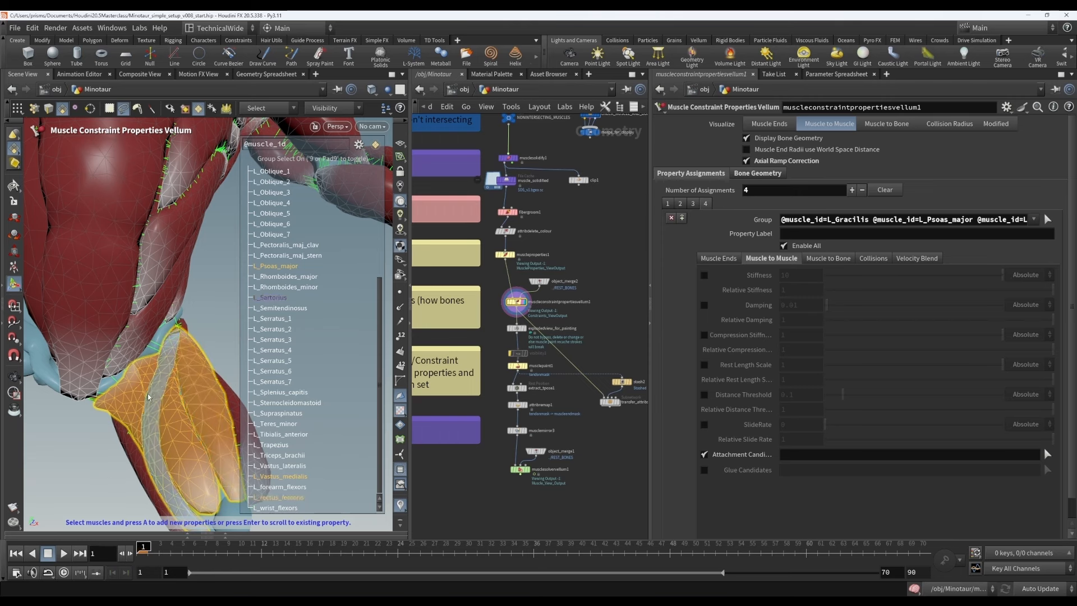
pyautogui.scroll(3)
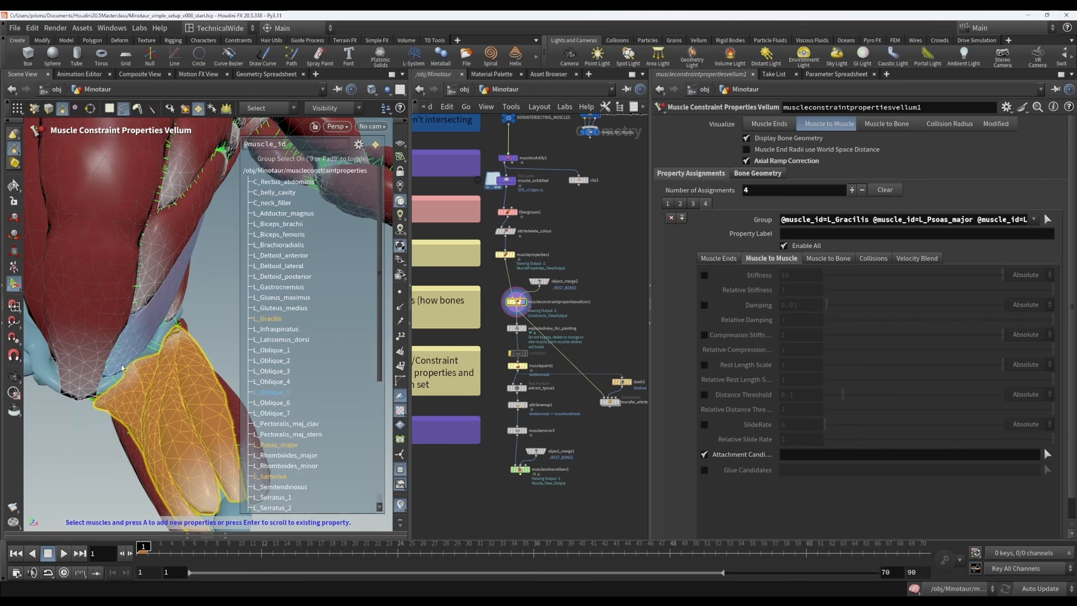
pyautogui.scroll(-3)
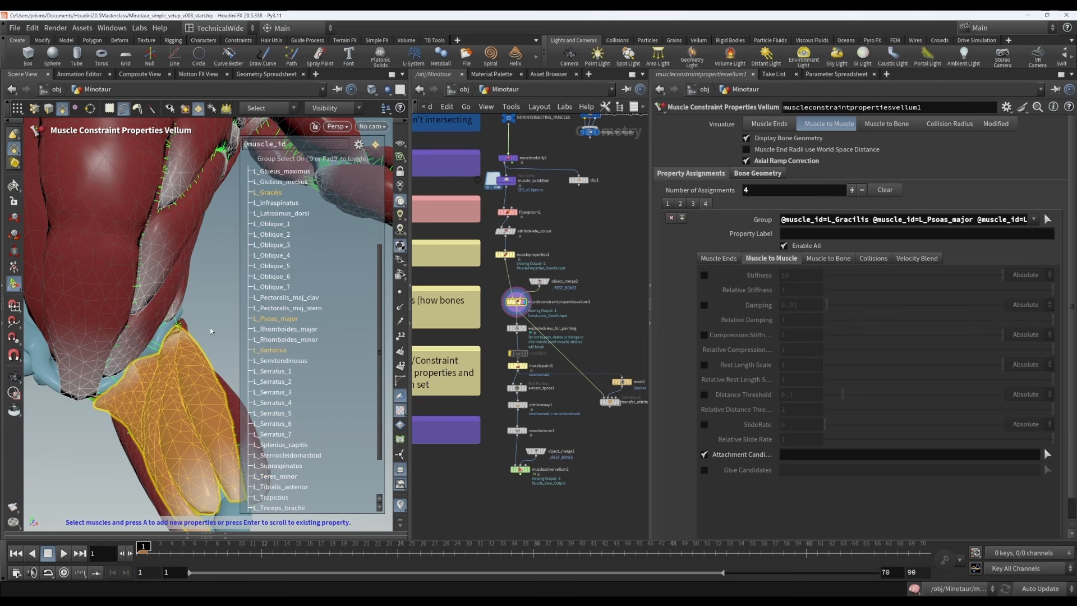
pyautogui.scroll(3)
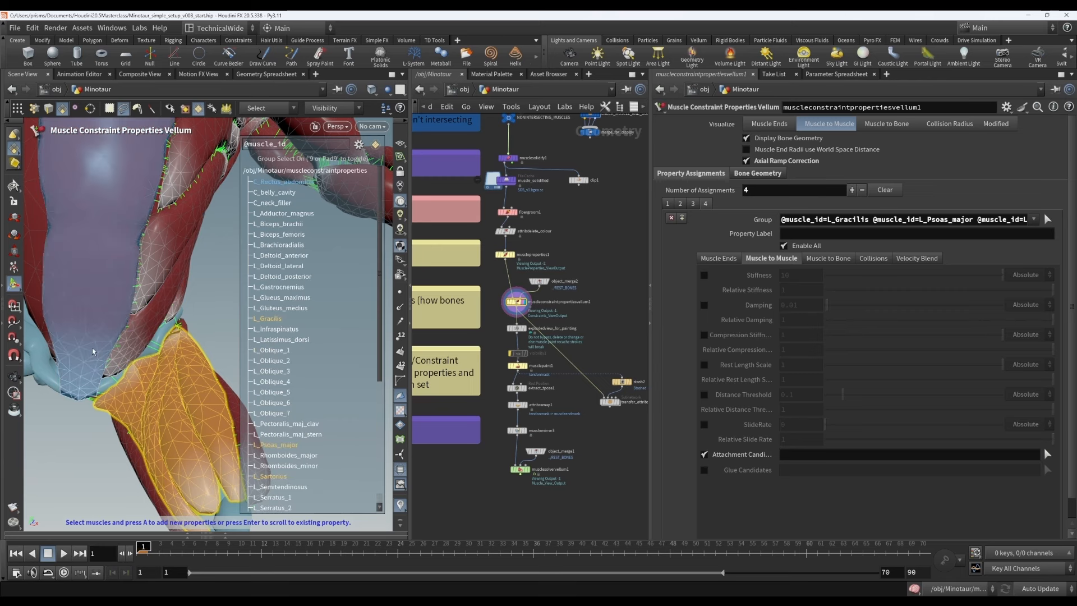
pyautogui.click(270, 391)
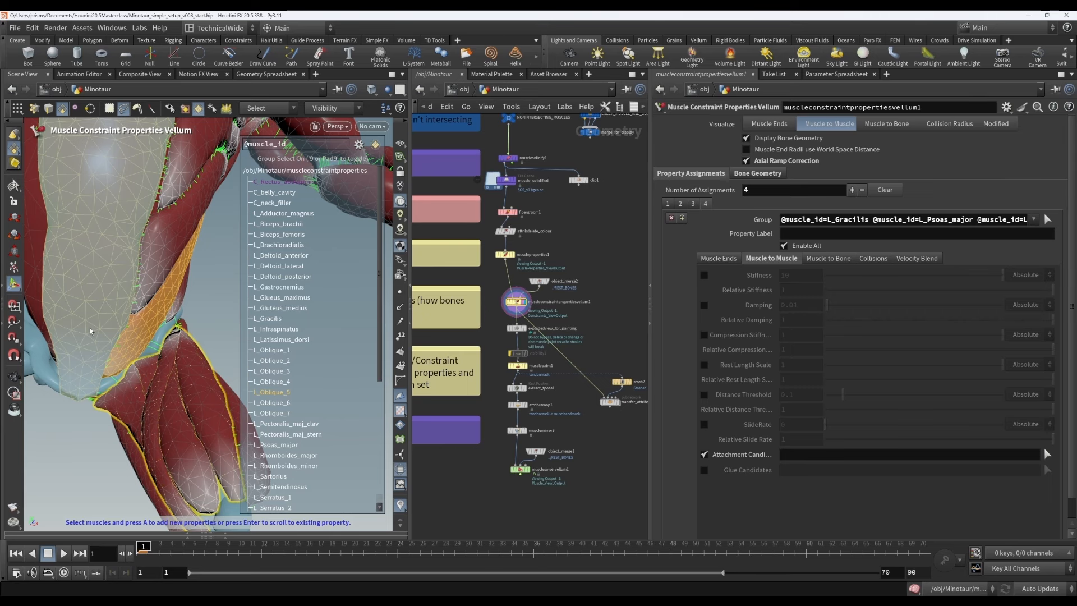
pyautogui.scroll(-3)
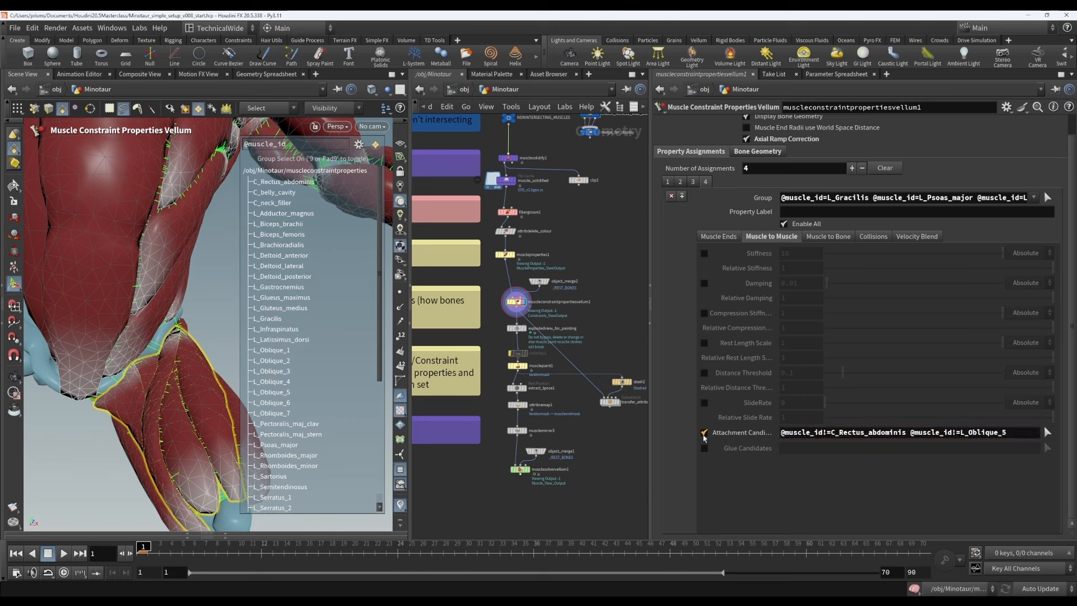
pyautogui.click(704, 432)
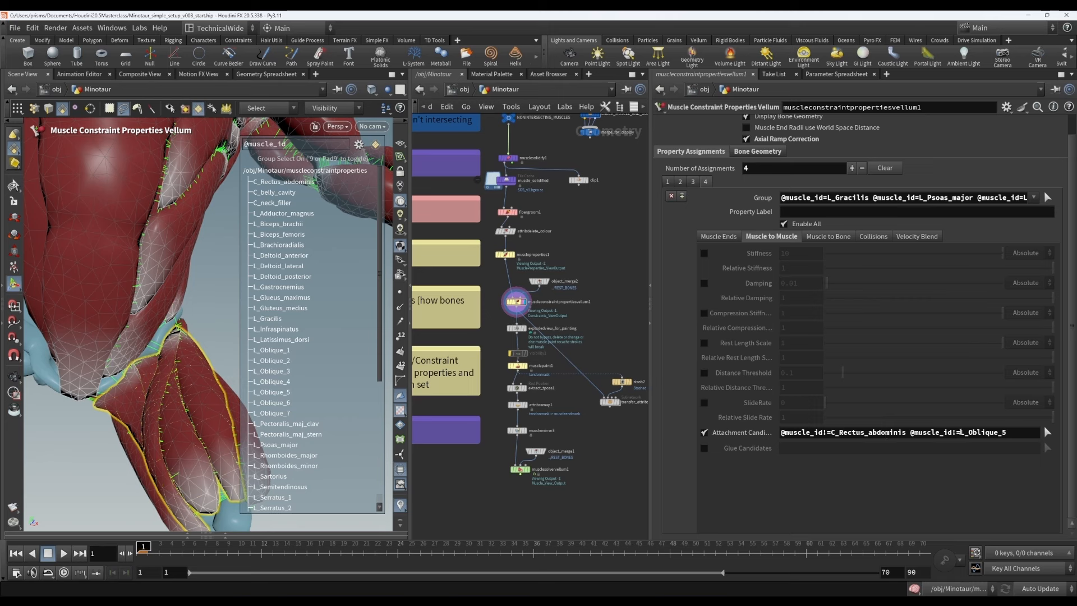
pyautogui.click(907, 432)
pyautogui.write(',')
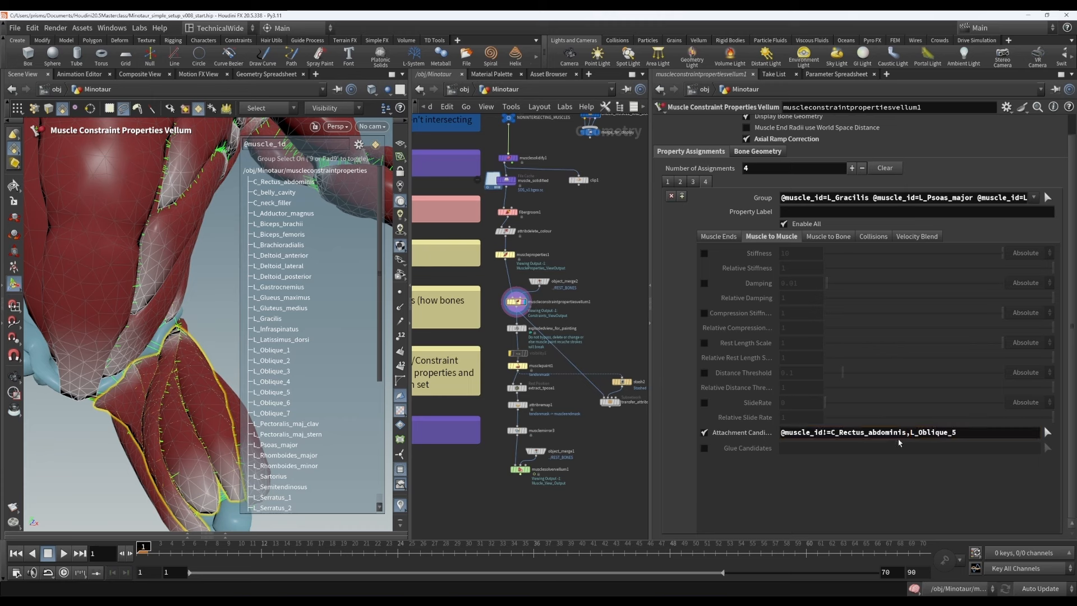
pyautogui.moveTo(785, 224)
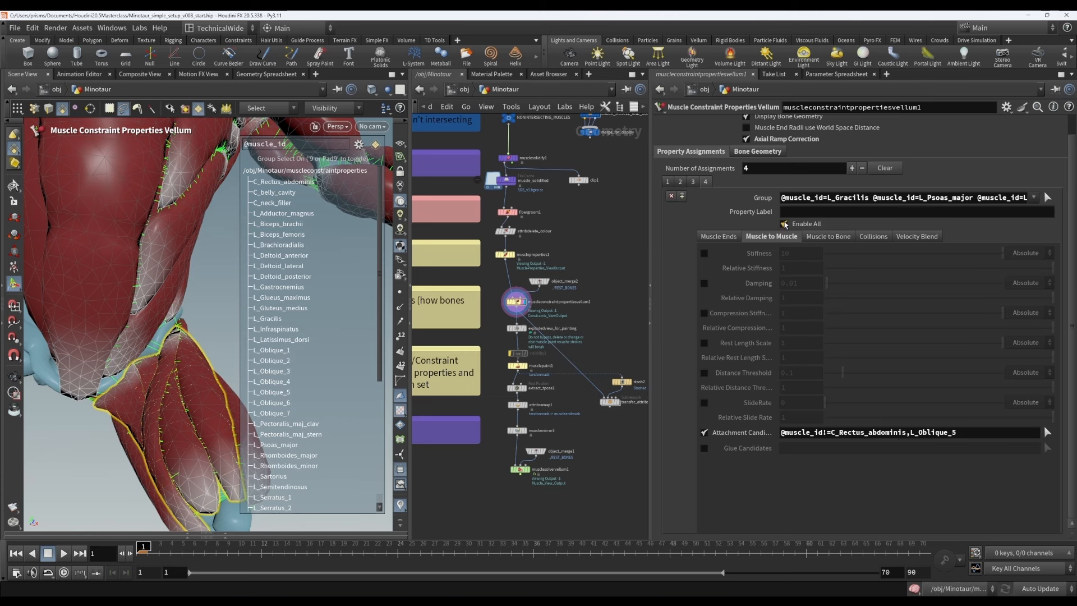
pyautogui.scroll(-3)
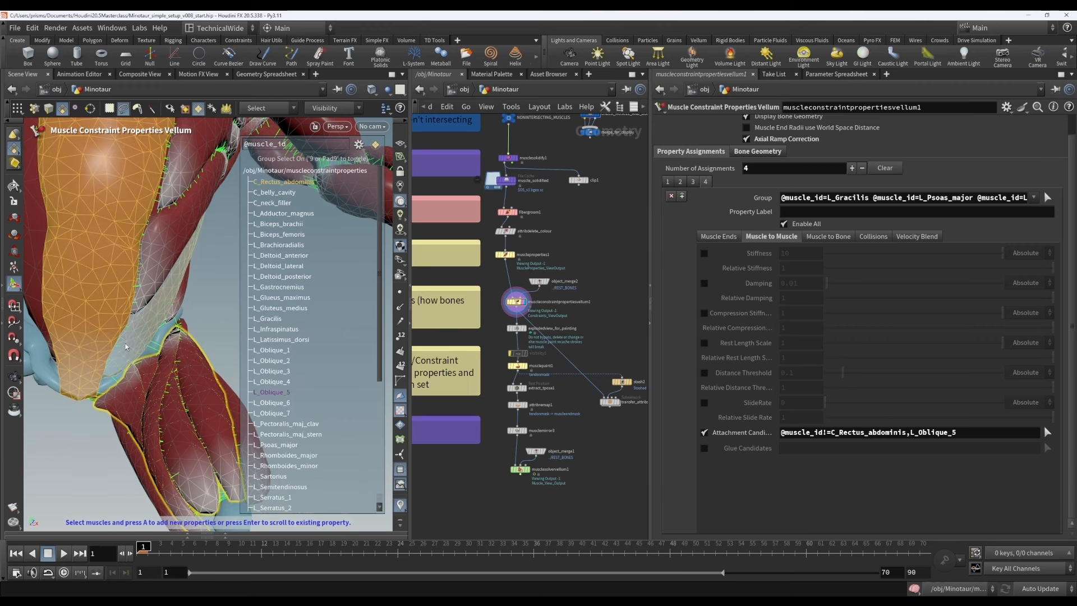
pyautogui.moveTo(165, 331)
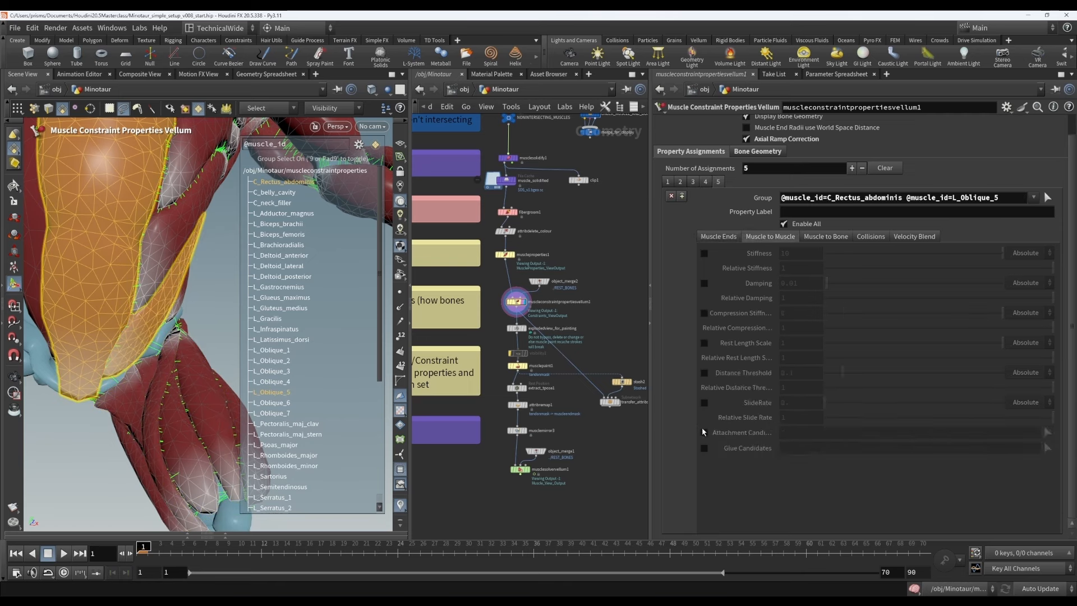
# - Exclude L_Gracilis, L_Psoas_major, L_Sartorius, L_Vastus_medialis and L_rectus_femoris from assignment 5's attachment candidates
pyautogui.click(703, 432)
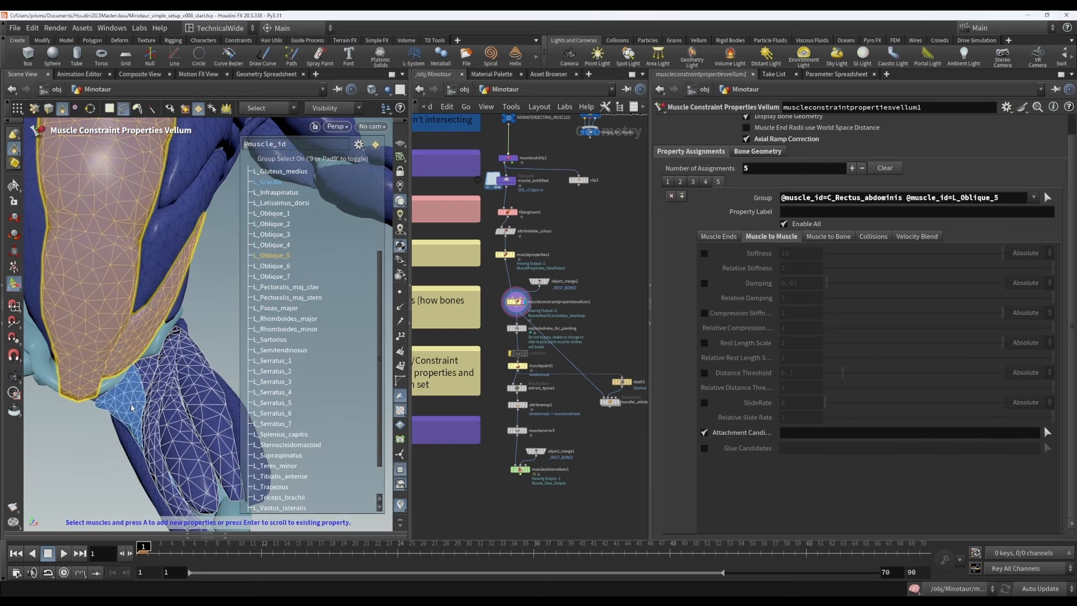
pyautogui.scroll(-3)
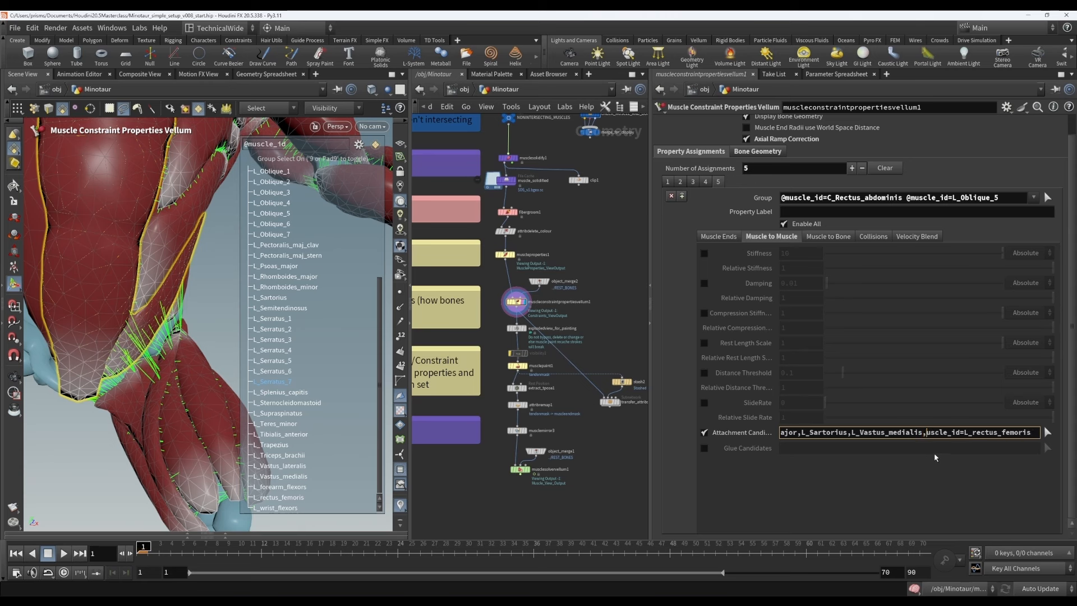
pyautogui.click(925, 432)
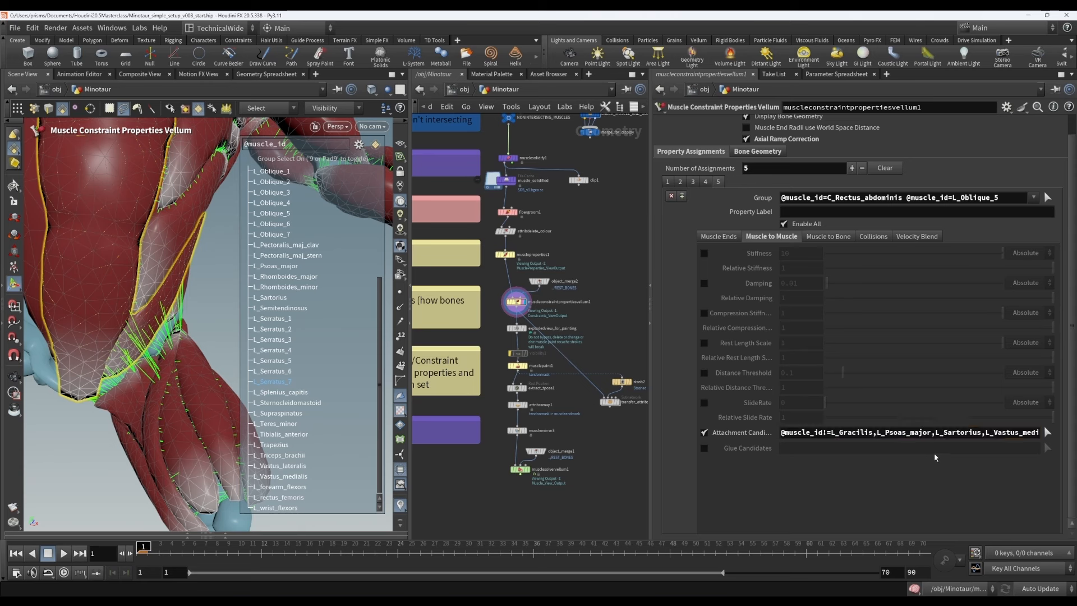
pyautogui.click(281, 455)
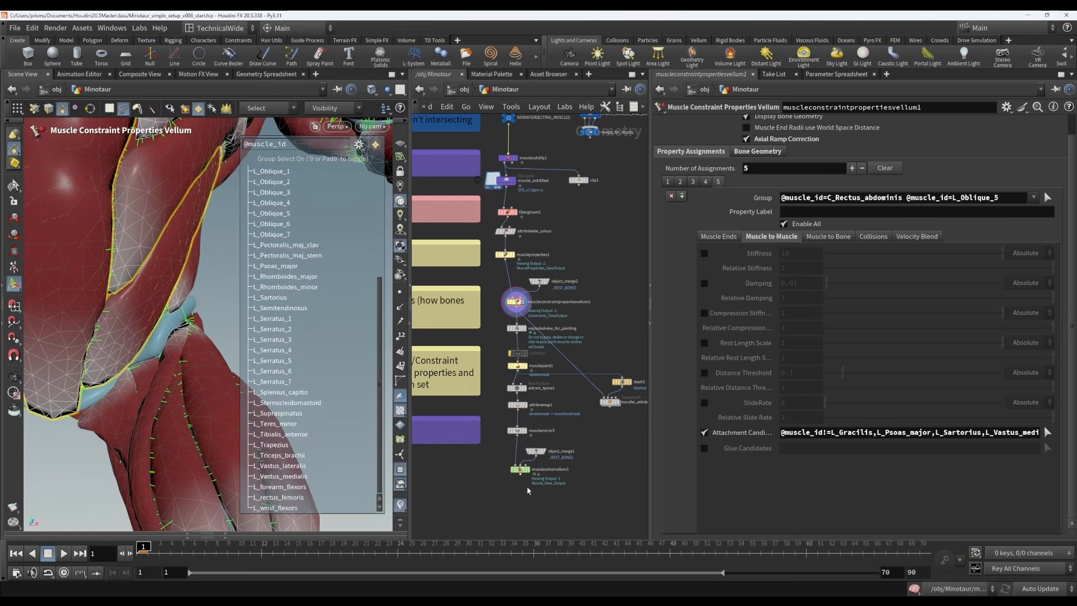
pyautogui.moveTo(524, 309)
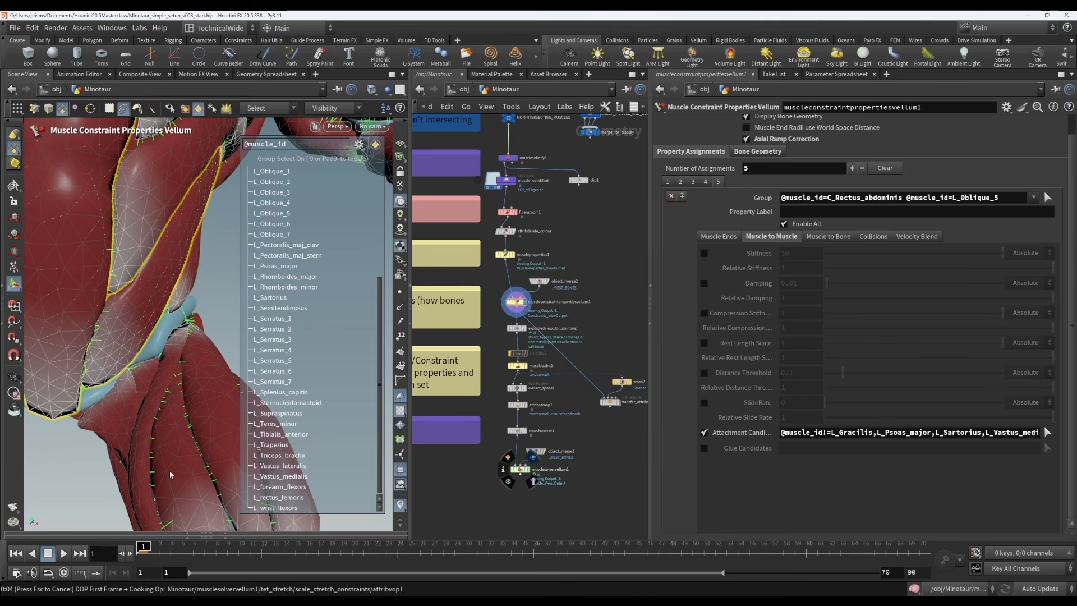
# - Enable Muscle to Muscle guides and Display Bones on musclesolvervellum1, then view musclemirror3's detail attributes
pyautogui.click(548, 468)
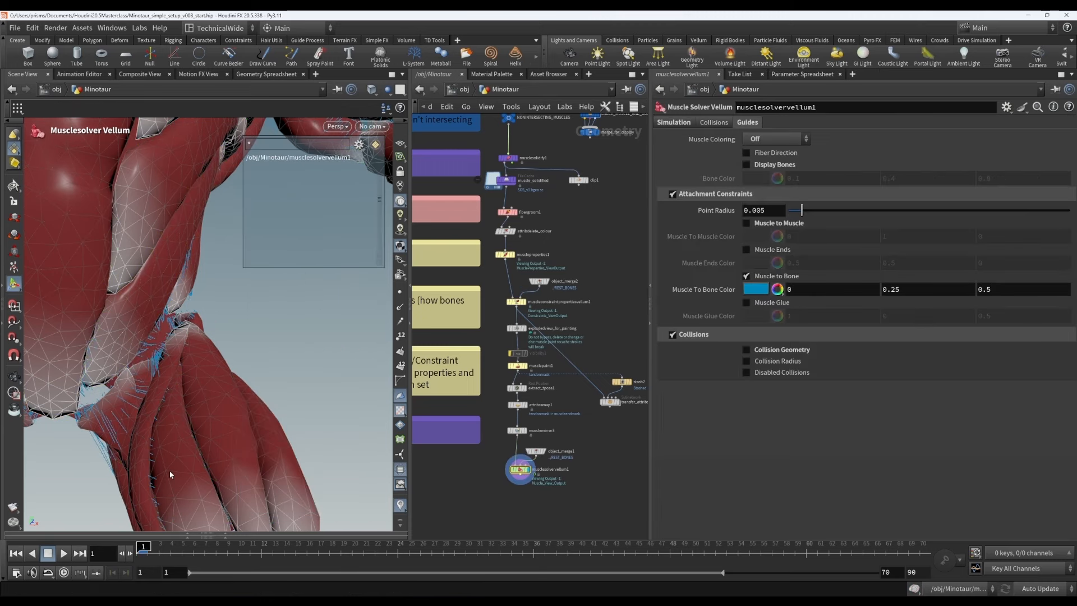
pyautogui.click(747, 223)
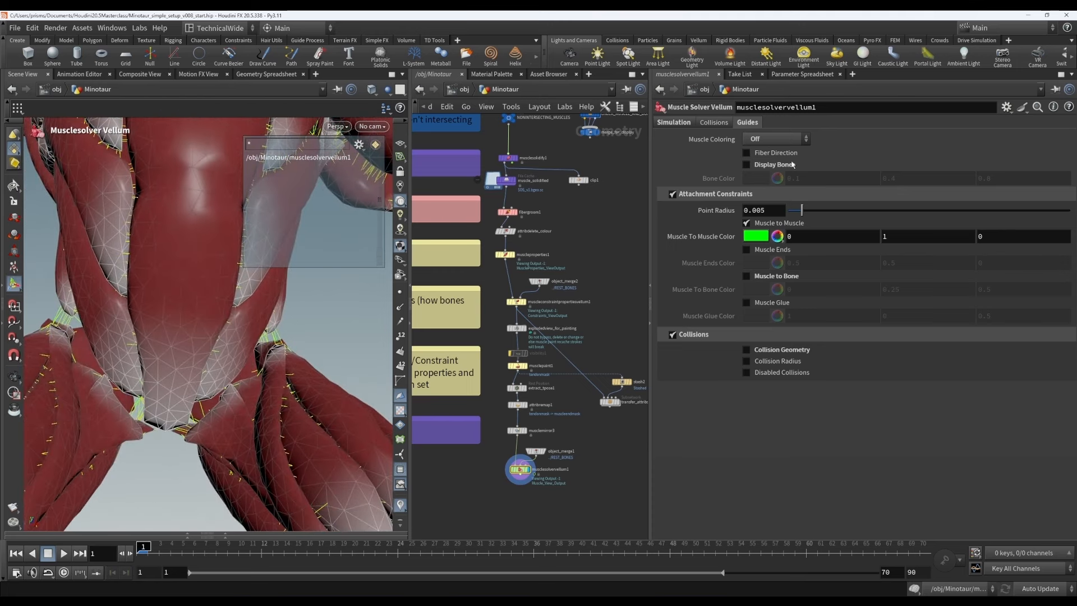
pyautogui.click(747, 164)
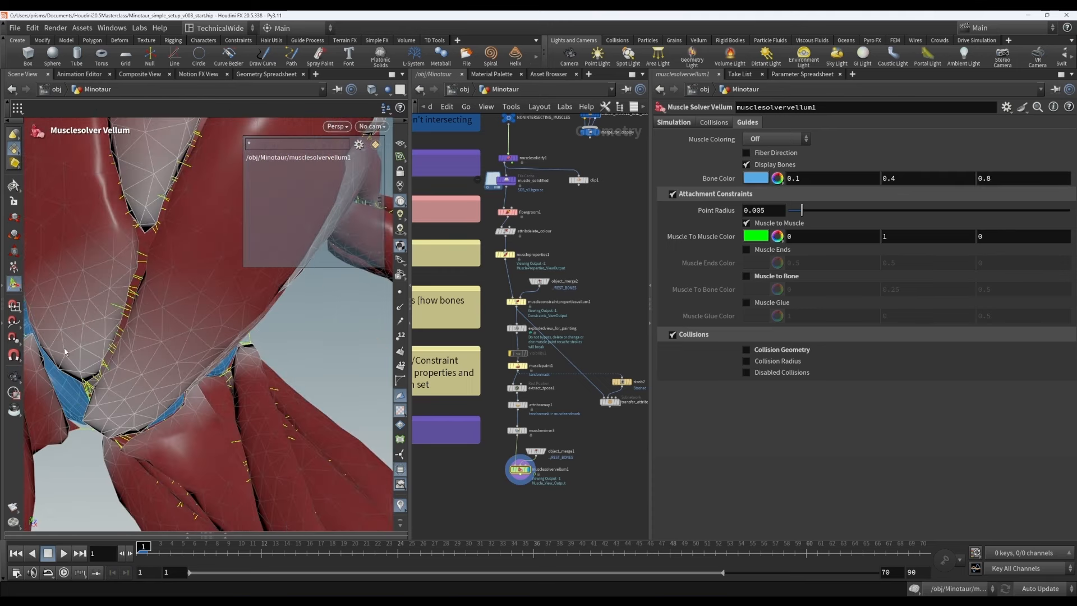
pyautogui.click(517, 431)
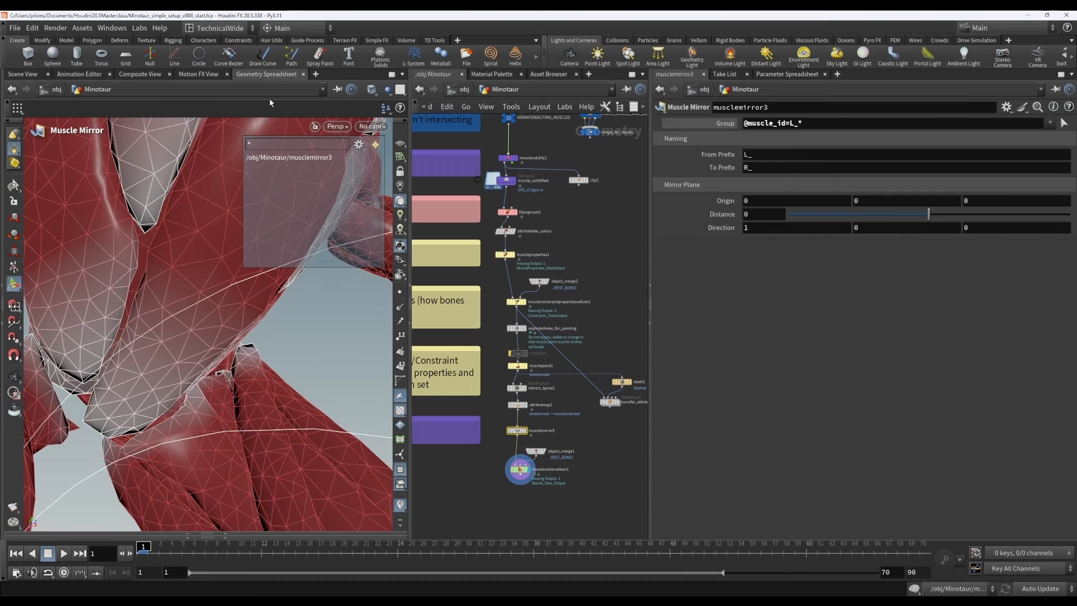
pyautogui.click(268, 74)
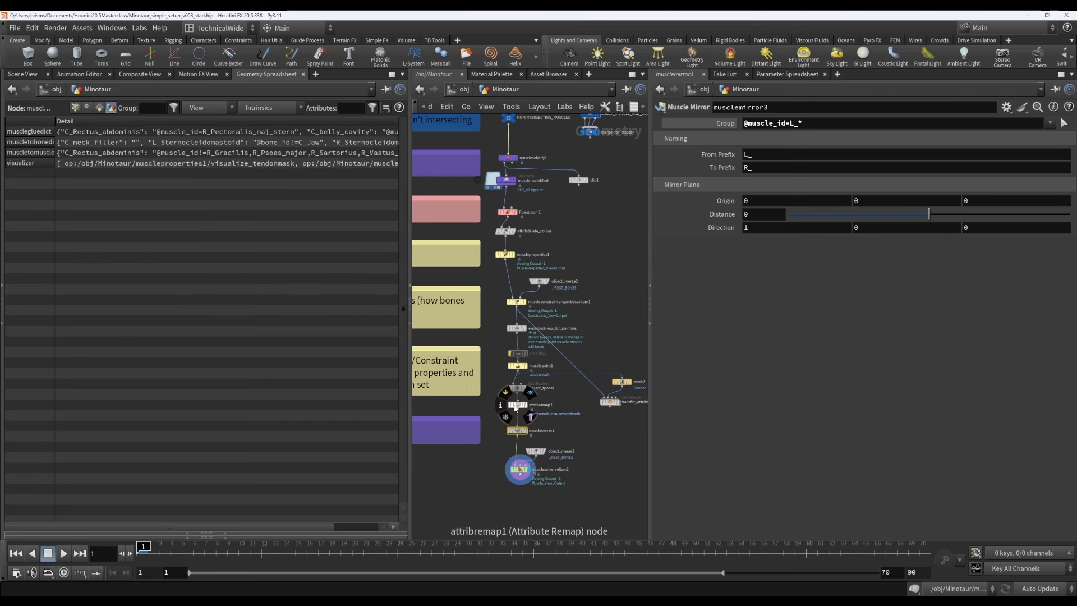
# - Select attribremap1 to view the attributes from before the mirror
pyautogui.click(523, 404)
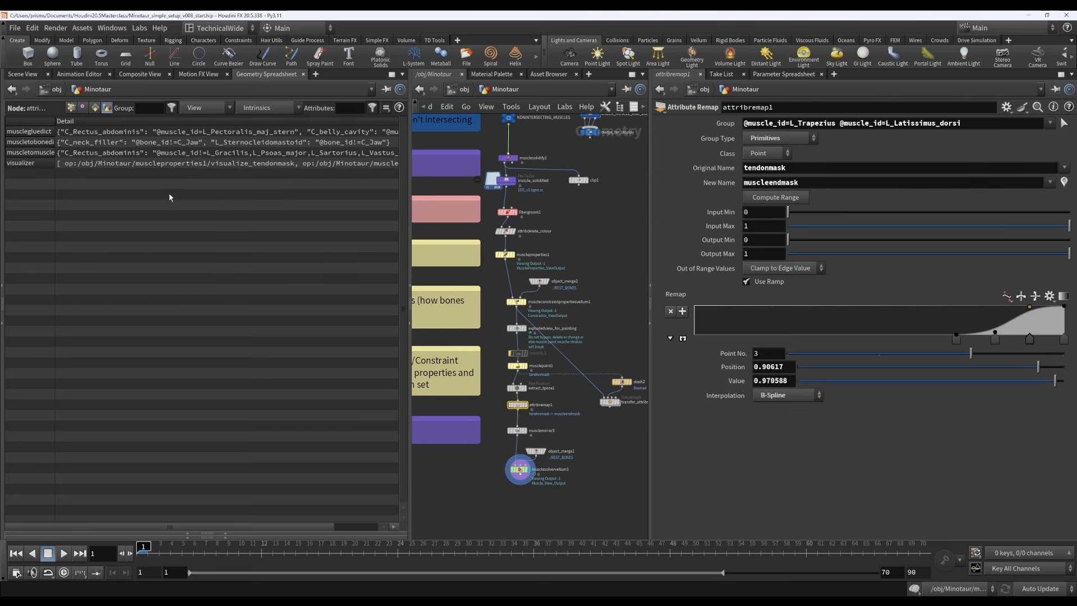
pyautogui.moveTo(159, 155)
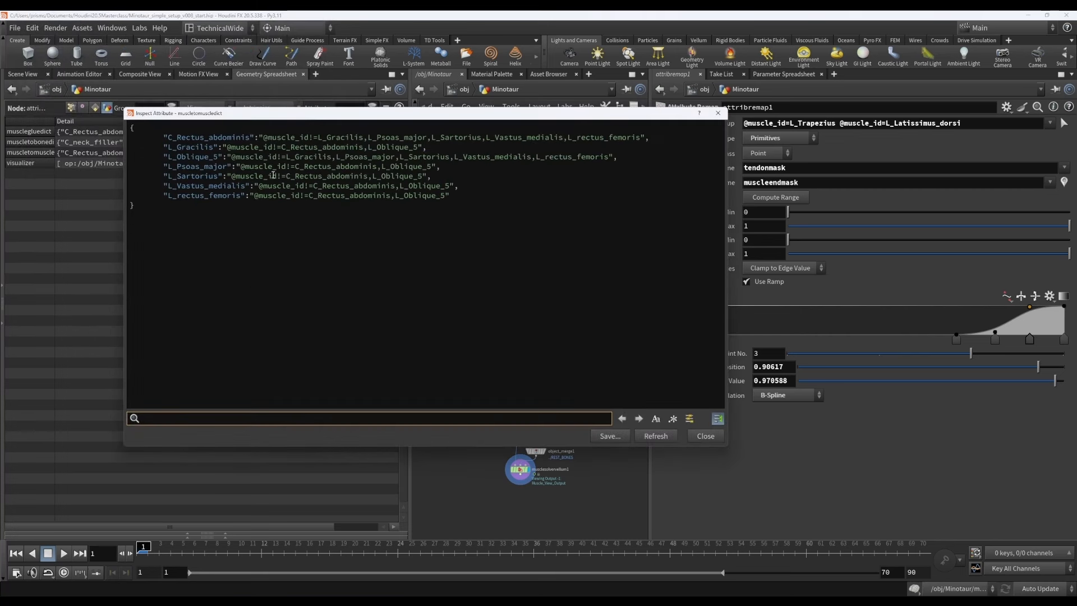
# - Review the left-side dictionary entries, marking L_Gracilis in the Rectus abdominis list, then close it
pyautogui.doubleClick(202, 137)
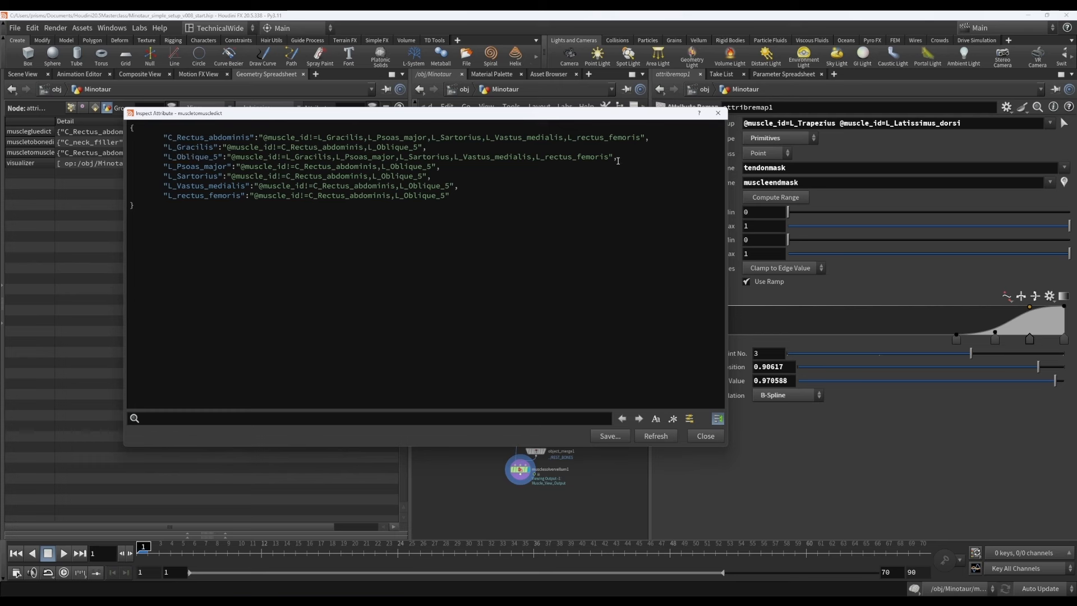
pyautogui.moveTo(192, 172)
pyautogui.write(',')
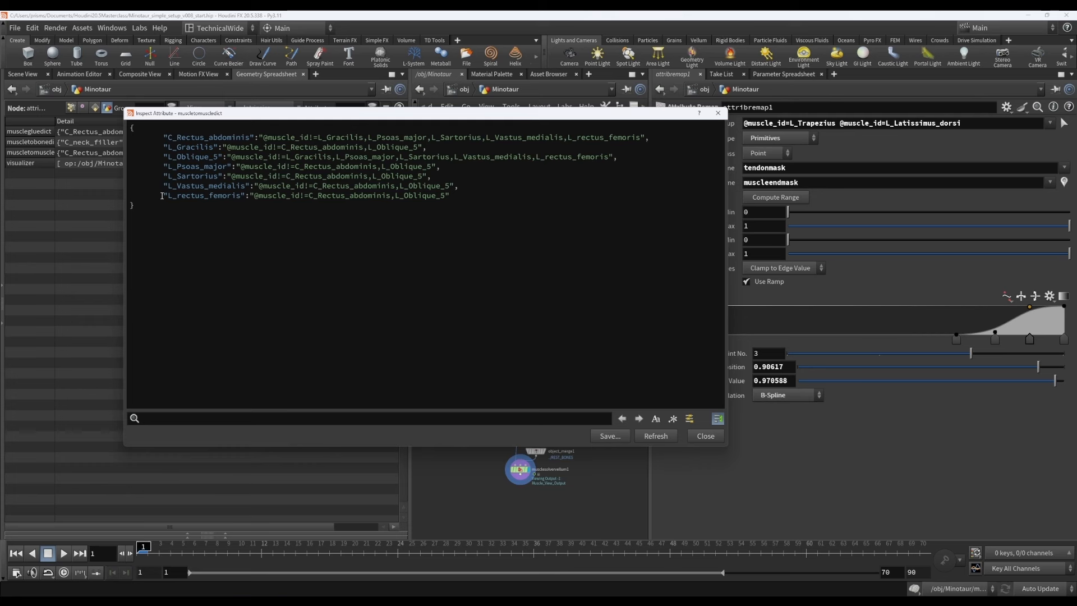
pyautogui.doubleClick(185, 185)
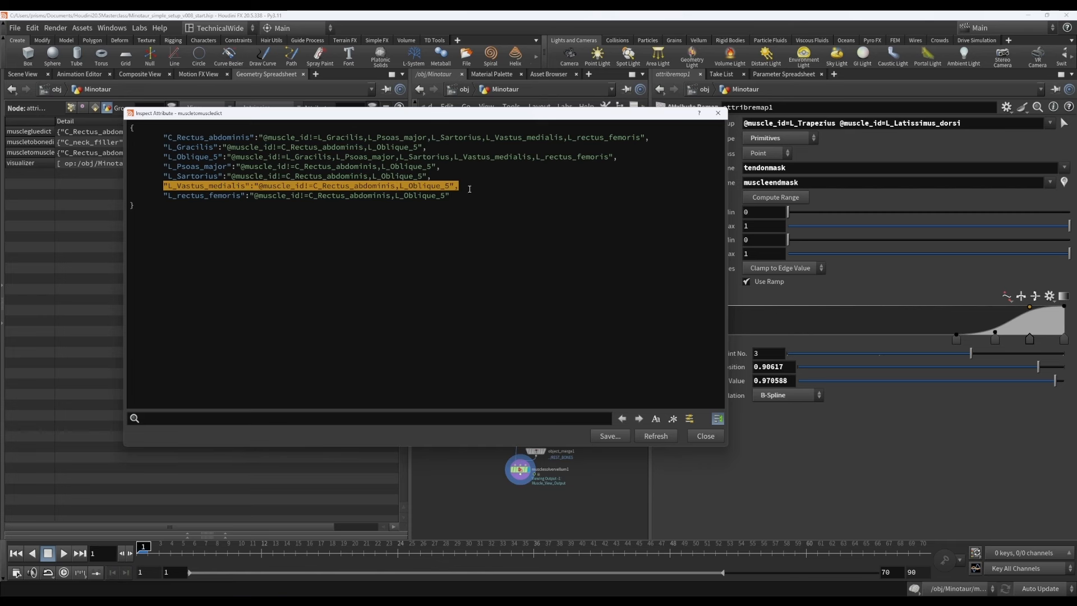
pyautogui.click(268, 185)
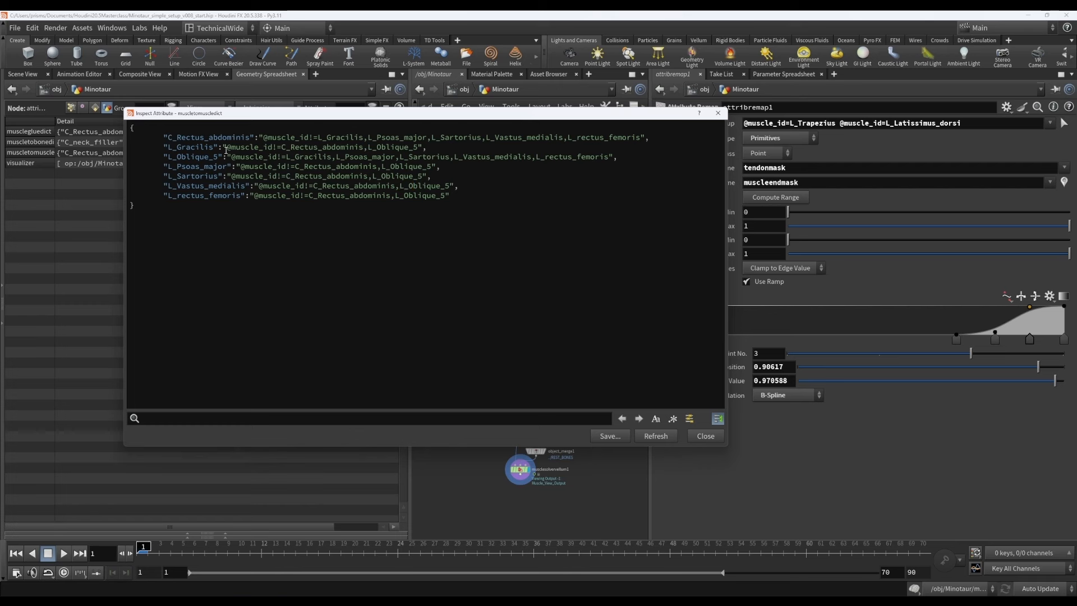
pyautogui.doubleClick(206, 137)
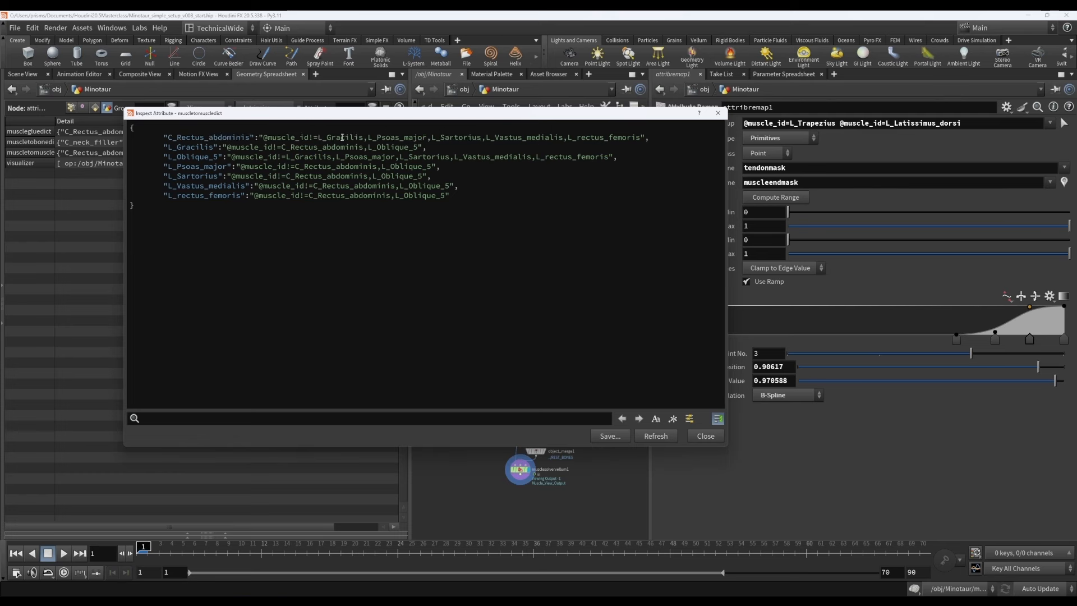
pyautogui.doubleClick(323, 137)
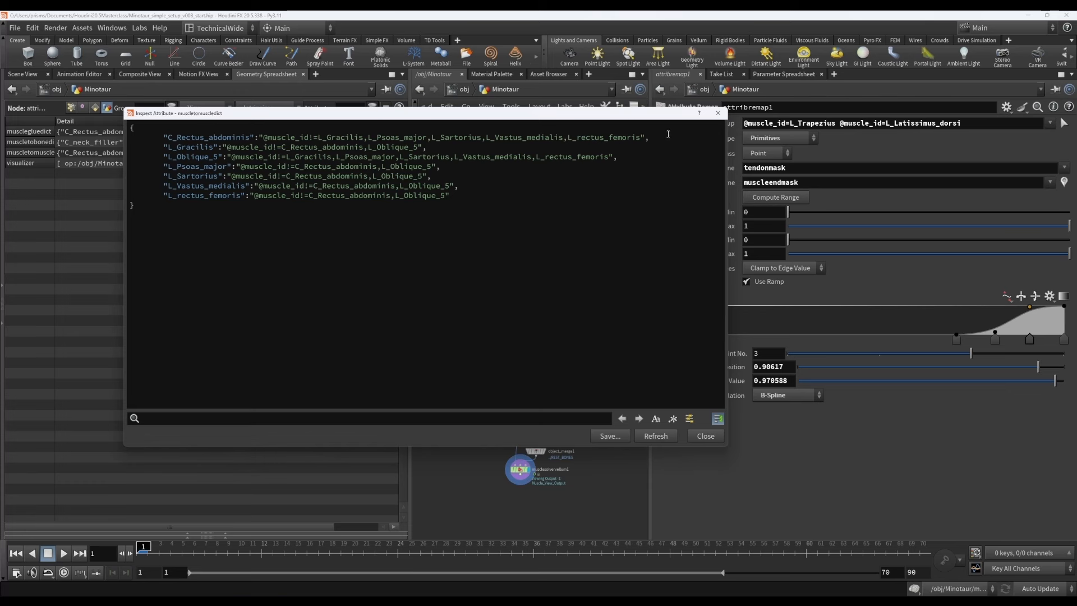
pyautogui.moveTo(221, 135)
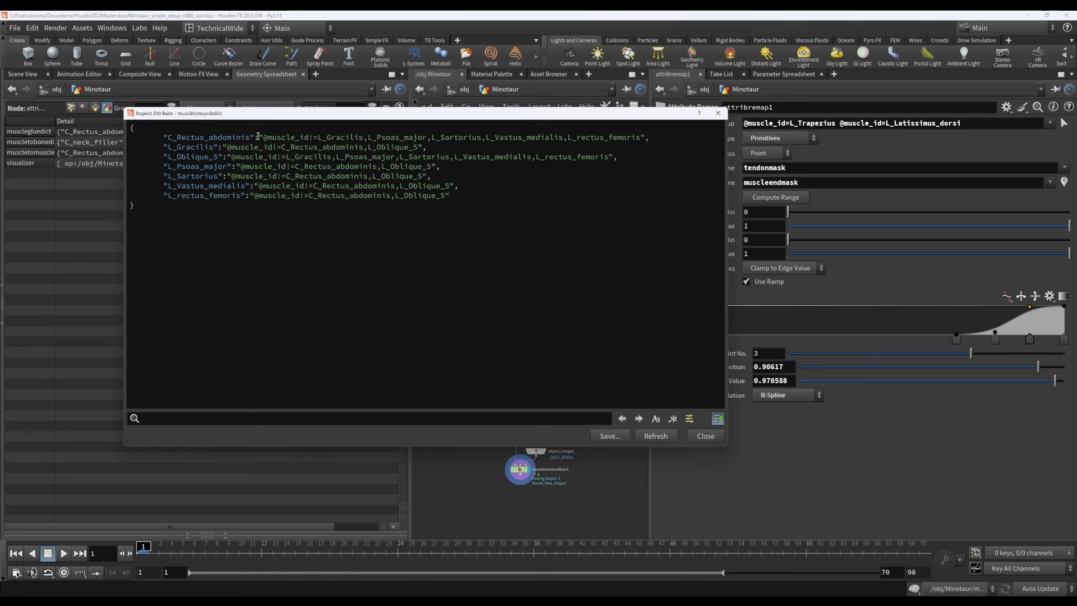
pyautogui.moveTo(645, 145)
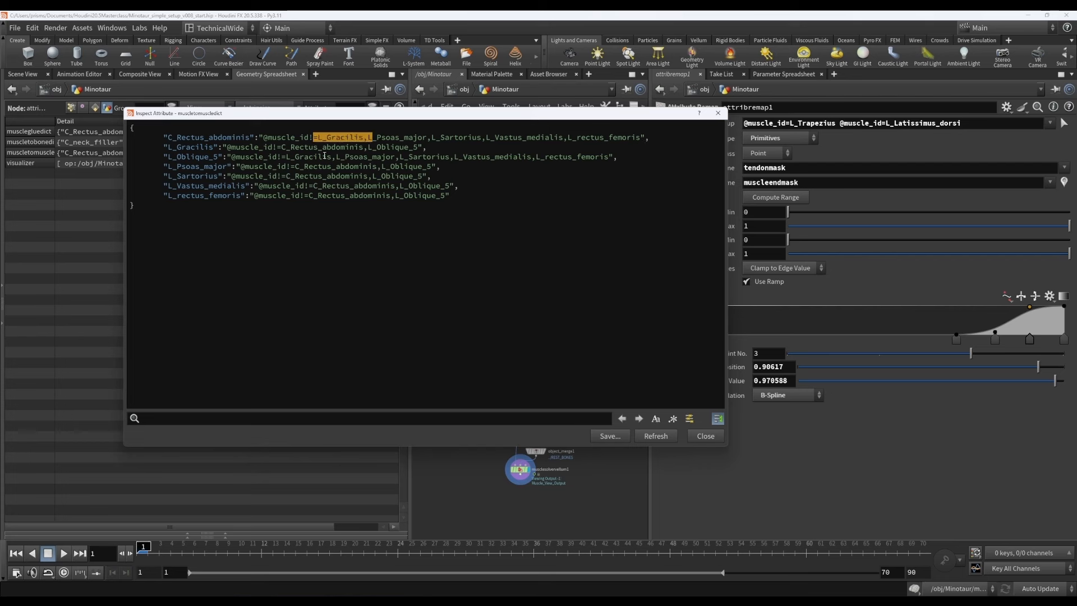
pyautogui.moveTo(671, 370)
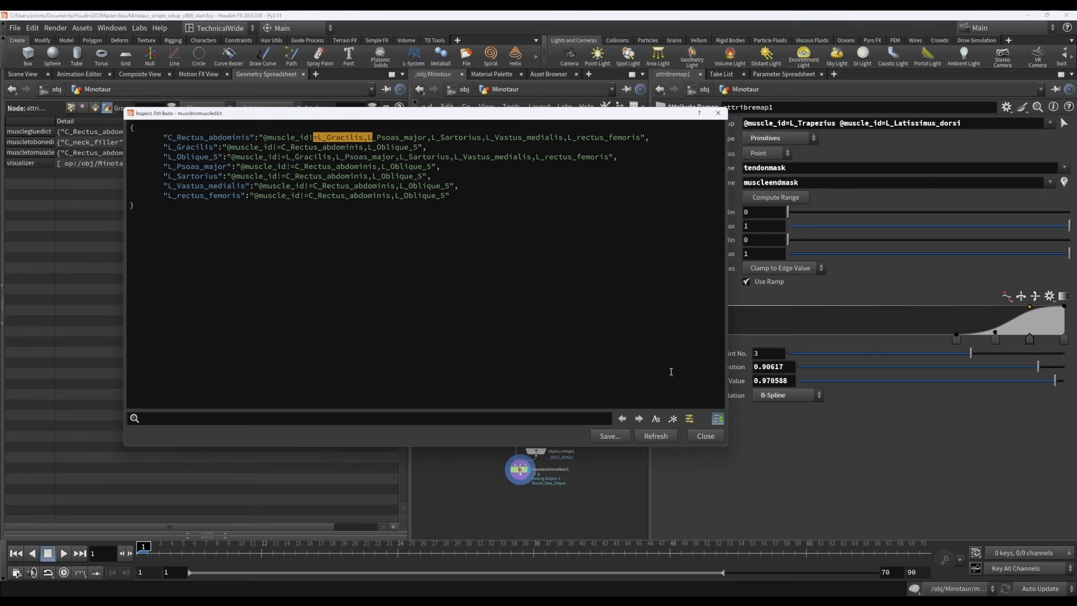
pyautogui.moveTo(721, 435)
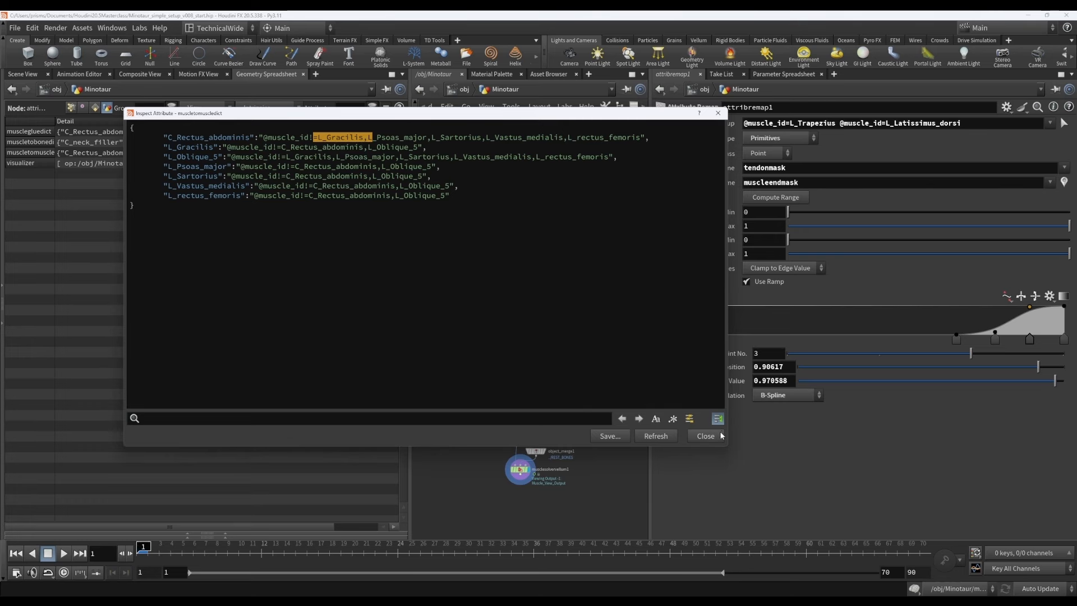
pyautogui.click(706, 435)
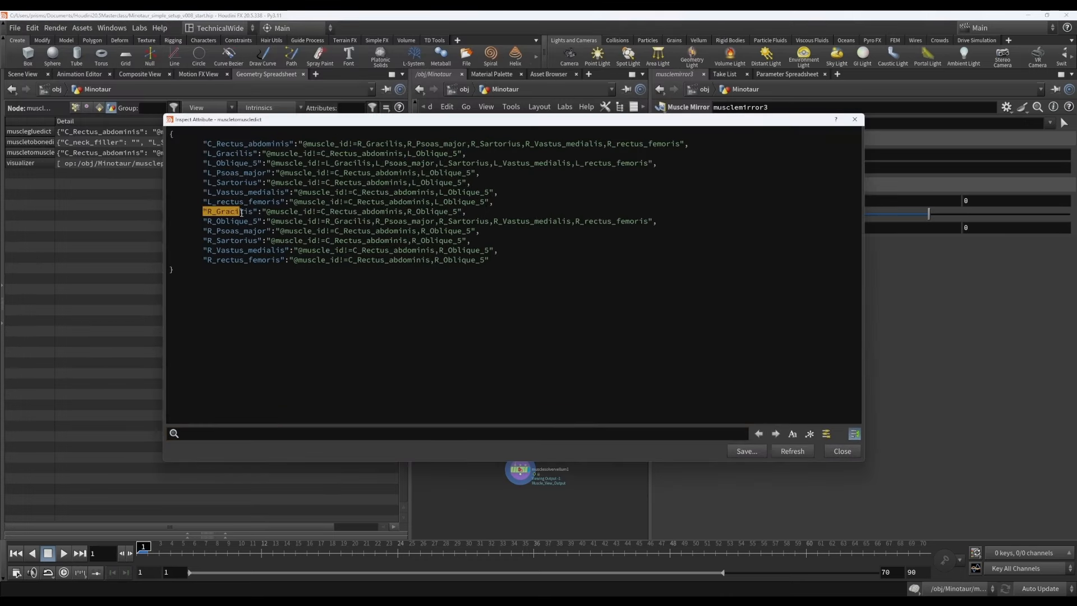
# - Highlight the mirrored C_Rectus_abdominis entry listing right-side muscles and close the dictionary
pyautogui.click(401, 211)
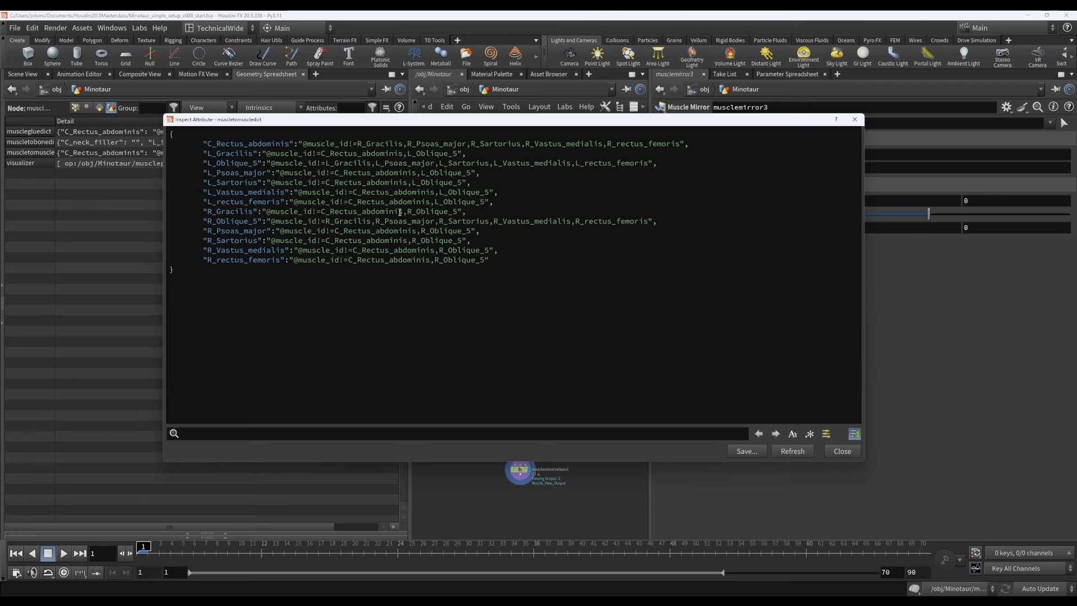
pyautogui.doubleClick(409, 211)
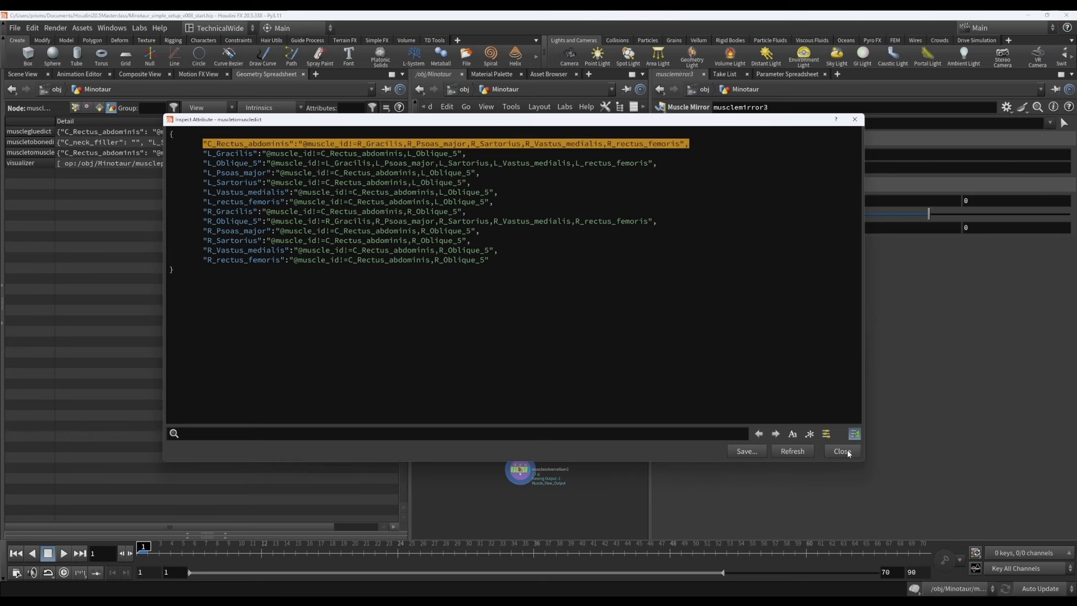
pyautogui.click(842, 451)
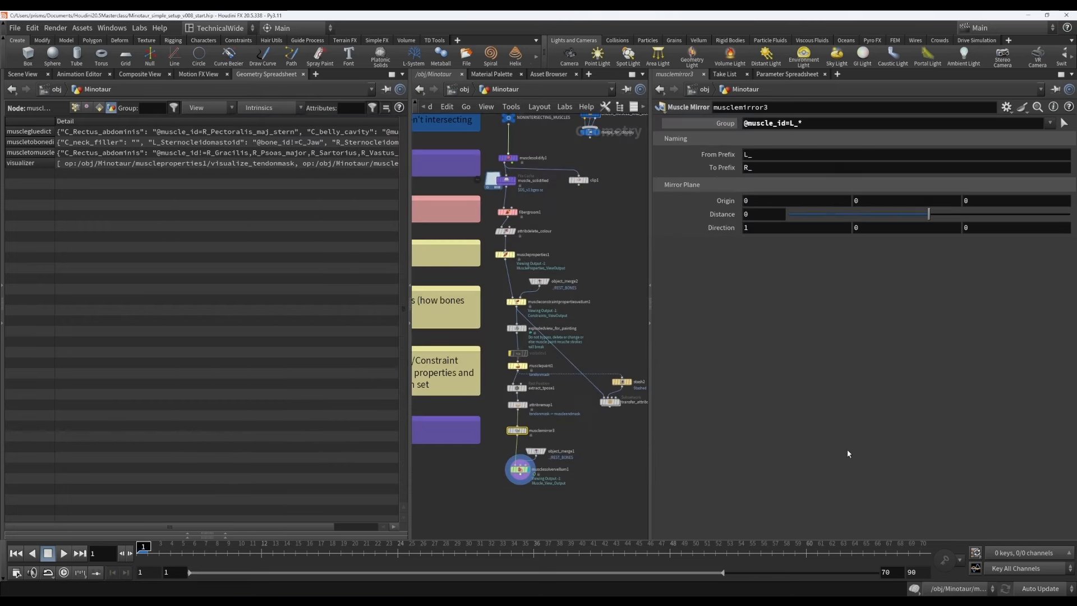
pyautogui.moveTo(370, 239)
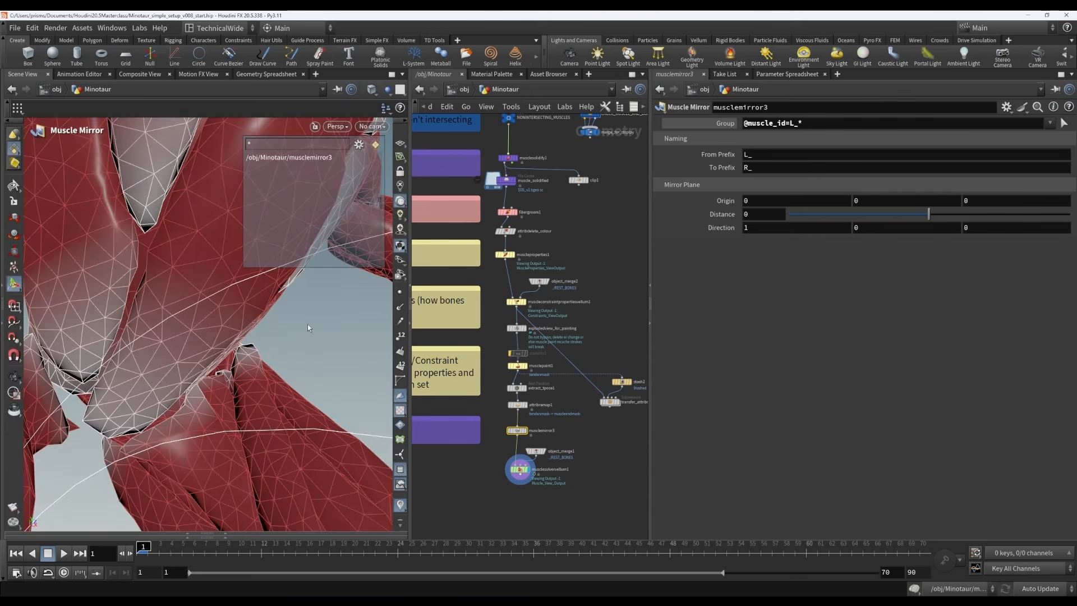
pyautogui.moveTo(607, 440)
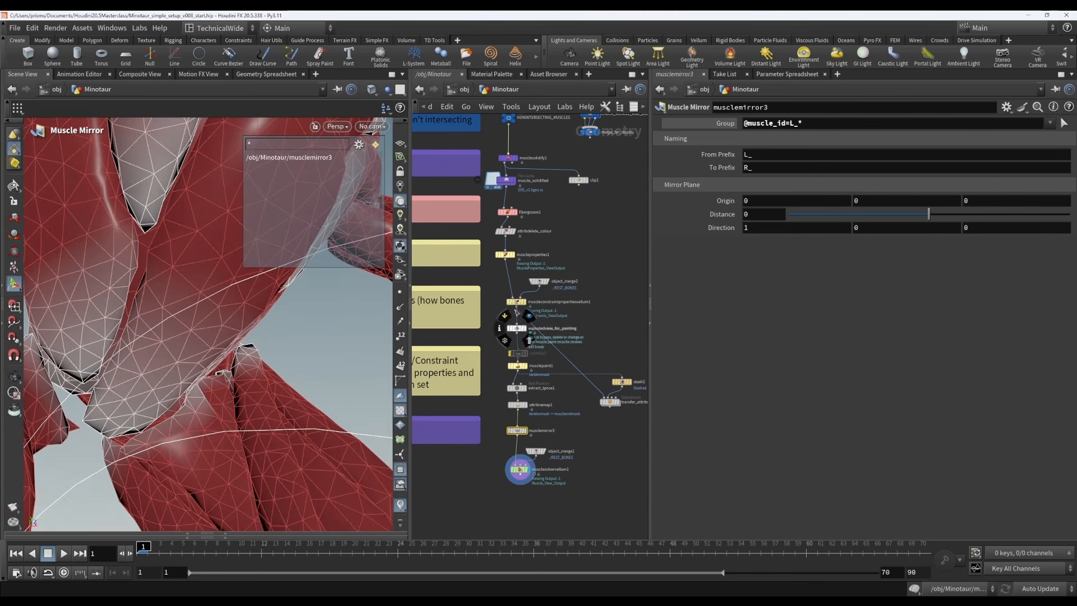
pyautogui.moveTo(512, 291)
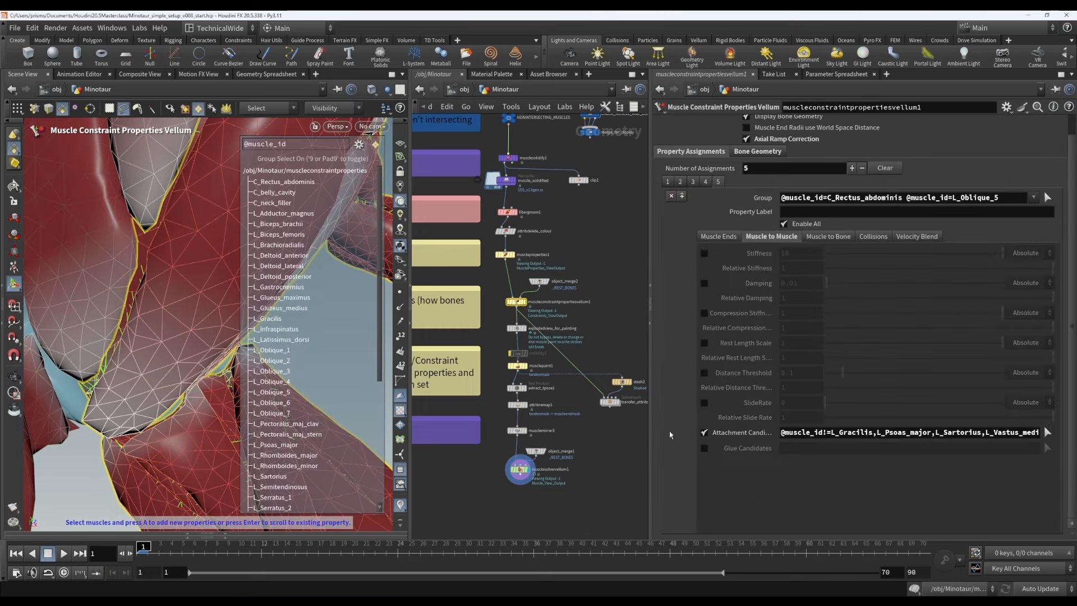
pyautogui.moveTo(833, 241)
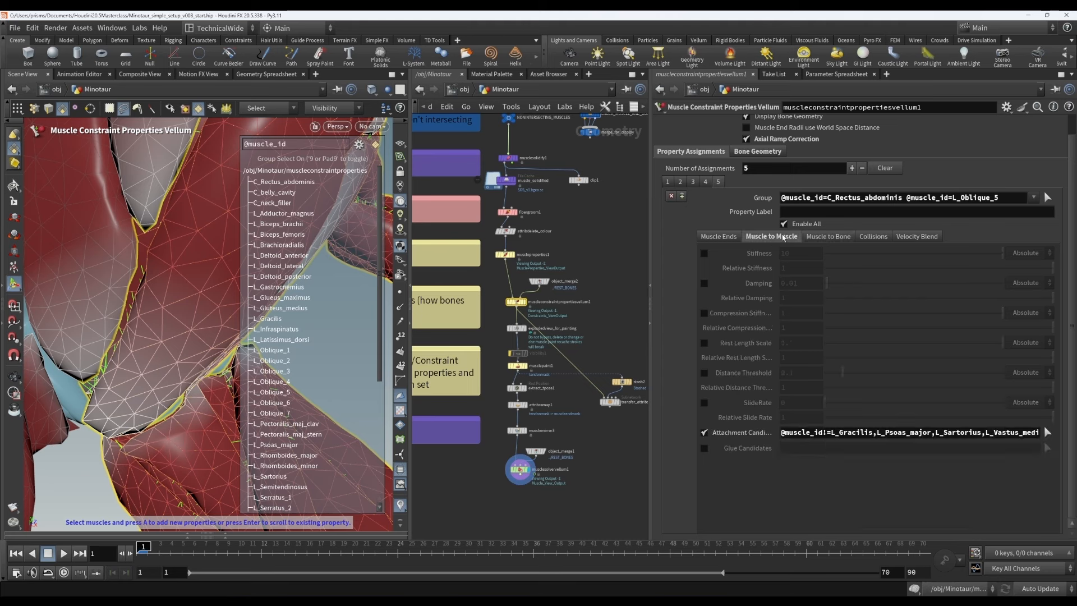
pyautogui.moveTo(793, 352)
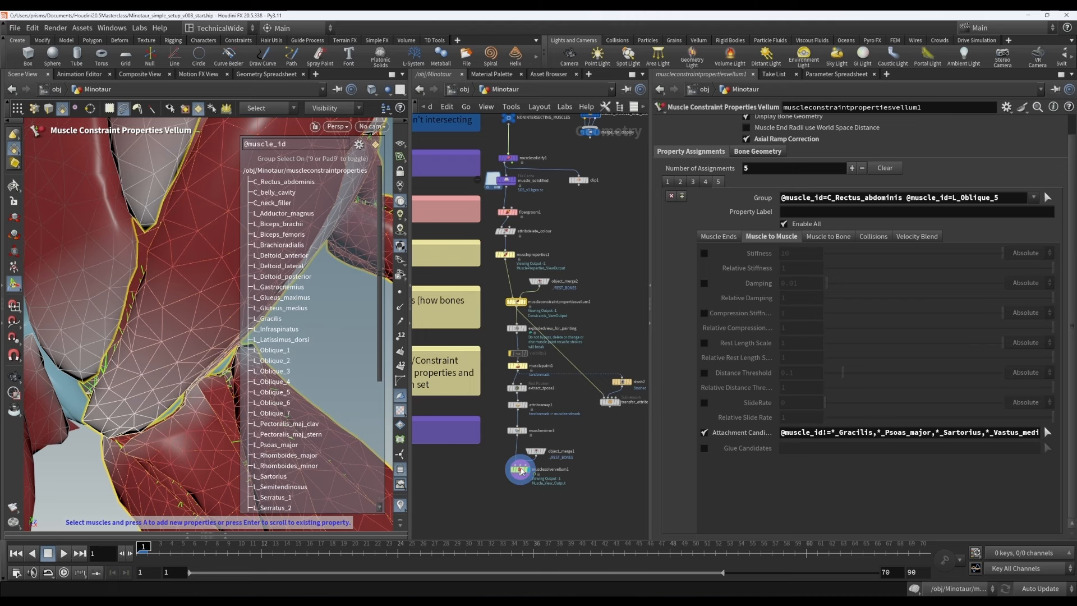
# - Show the muscle solver's attachments after switching abdominal exclusions to *_ wildcards
pyautogui.click(521, 471)
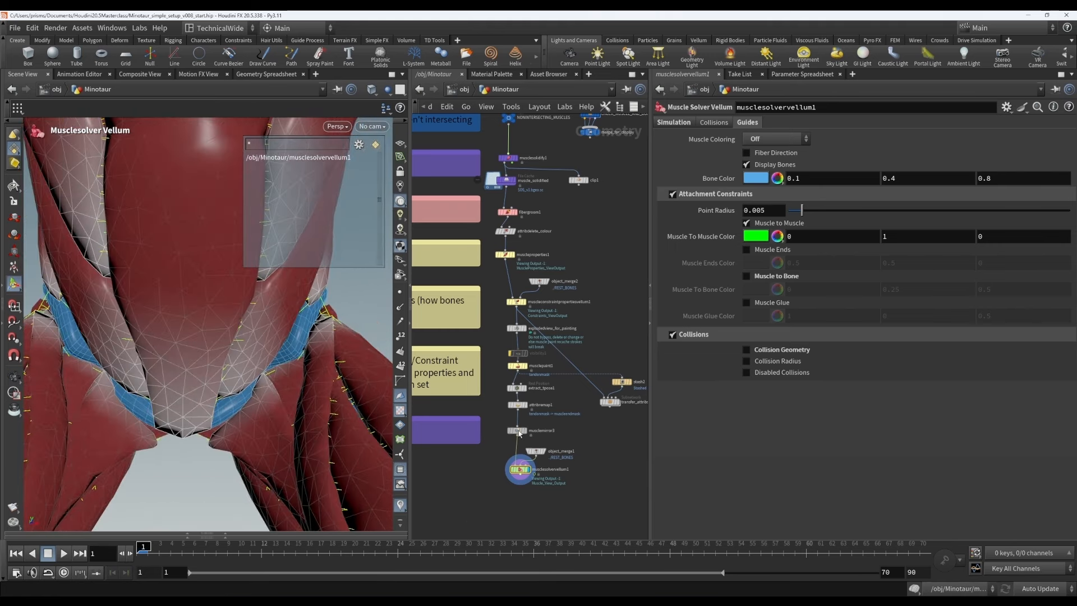
# - Select musclemirror3 to inspect its mirrored muscle dictionary's wildcard exclusions
pyautogui.click(516, 431)
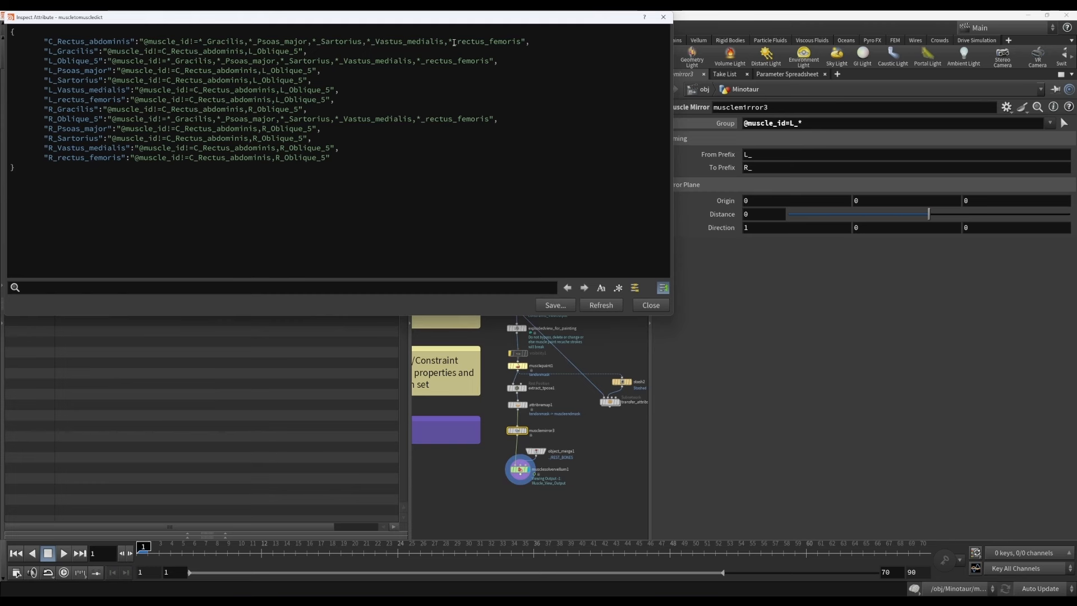
pyautogui.moveTo(201, 39)
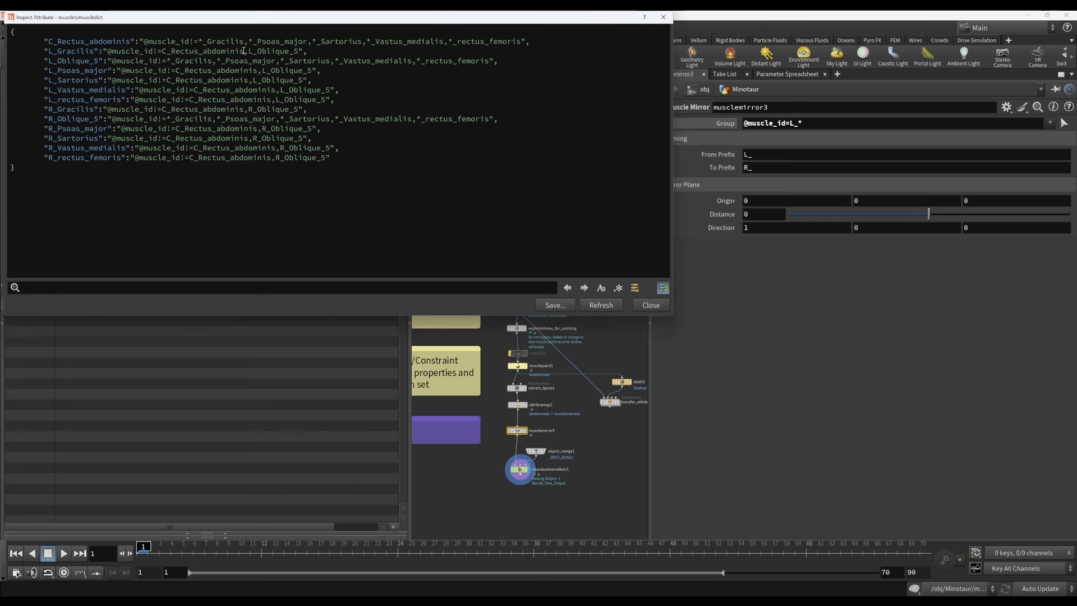
pyautogui.moveTo(199, 41)
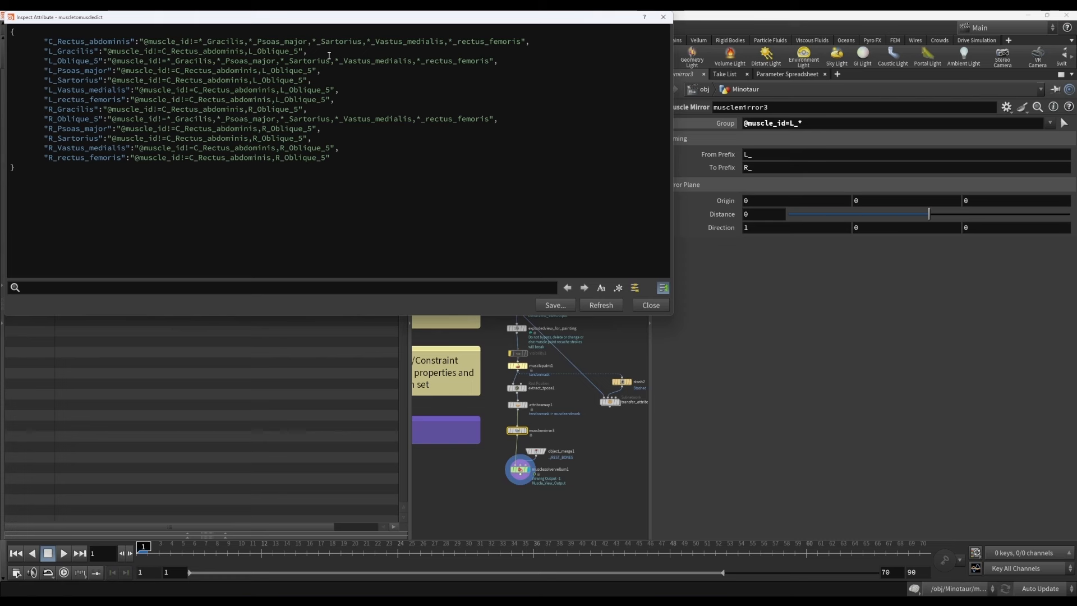
pyautogui.moveTo(446, 59)
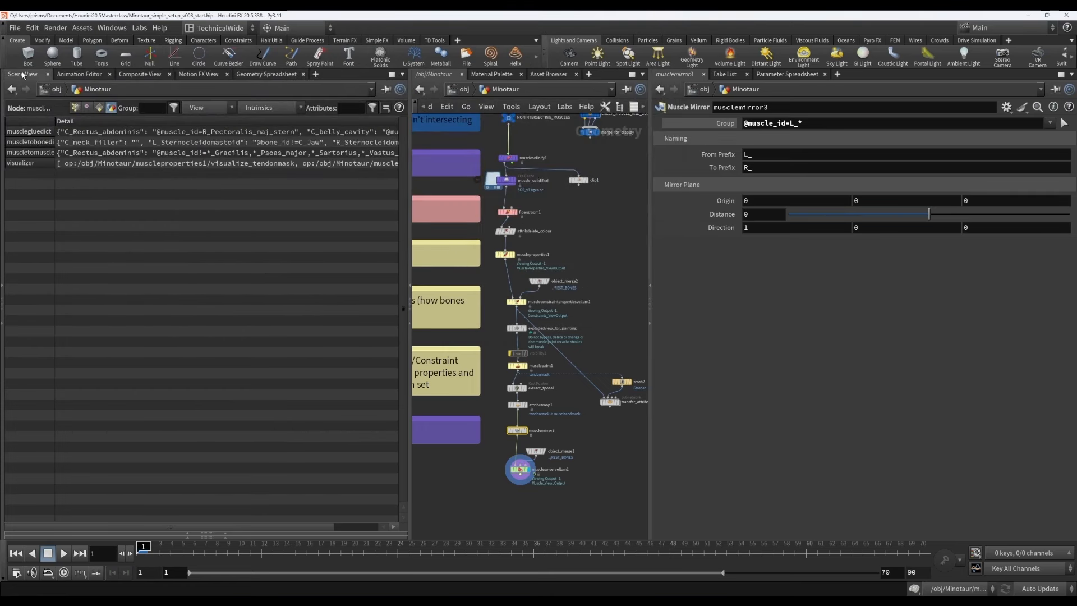
pyautogui.moveTo(539, 297)
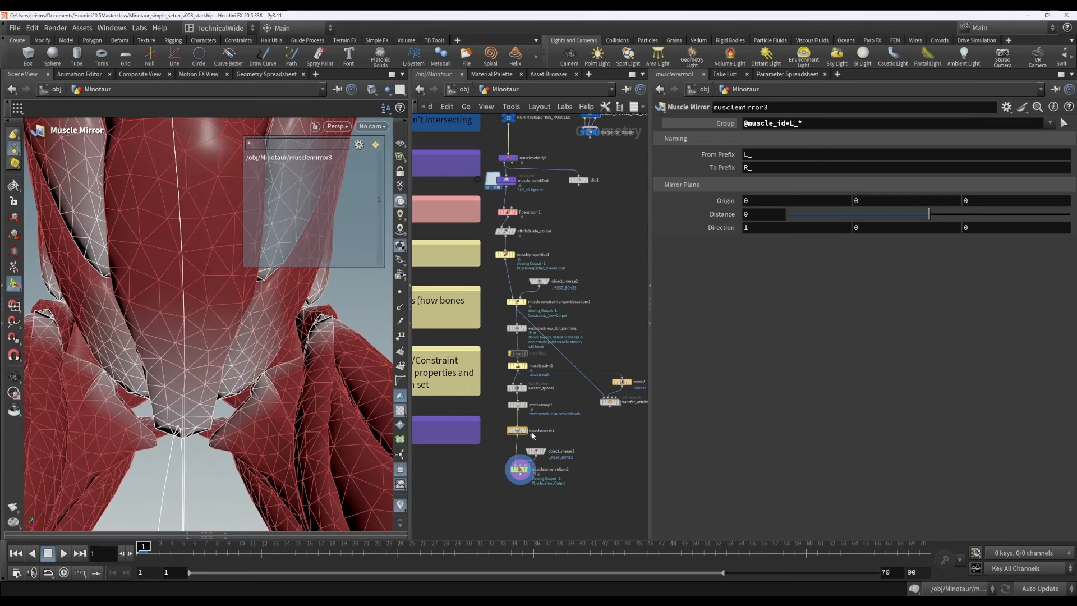
# - Visualize muscle-to-bone constraints and add assignment 6 attaching C_Rectus_abdominis to L_Pelvis
pyautogui.click(516, 302)
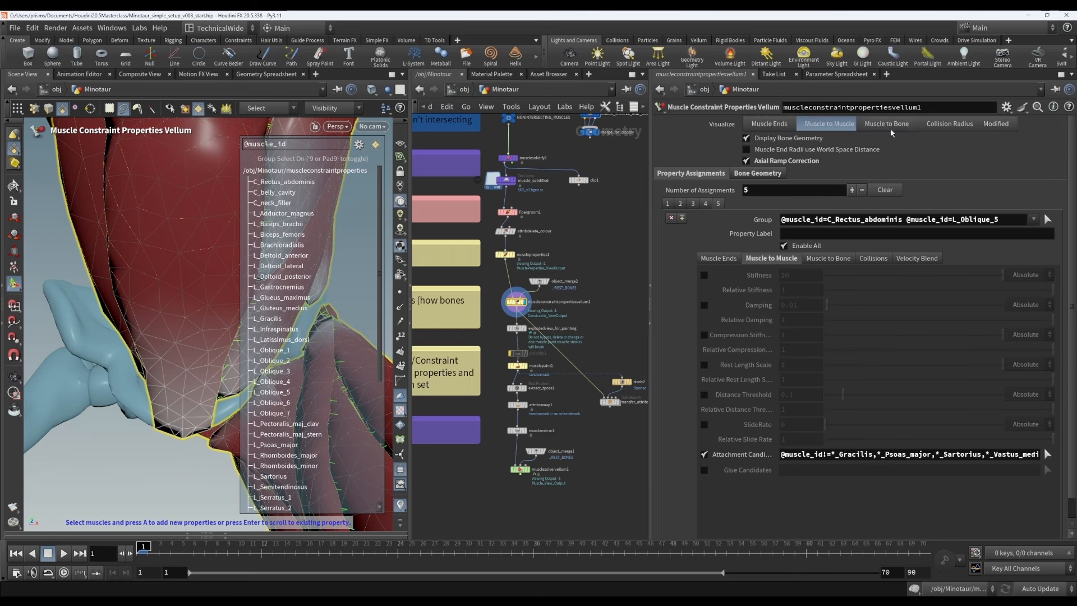
pyautogui.click(885, 123)
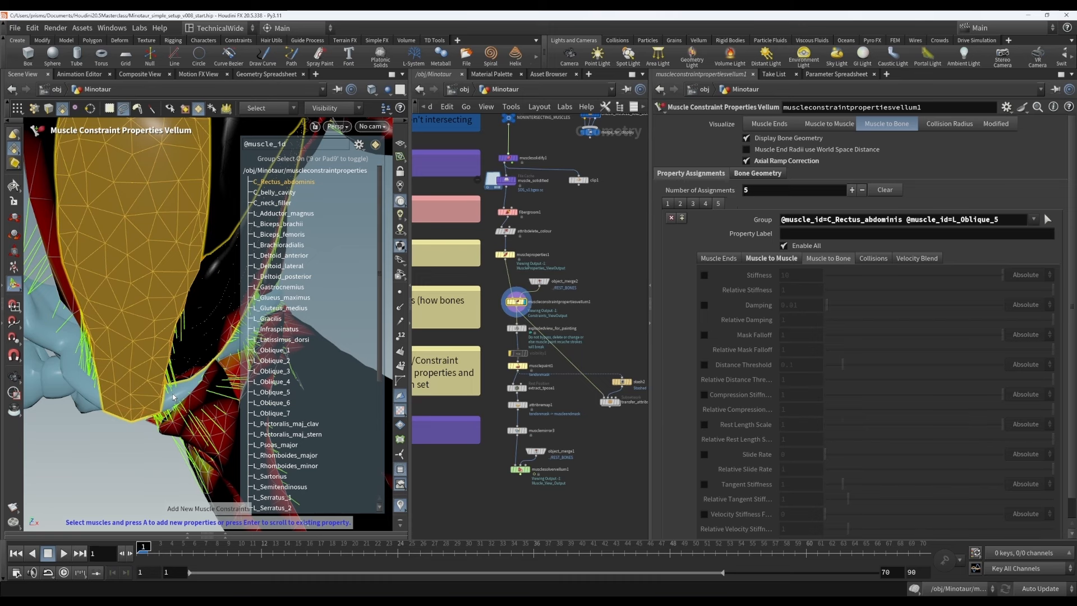
pyautogui.click(851, 190)
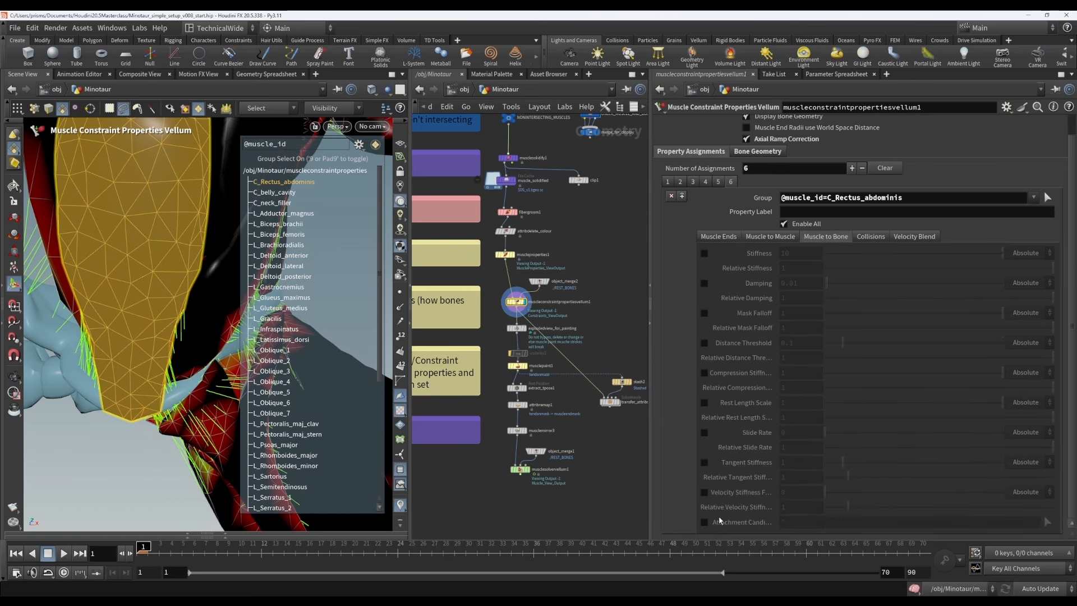
pyautogui.click(757, 151)
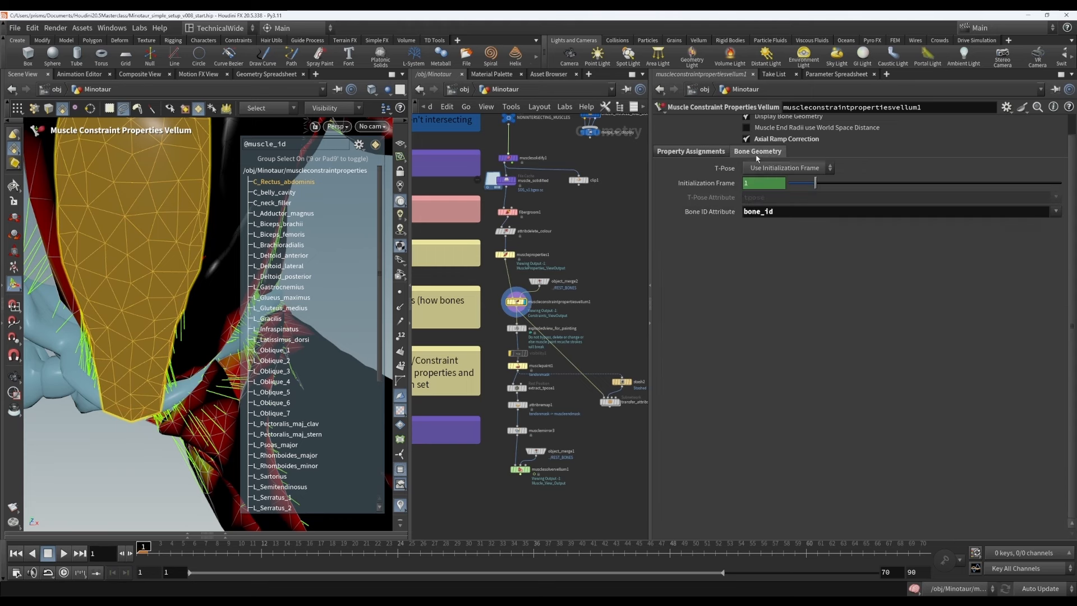
pyautogui.click(691, 151)
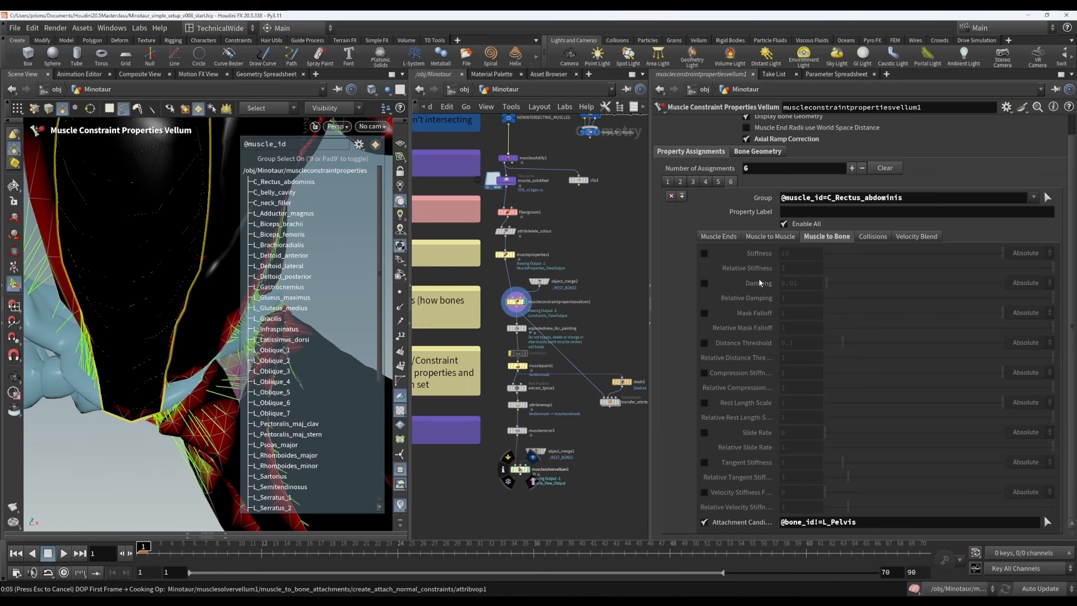
# - View the solver's muscle-to-bone attachments, then open muscleconstraintpropertiesvellum1's settings
pyautogui.click(516, 468)
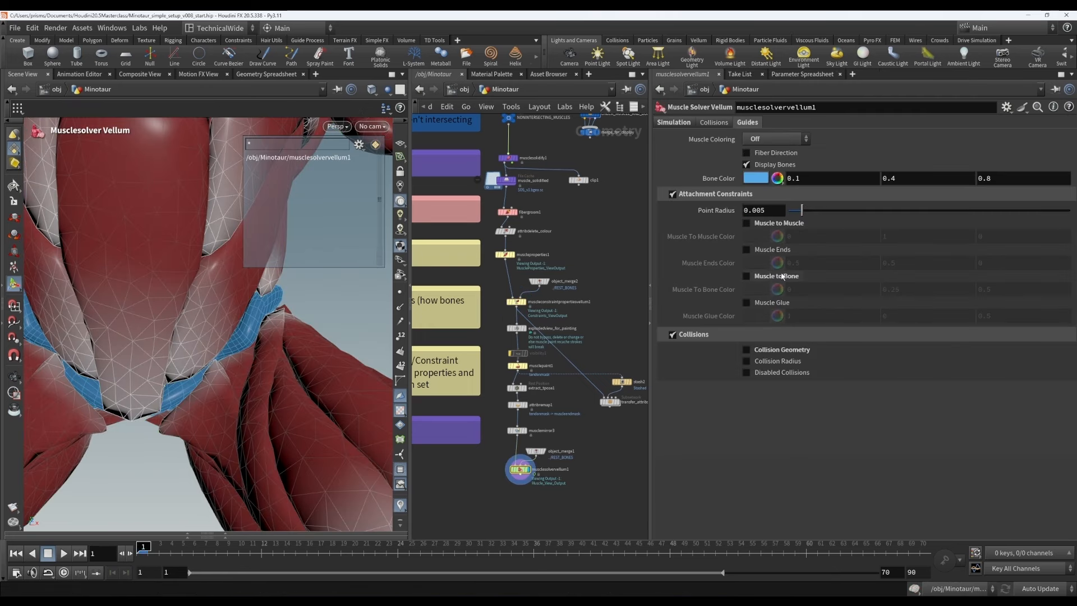
pyautogui.click(747, 275)
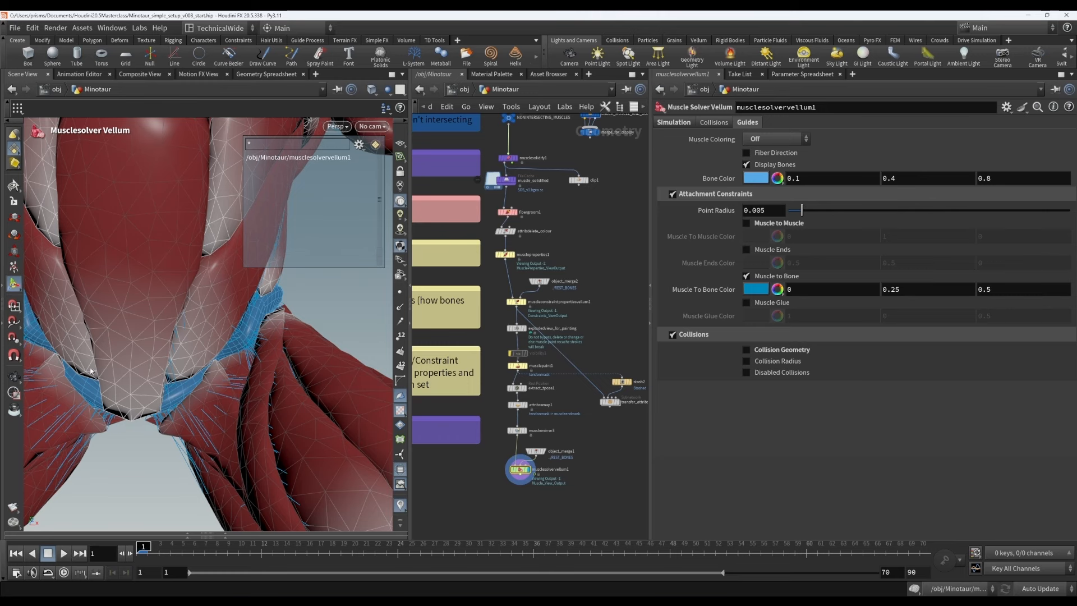
pyautogui.moveTo(529, 308)
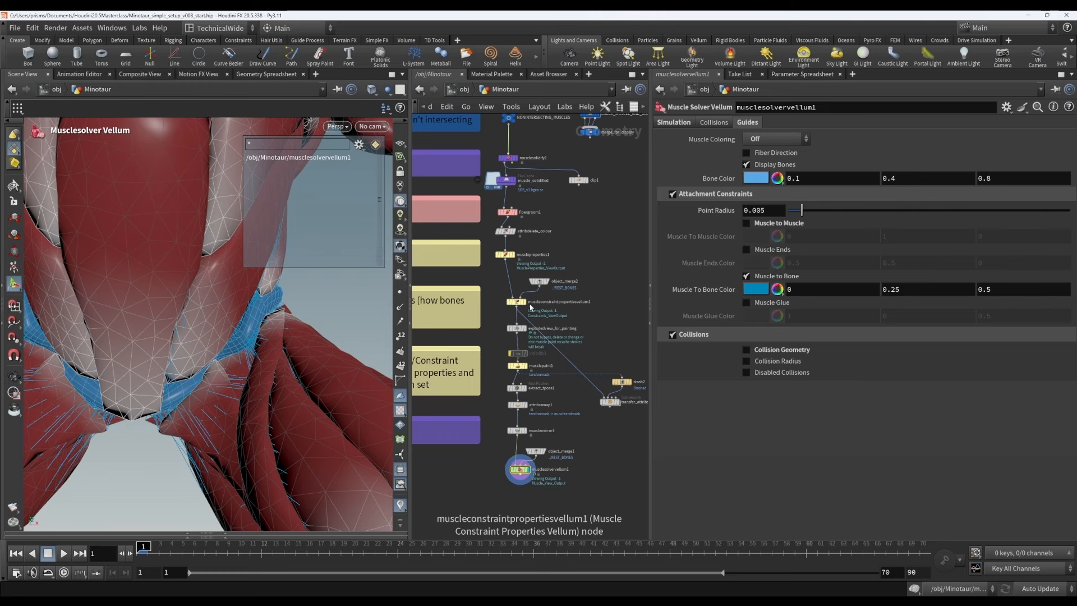
pyautogui.click(516, 301)
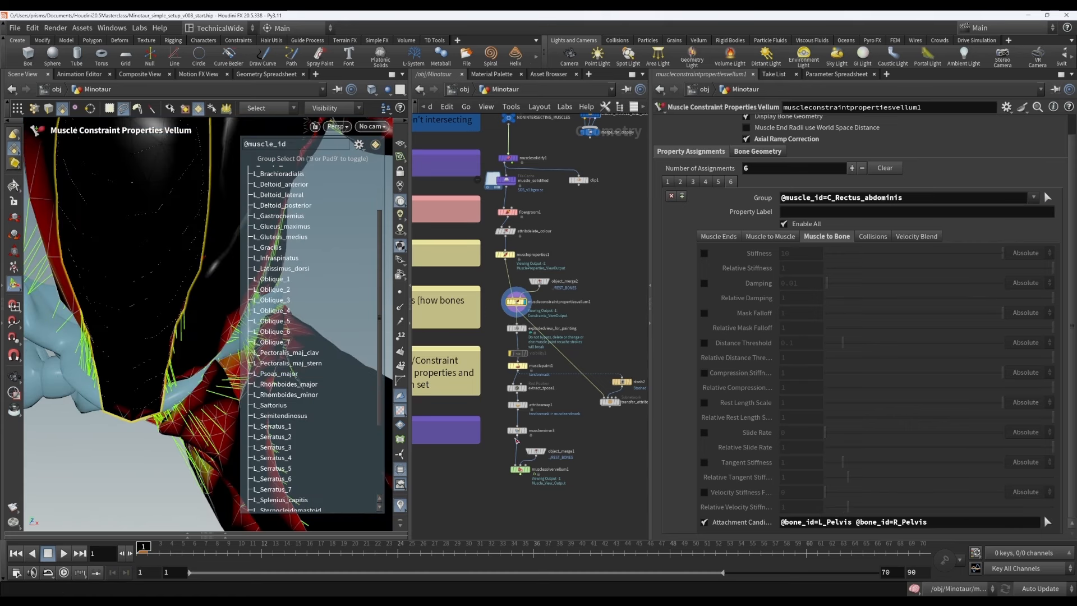
pyautogui.moveTo(532, 474)
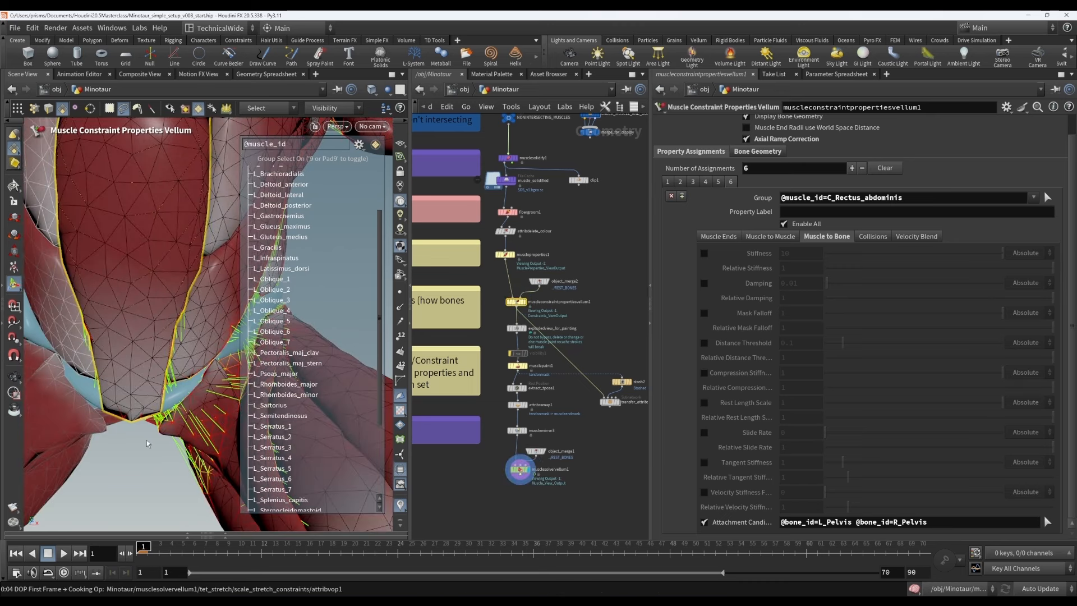
# - Compare solver and constraint node outputs to review Rectus abdominis pelvis attachments
pyautogui.click(515, 469)
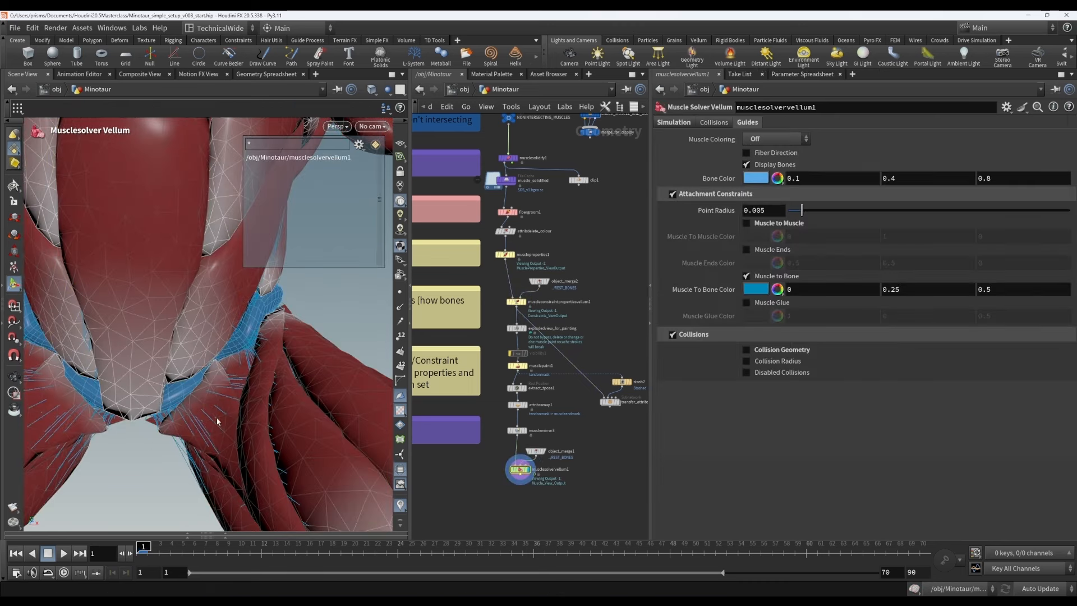
pyautogui.click(517, 302)
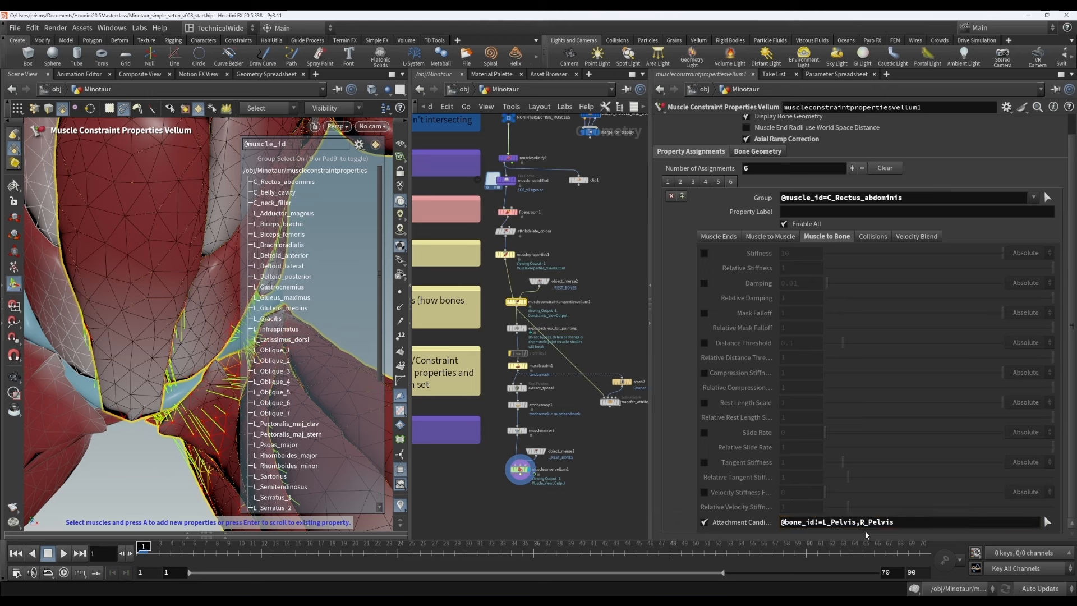
pyautogui.moveTo(899, 520)
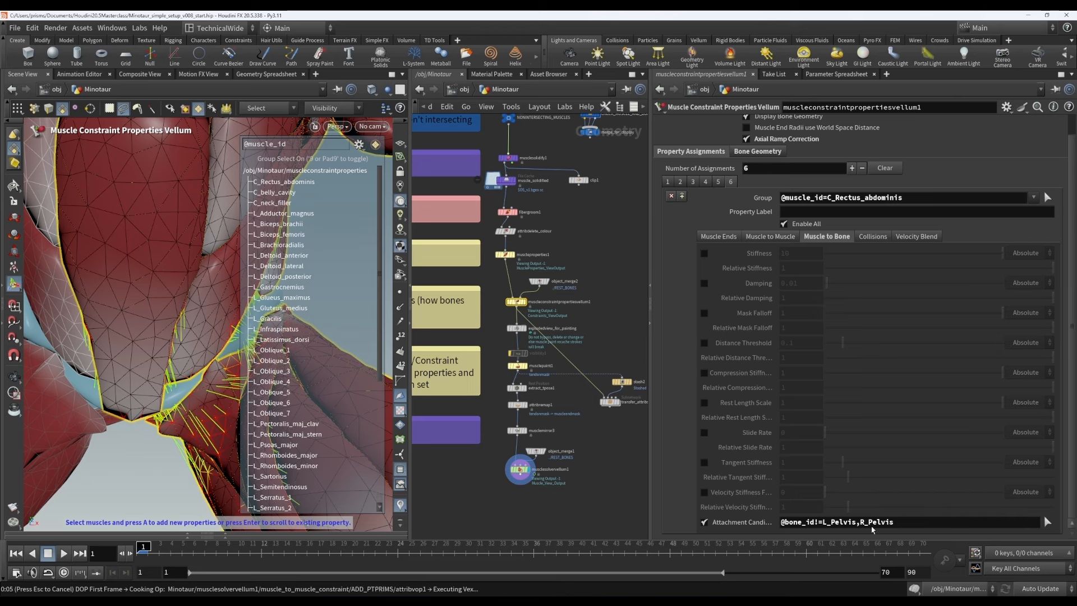
pyautogui.moveTo(689, 499)
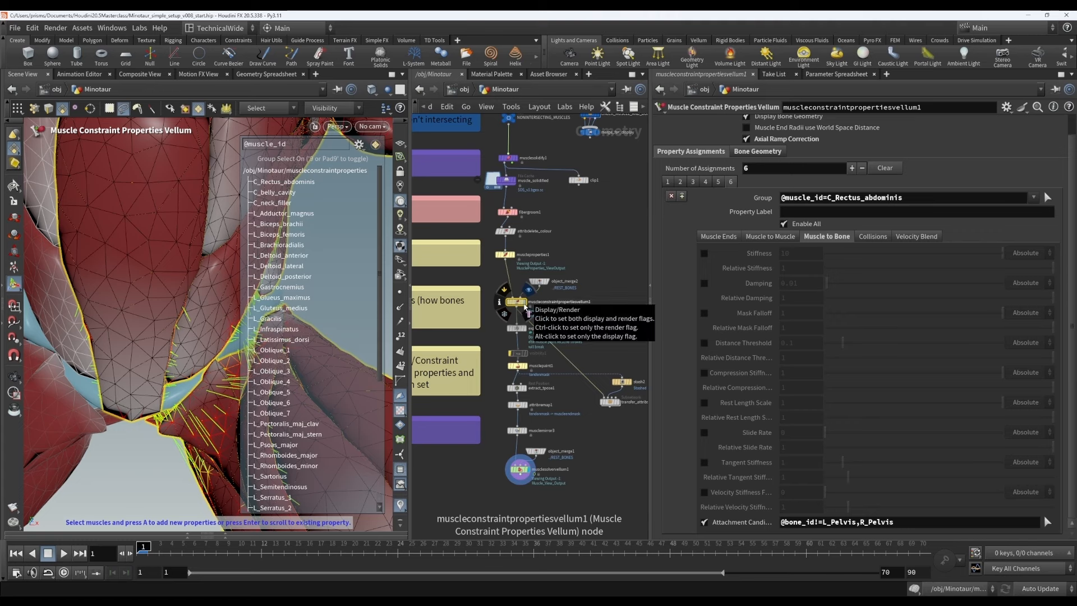
pyautogui.click(515, 300)
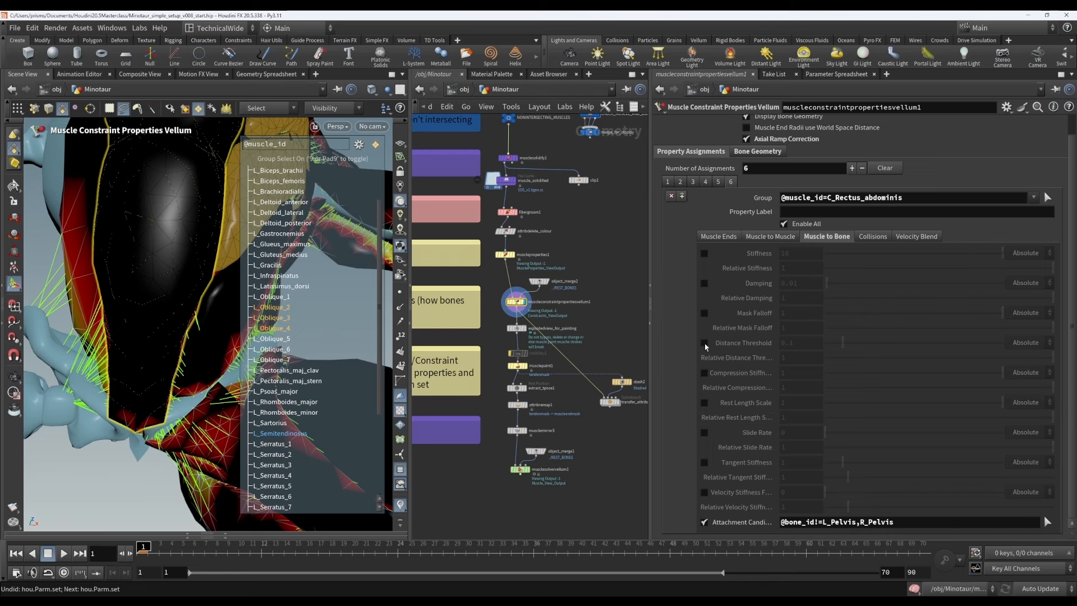
pyautogui.click(705, 343)
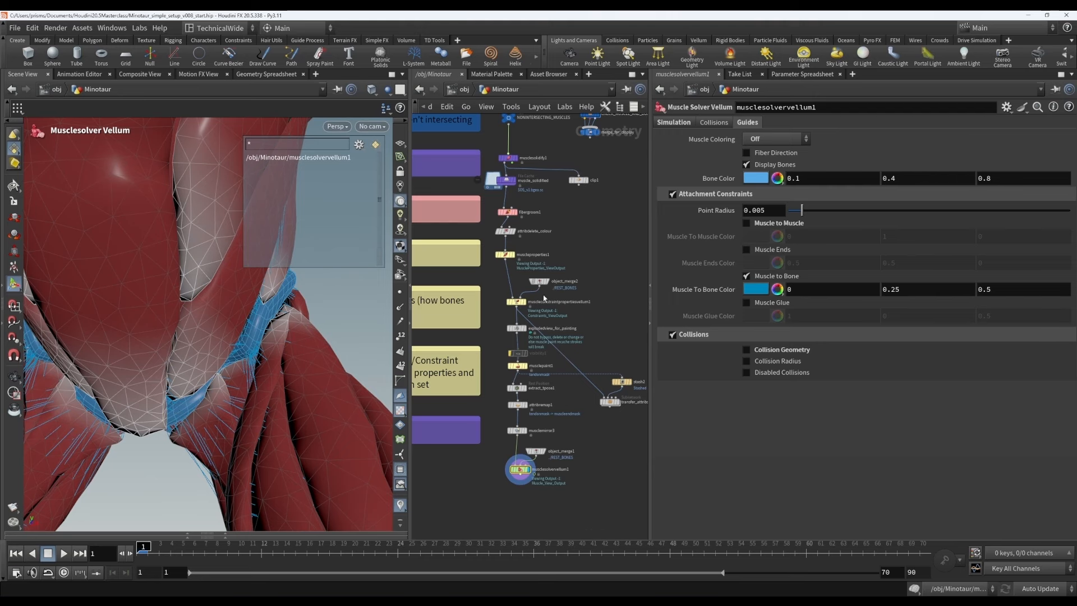
# - Inspect musclemirror3's muscle-to-muscle dictionary attributes in the Geometry Spreadsheet
pyautogui.click(516, 431)
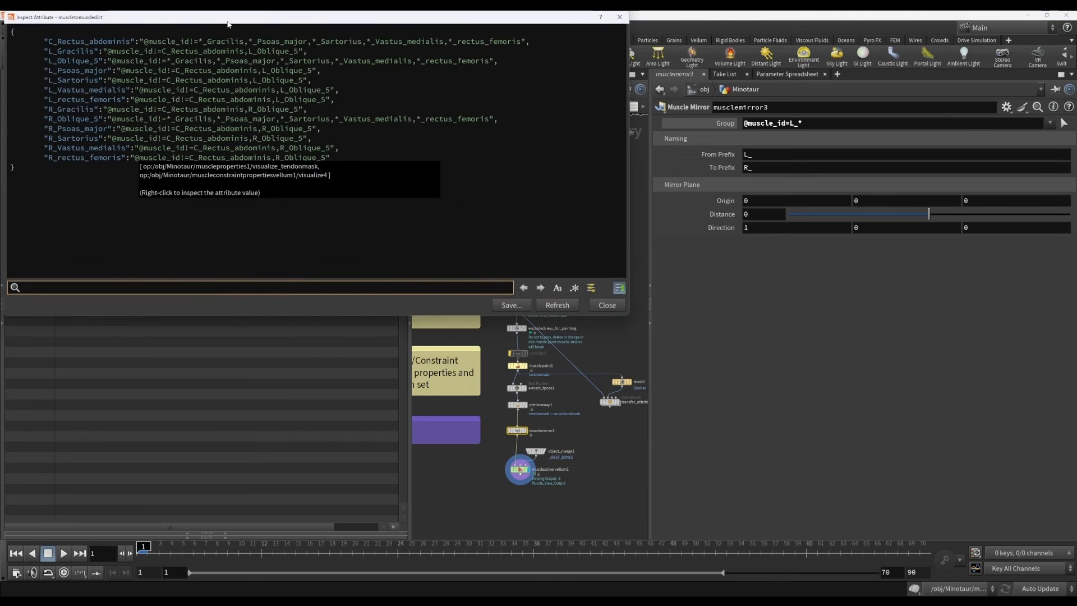
pyautogui.moveTo(582, 346)
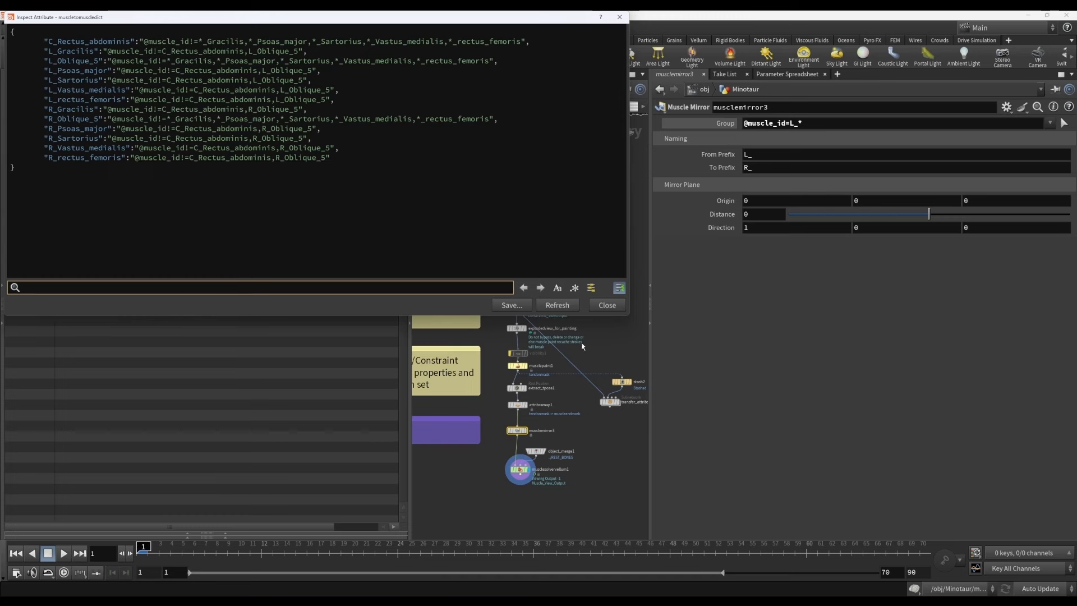
pyautogui.click(606, 305)
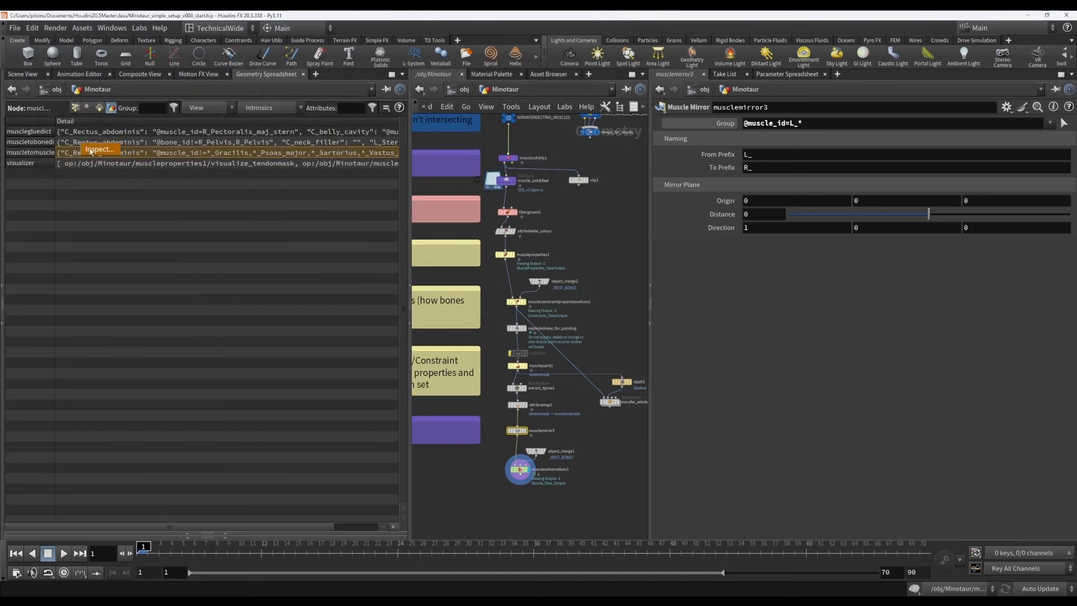
pyautogui.click(99, 149)
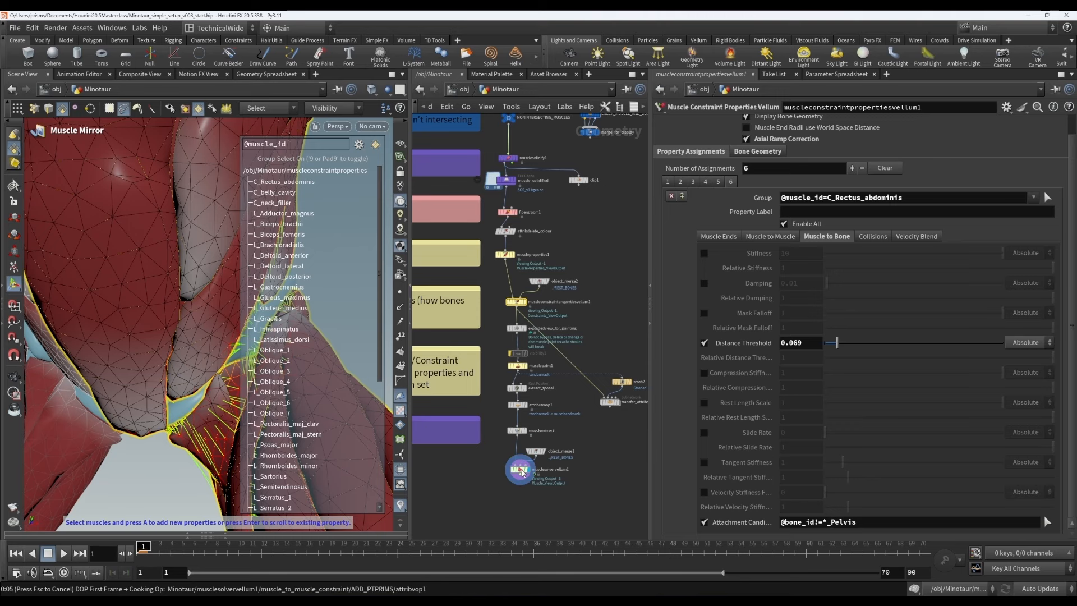
# - Move the nodes below musclemirror3 down, including the REST_BONES object merge
pyautogui.click(520, 470)
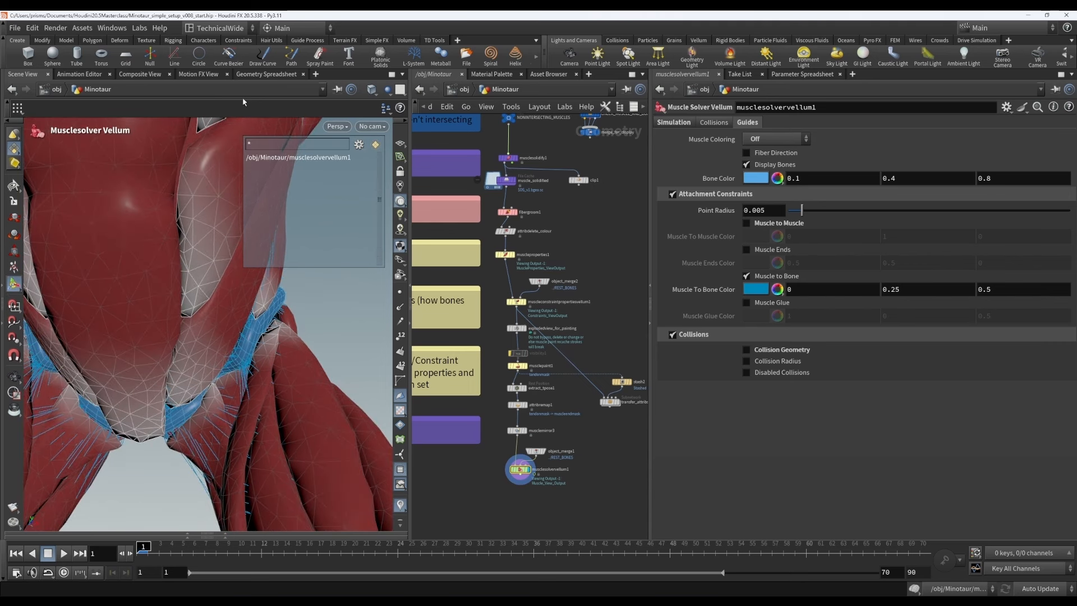
pyautogui.moveTo(114, 281)
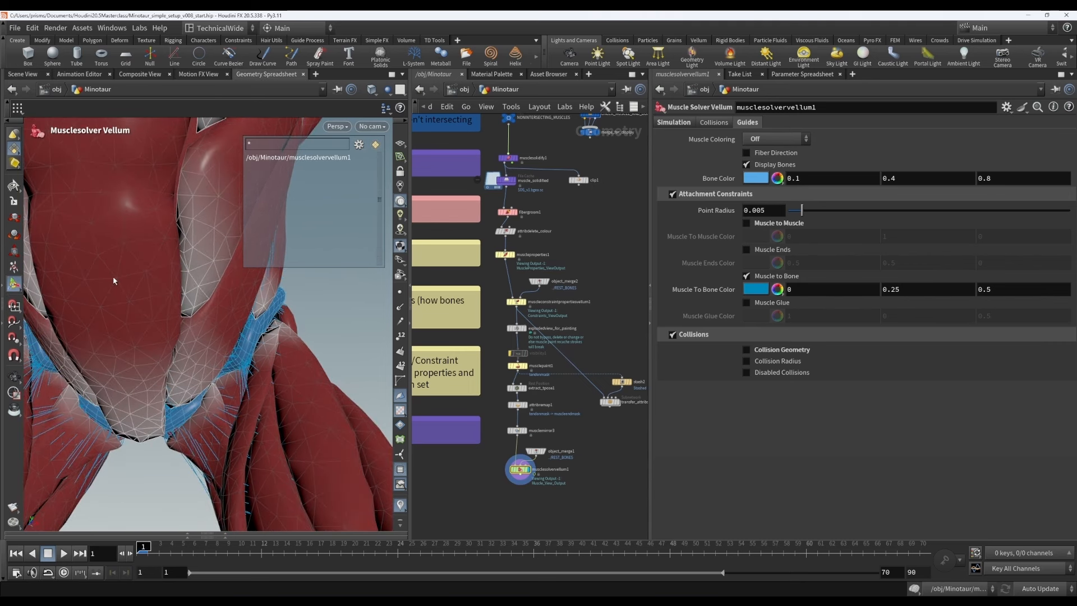
pyautogui.click(268, 74)
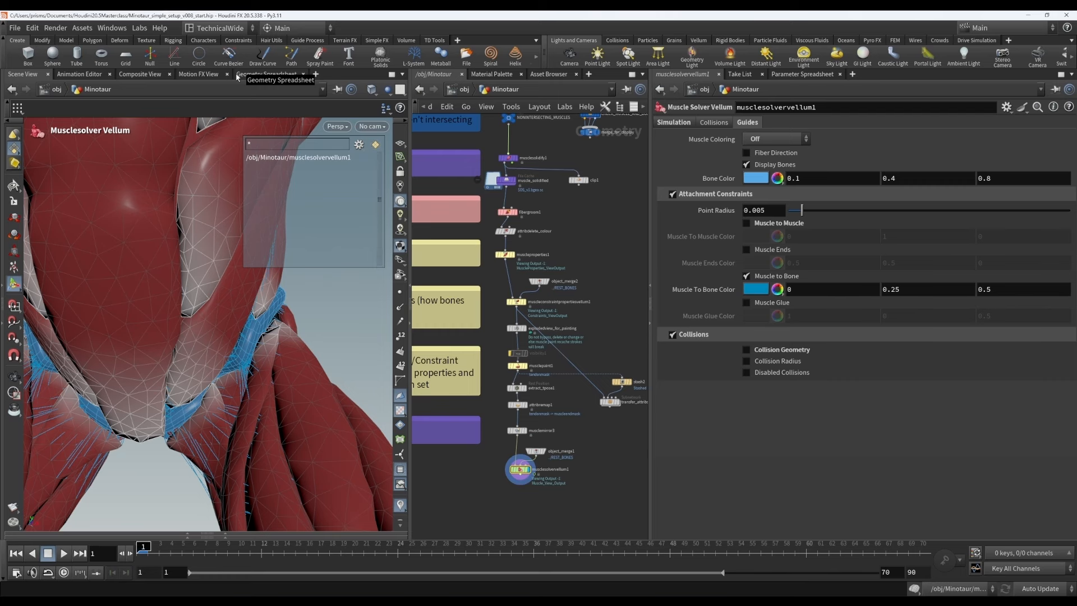
pyautogui.moveTo(300, 344)
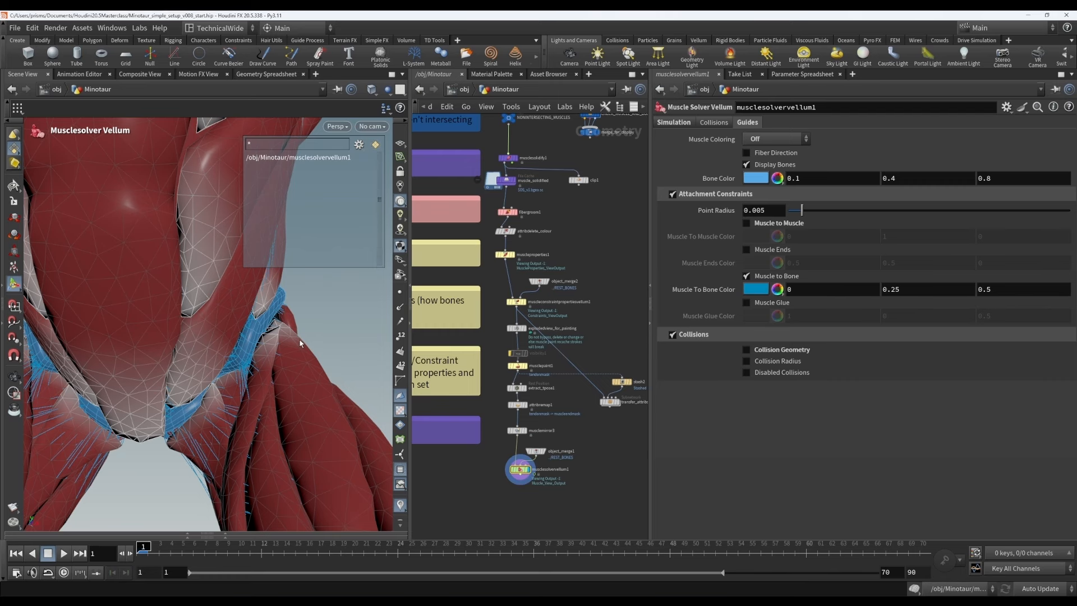
pyautogui.click(522, 451)
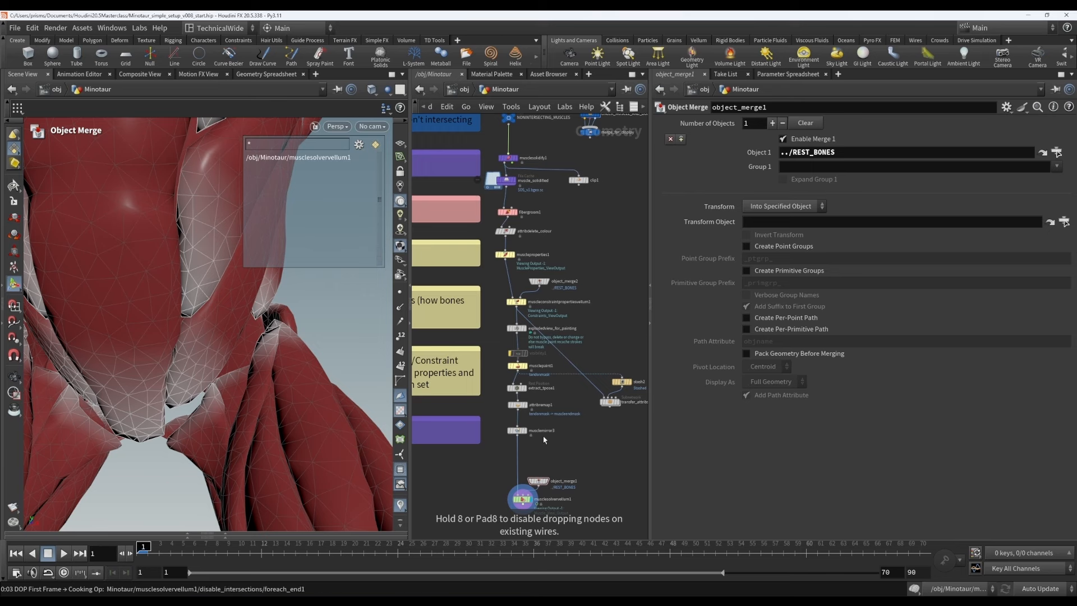
pyautogui.moveTo(554, 456)
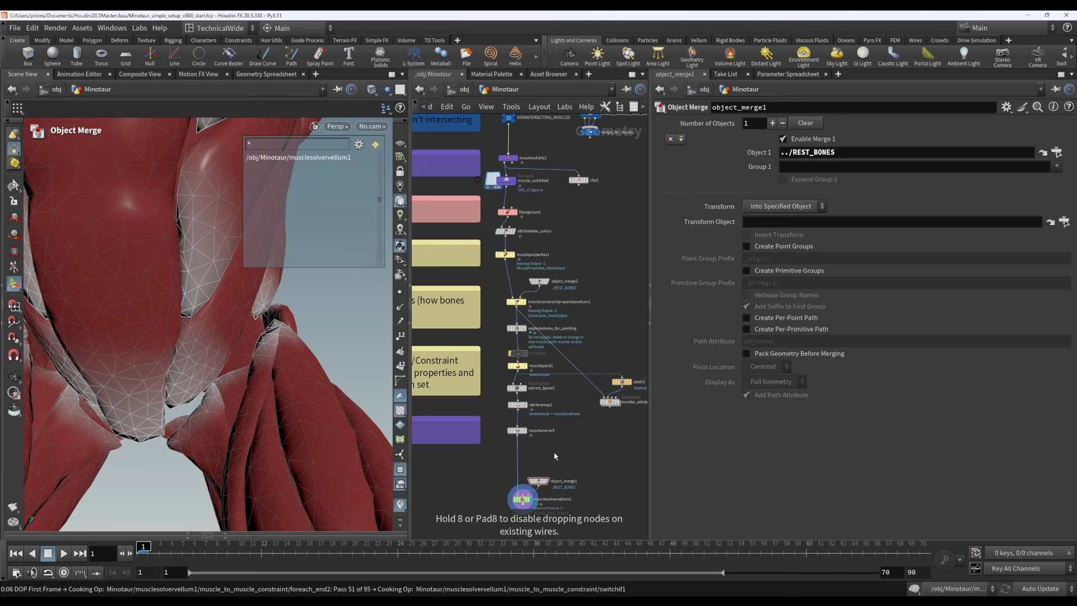
# - Insert muscleconstraintpropertiesvellum2 after the mirror and assign C_Rectus_abdominis on Muscle to Bone
pyautogui.click(542, 453)
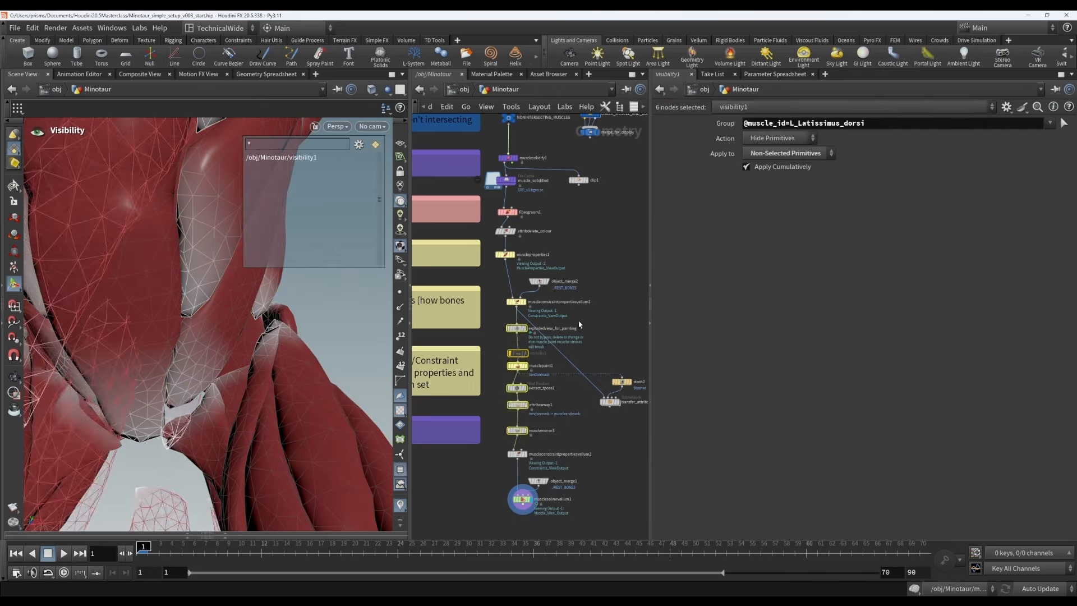
pyautogui.click(539, 281)
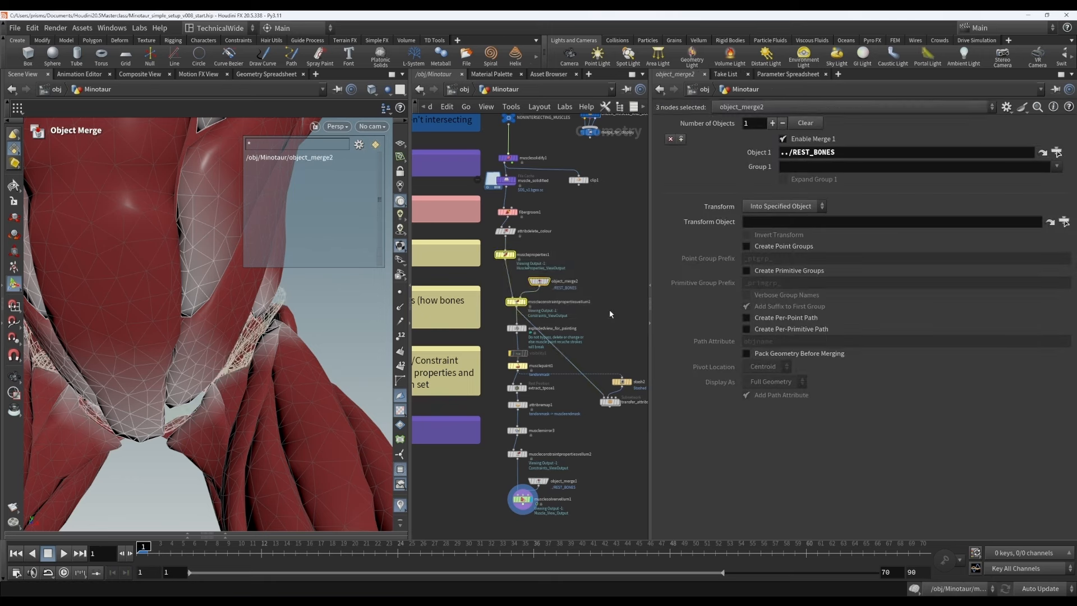
pyautogui.moveTo(520, 309)
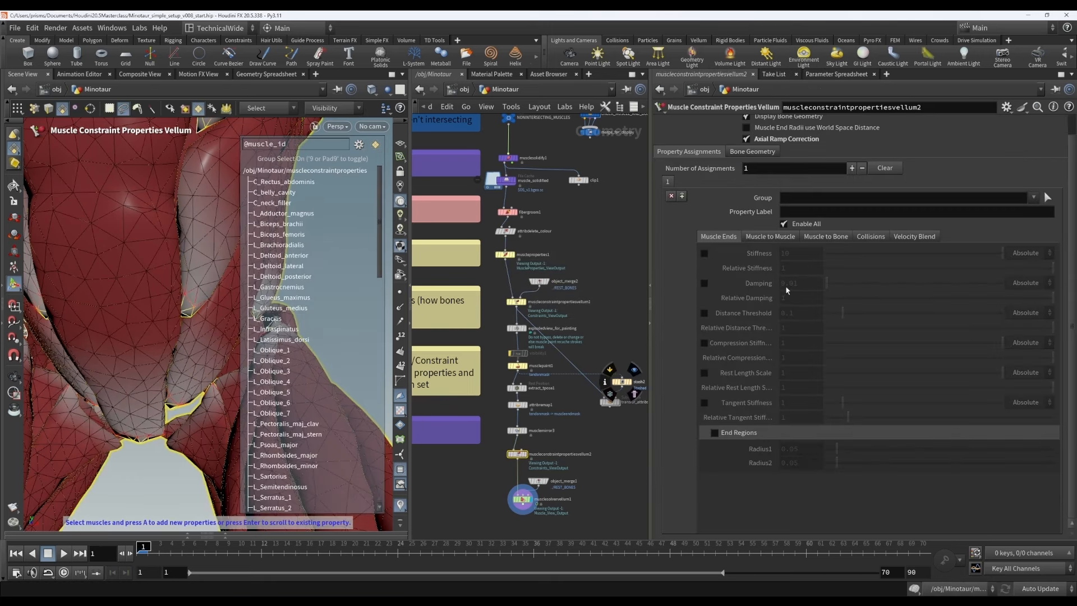
pyautogui.moveTo(779, 197)
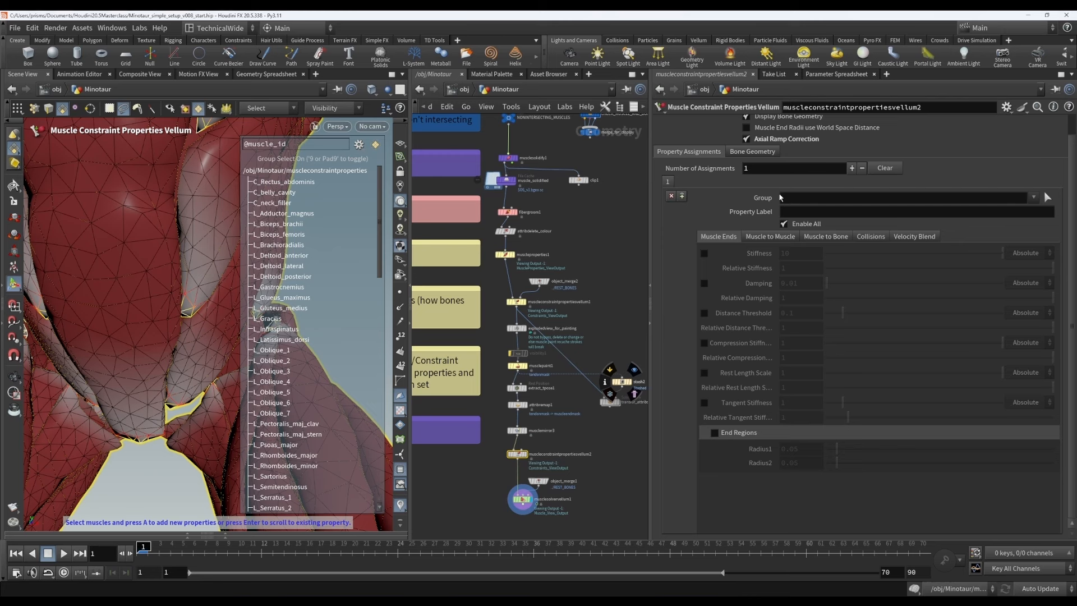
pyautogui.click(771, 236)
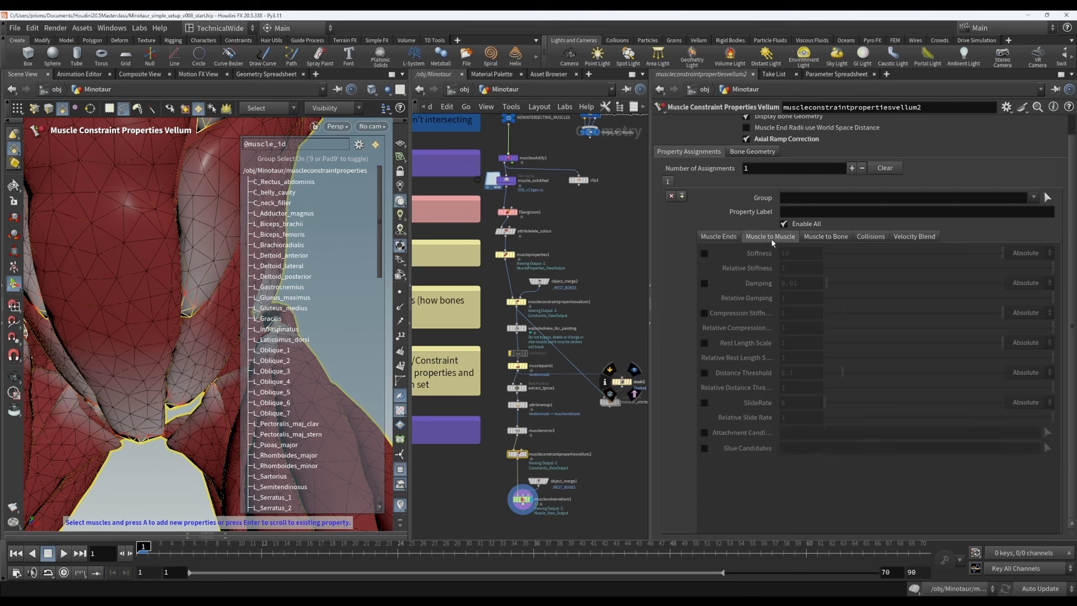
pyautogui.moveTo(796, 247)
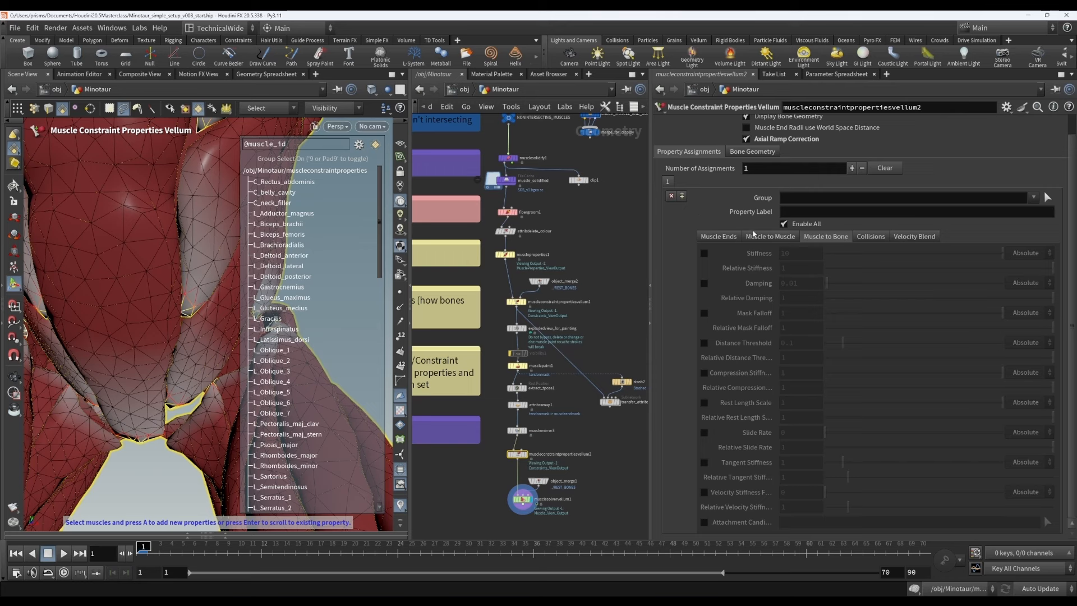
pyautogui.click(900, 197)
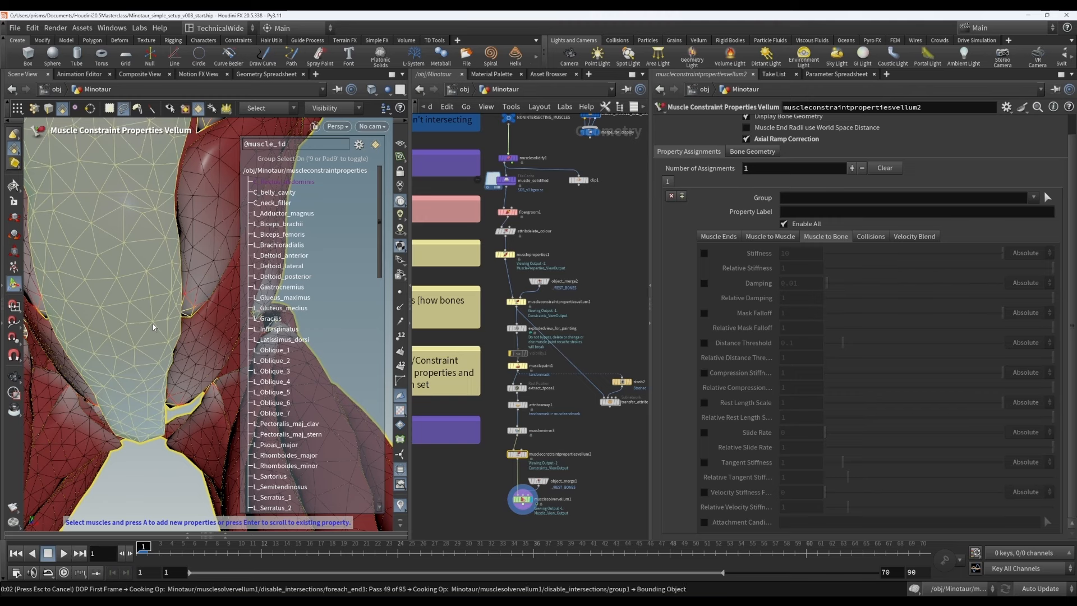
pyautogui.click(285, 181)
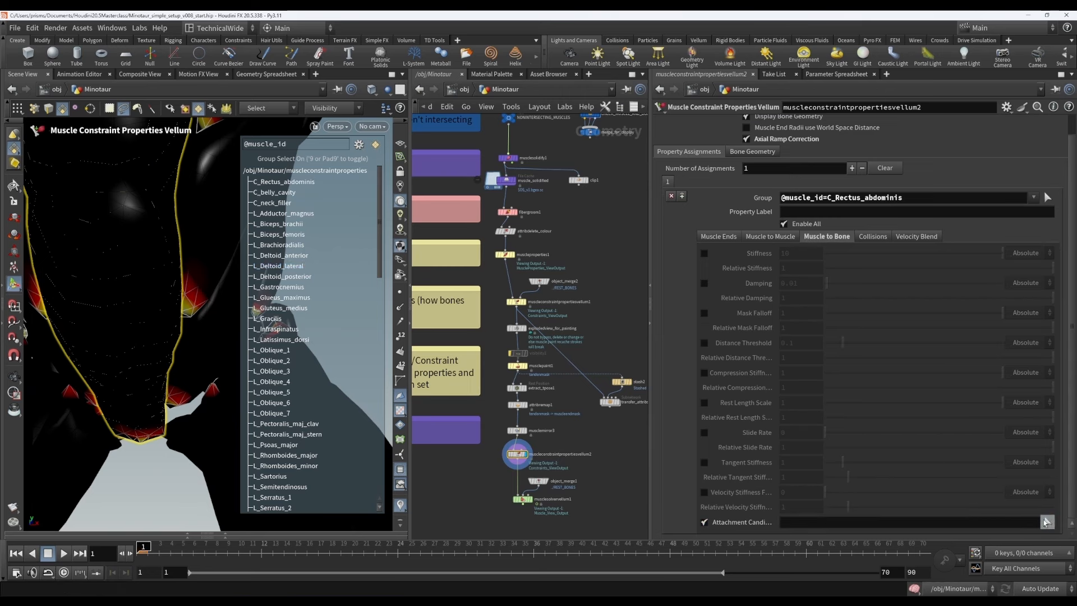
pyautogui.click(752, 151)
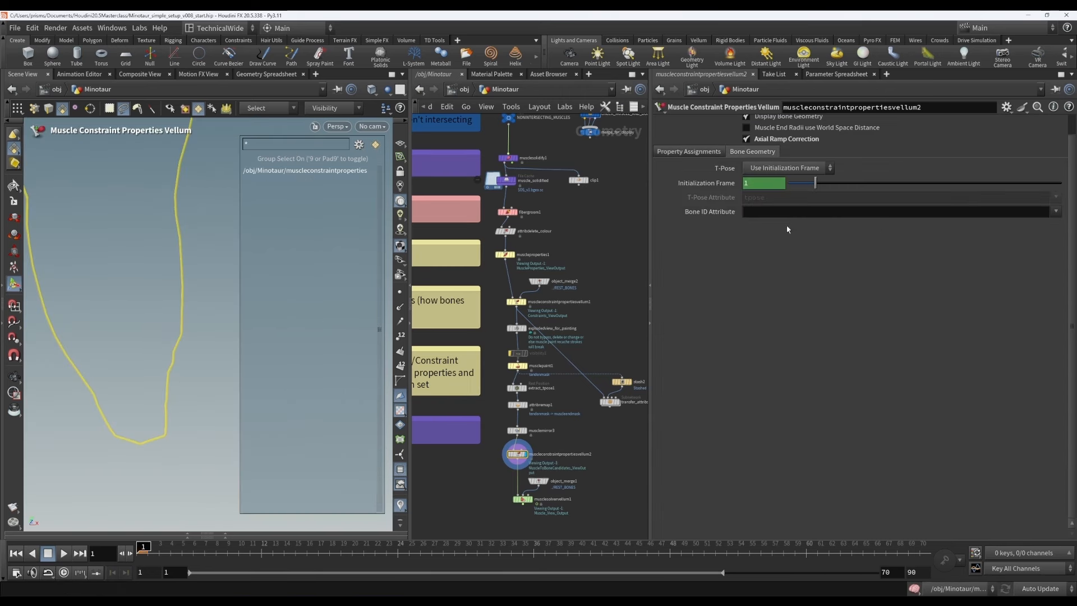
pyautogui.write('bone_1')
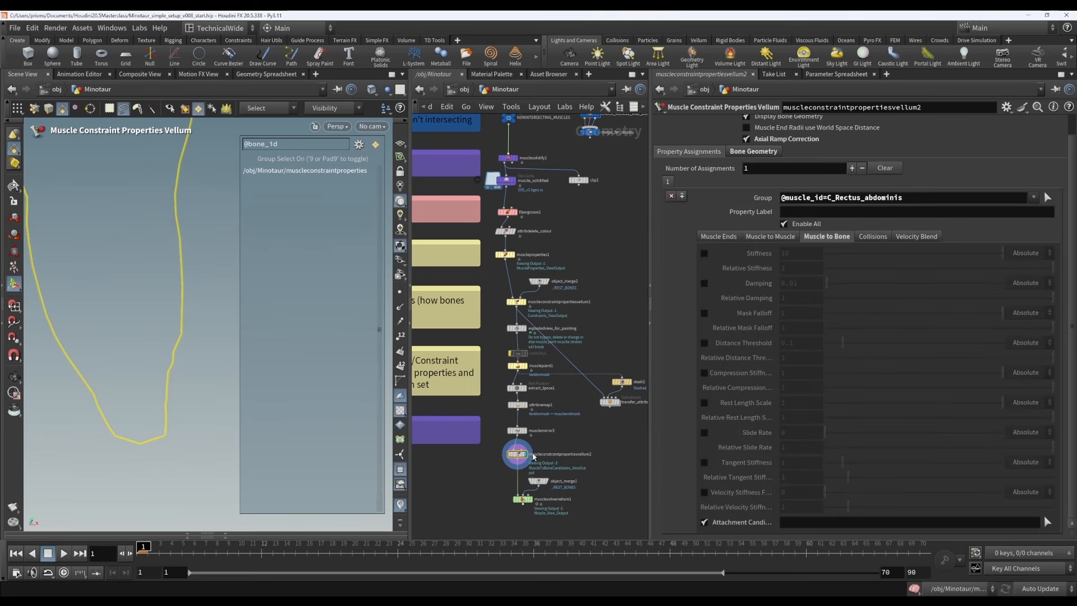
pyautogui.moveTo(540, 282)
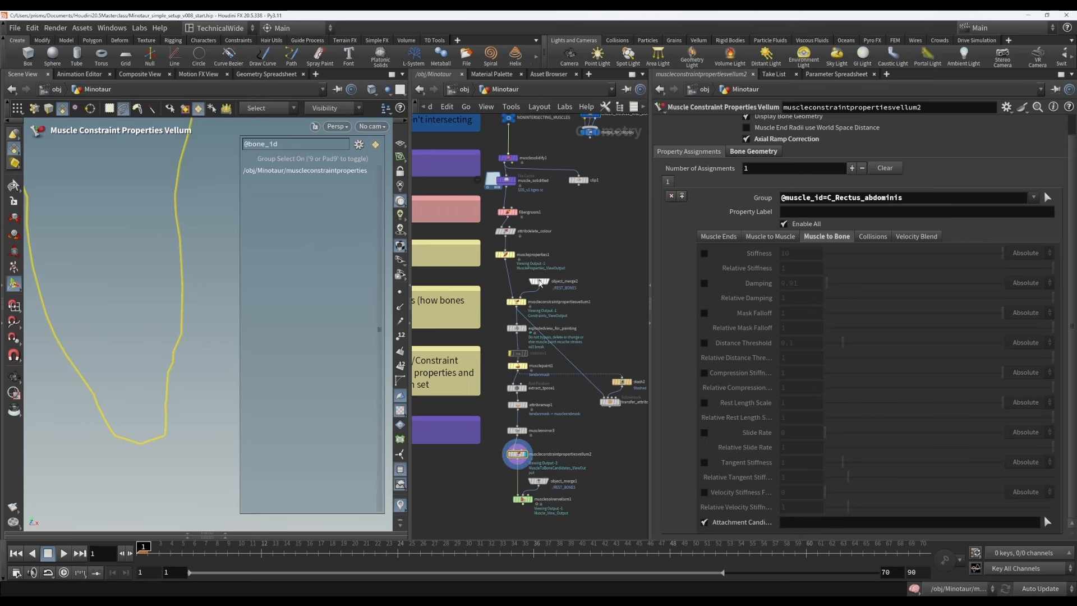
pyautogui.click(562, 434)
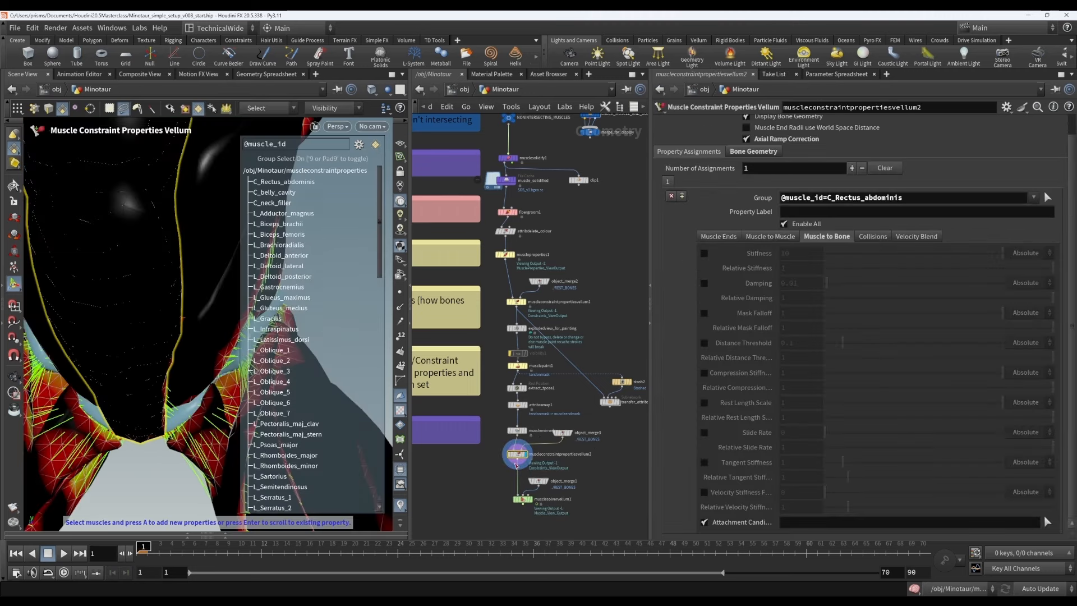
pyautogui.click(296, 144)
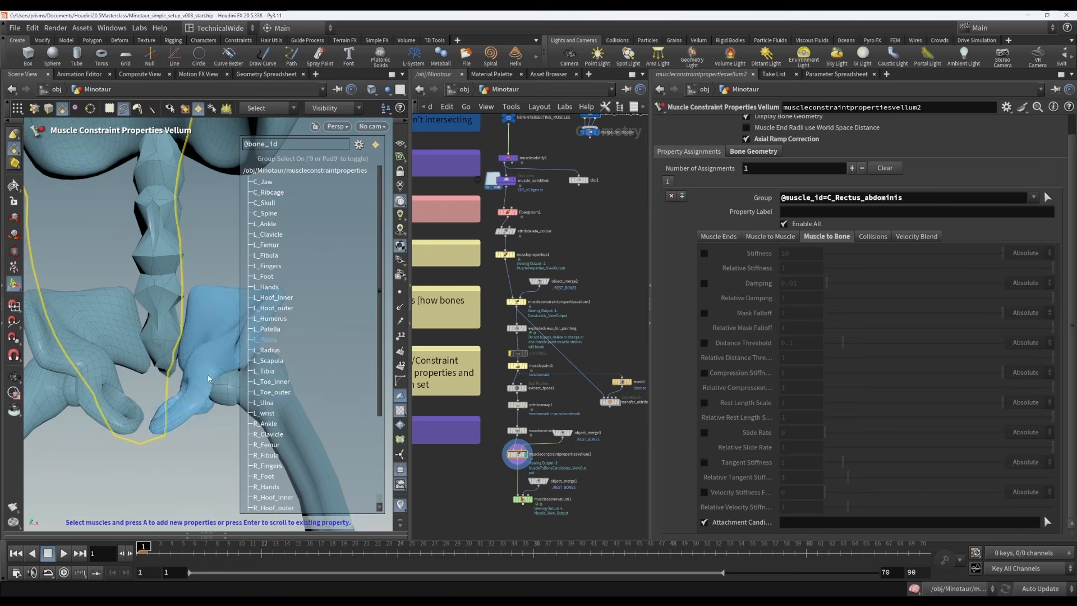
pyautogui.scroll(-3)
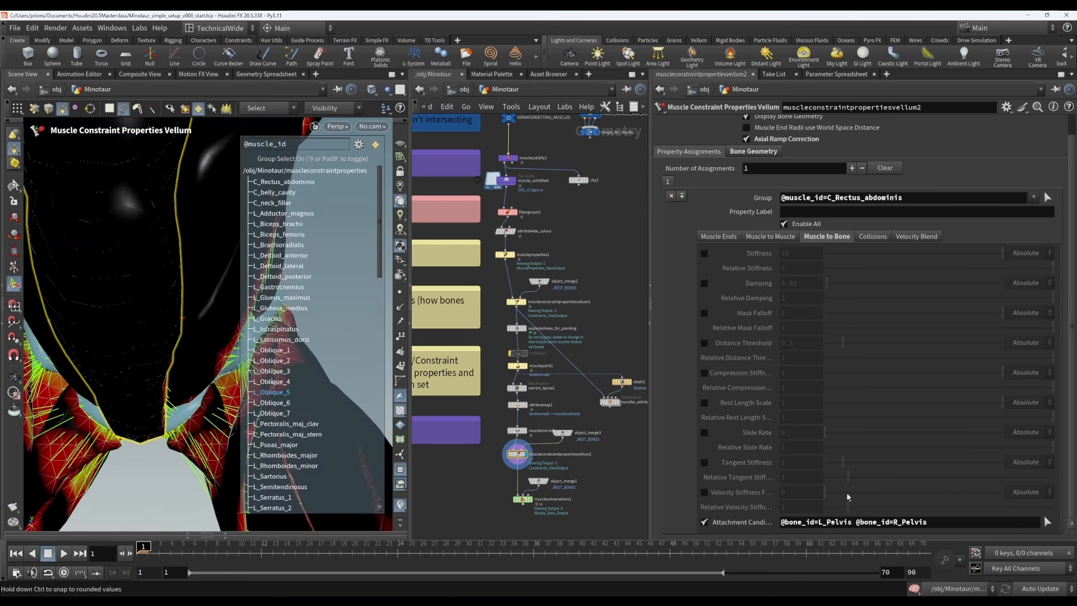
pyautogui.click(893, 521)
pyautogui.write('!')
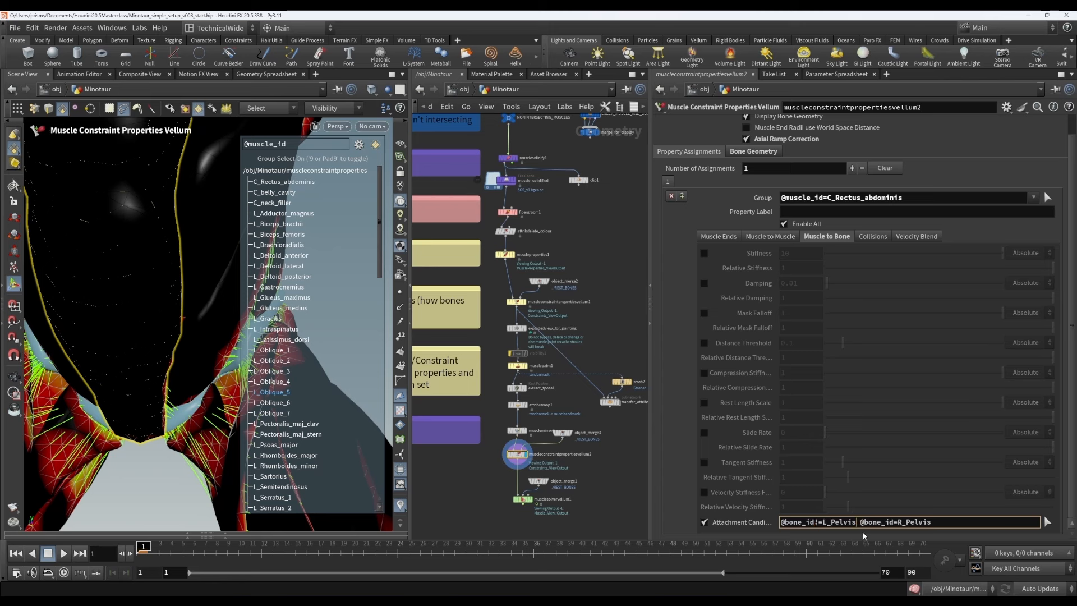
pyautogui.click(861, 521)
pyautogui.write(',')
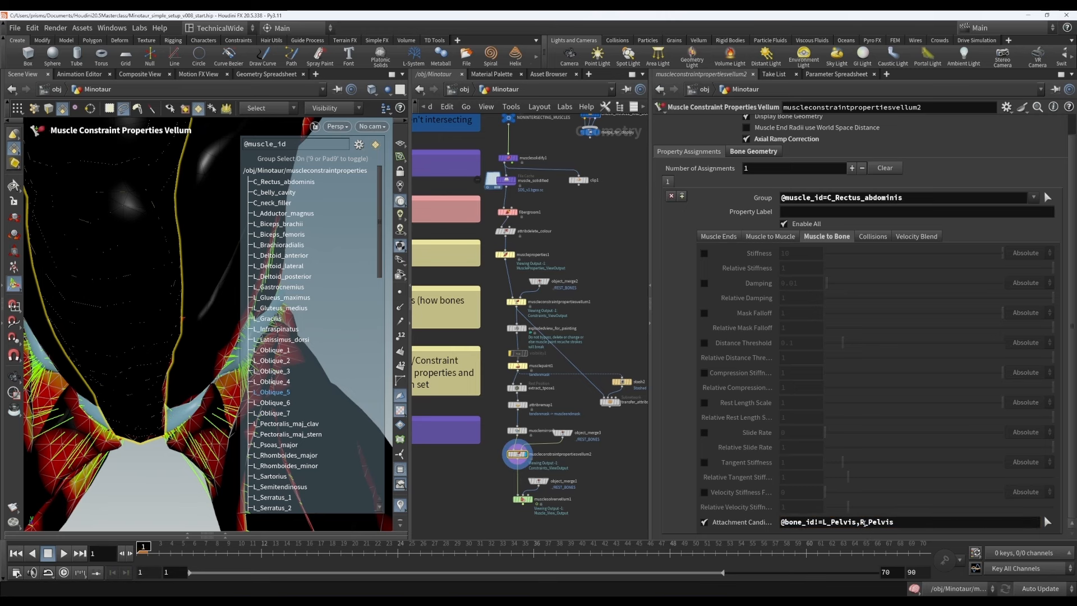
pyautogui.click(907, 521)
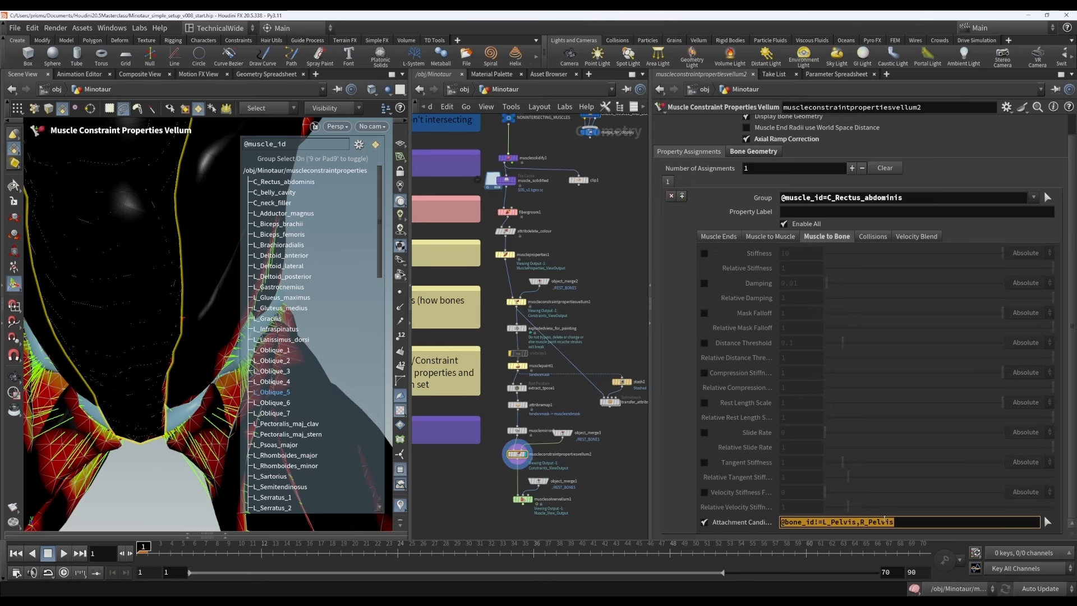
pyautogui.moveTo(595, 478)
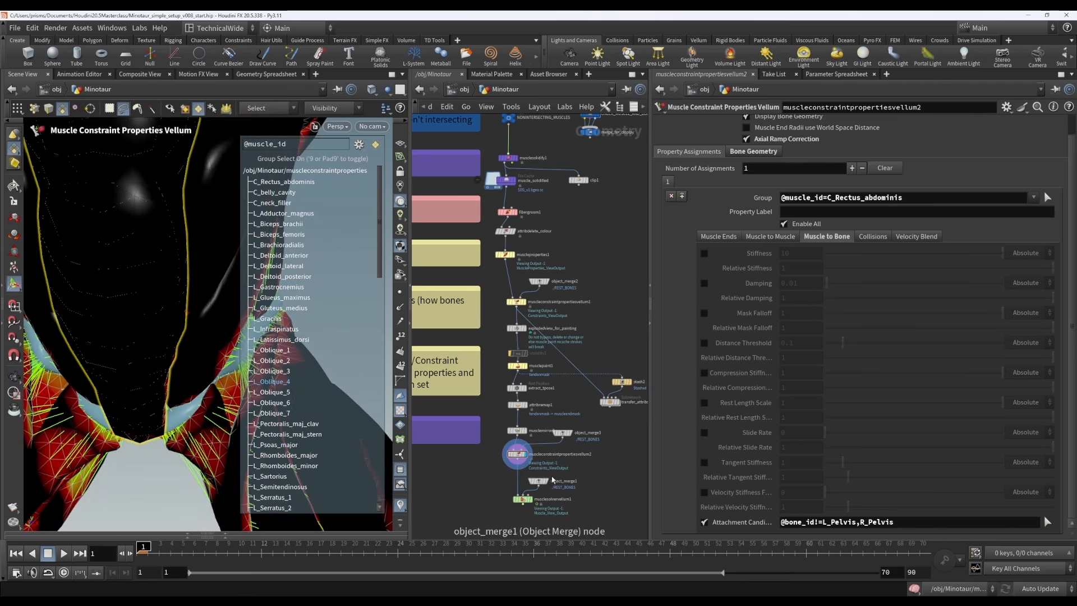
pyautogui.moveTo(584, 465)
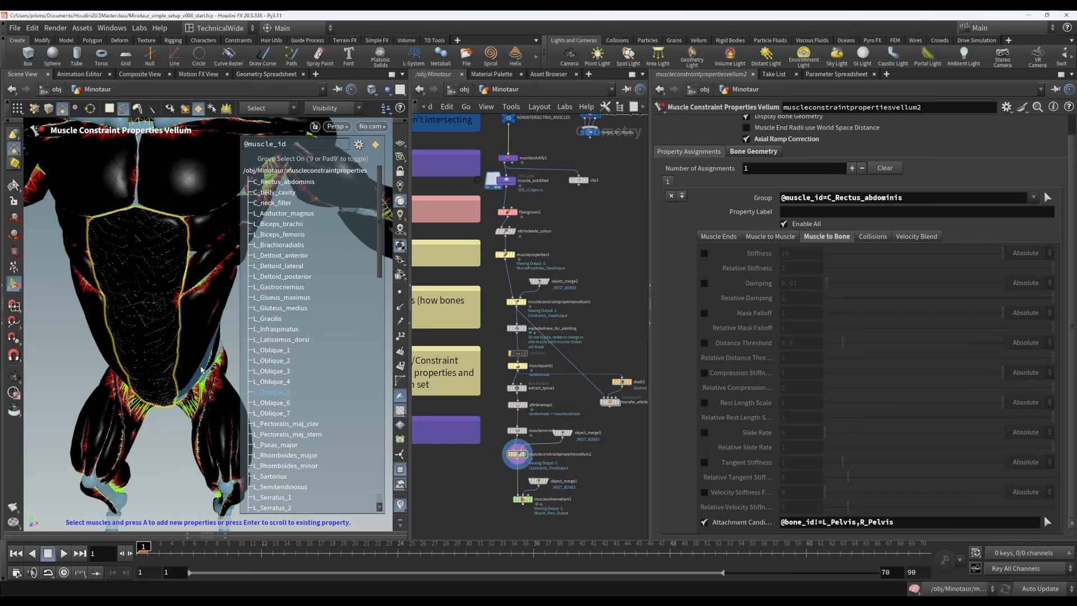
# - Scroll around the renamed fix_central_muscle_attachment constraint node
pyautogui.scroll(-3)
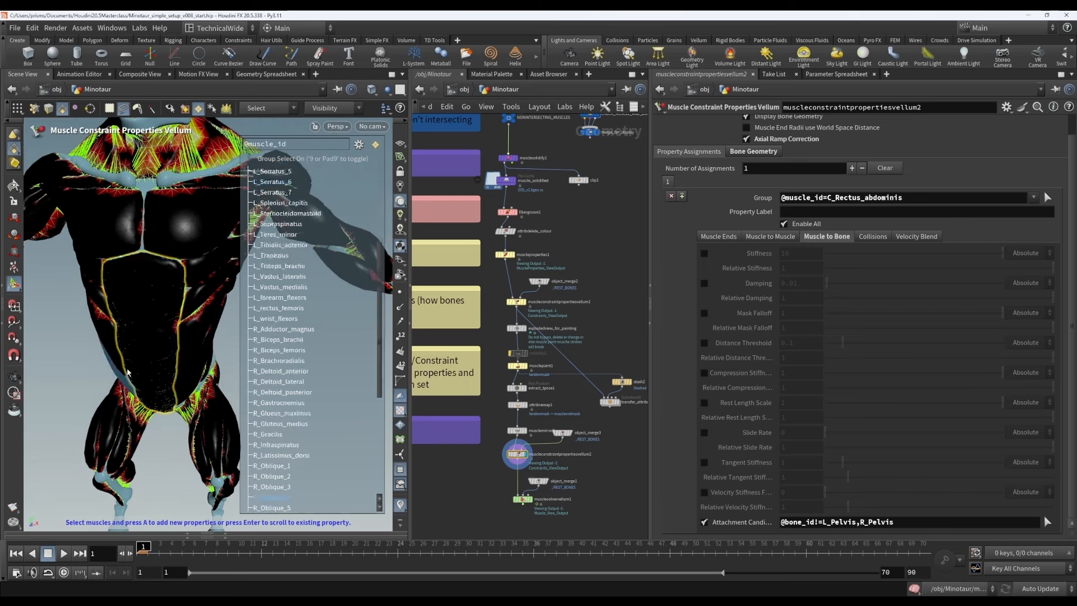
pyautogui.scroll(3)
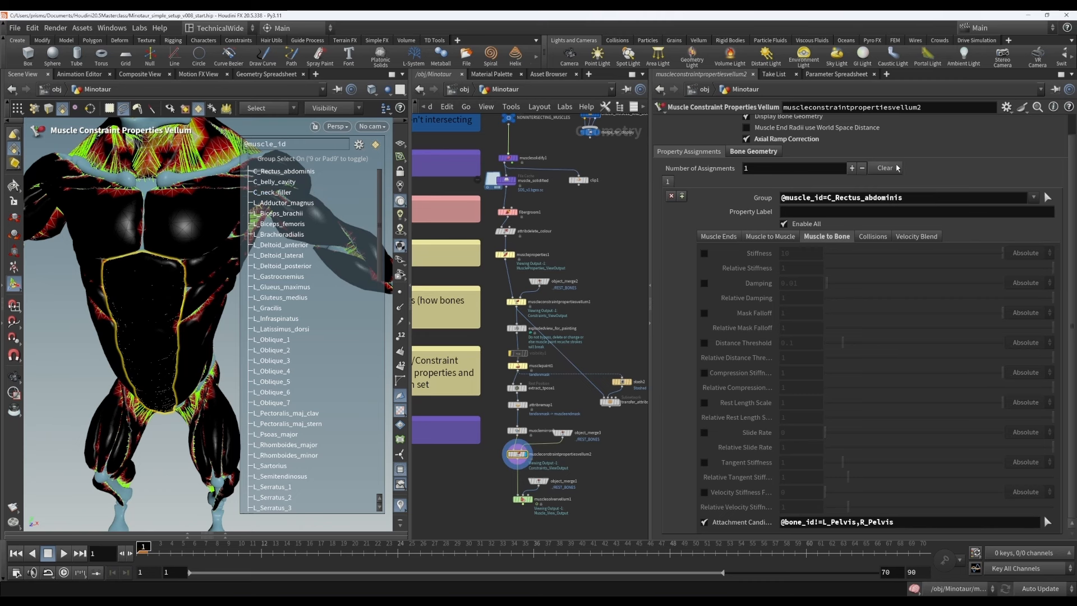
pyautogui.moveTo(700, 183)
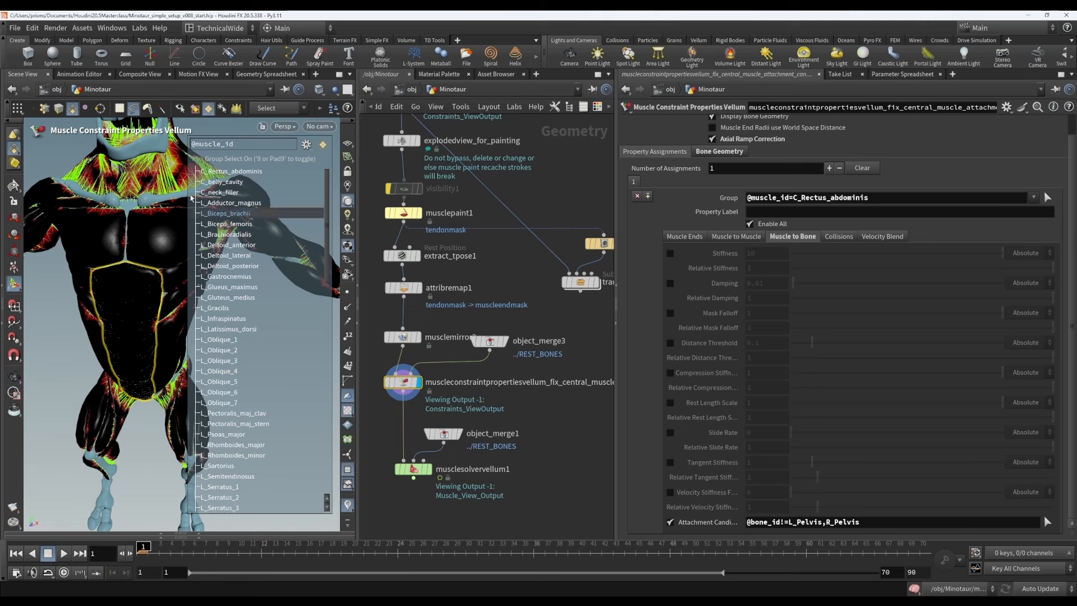
# - Close the Inspect Attribute window and scroll back to muscleconstraintpropertiesvellum1
pyautogui.scroll(-3)
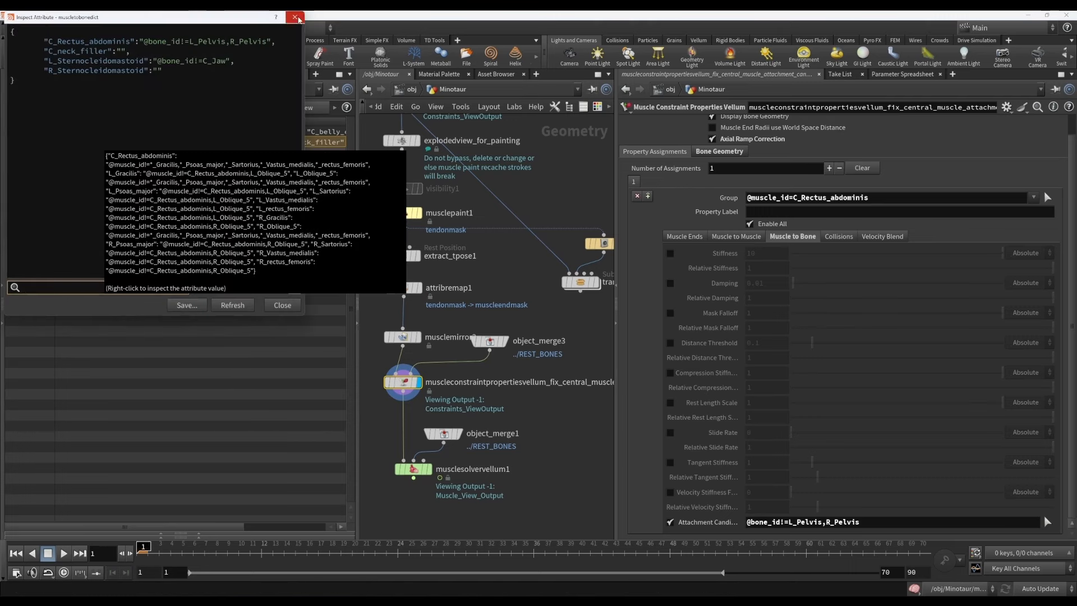
pyautogui.click(296, 18)
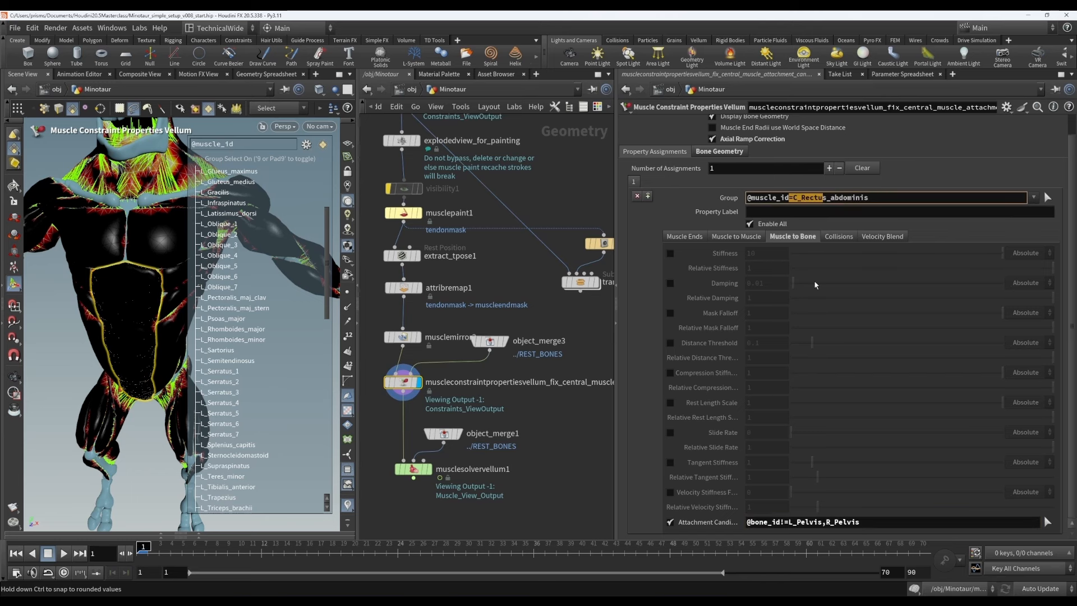
pyautogui.moveTo(707, 268)
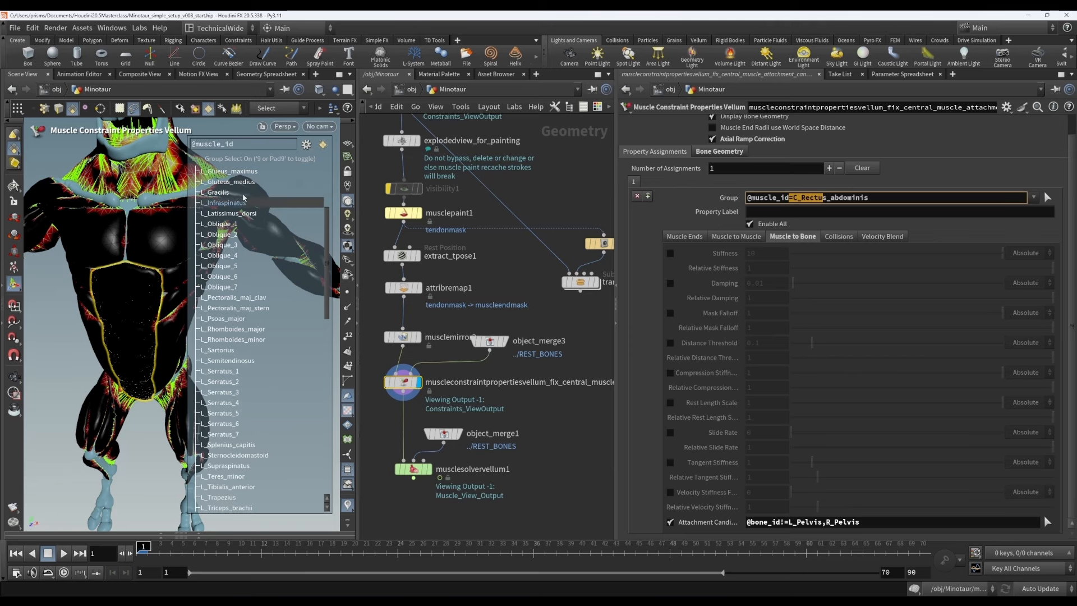
pyautogui.scroll(3)
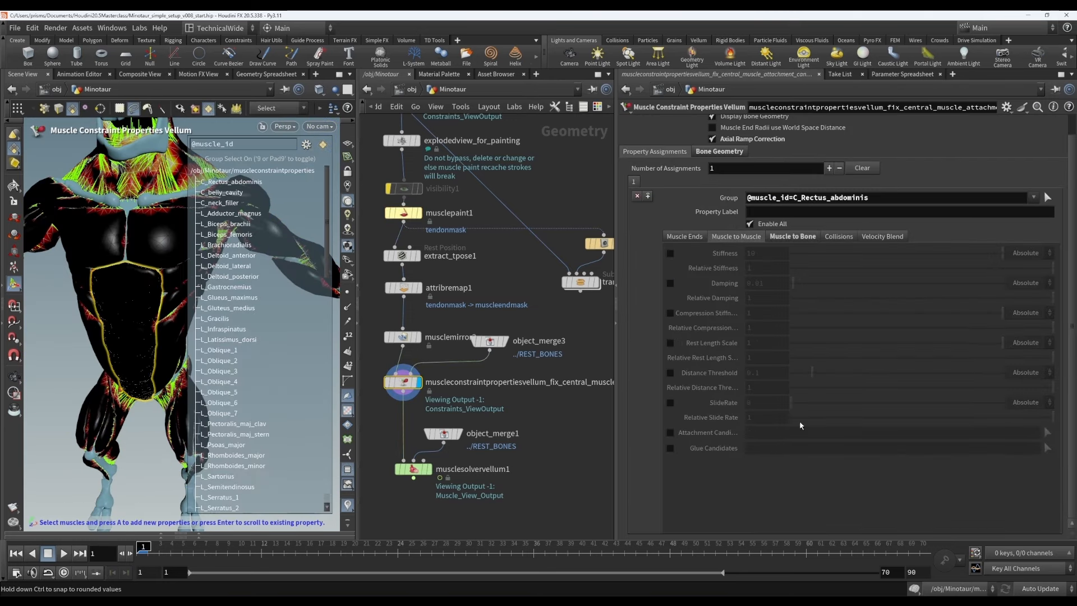
pyautogui.moveTo(403, 382)
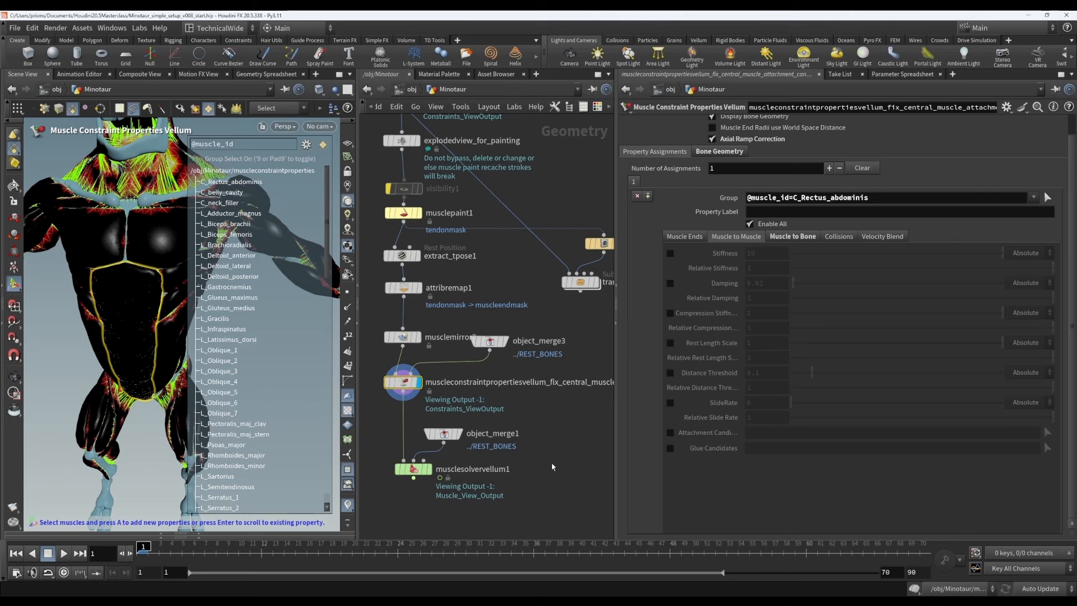
pyautogui.moveTo(508, 281)
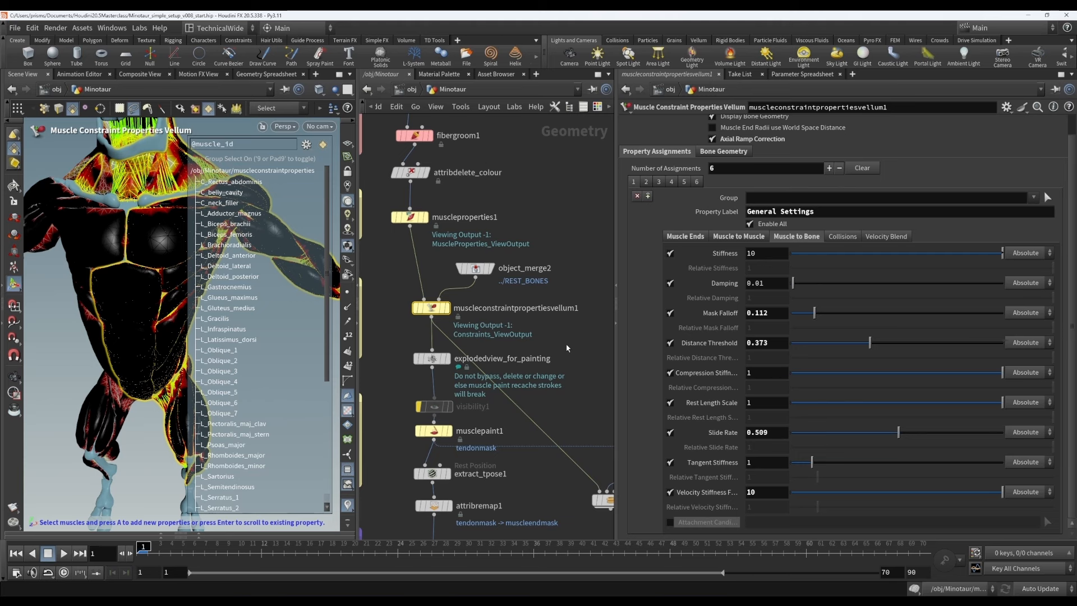
pyautogui.moveTo(510, 461)
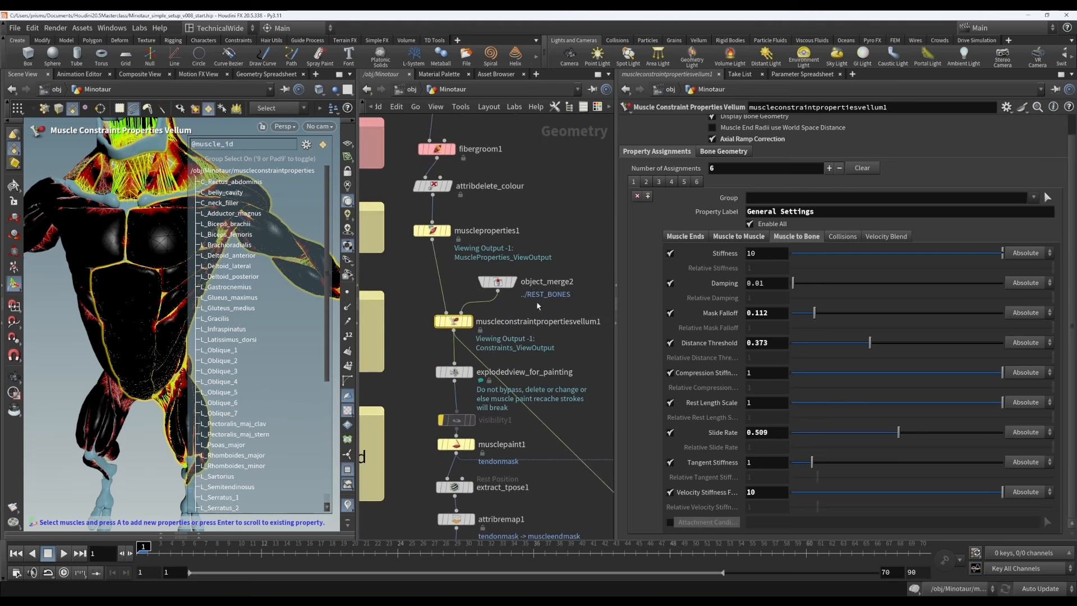
pyautogui.moveTo(505, 395)
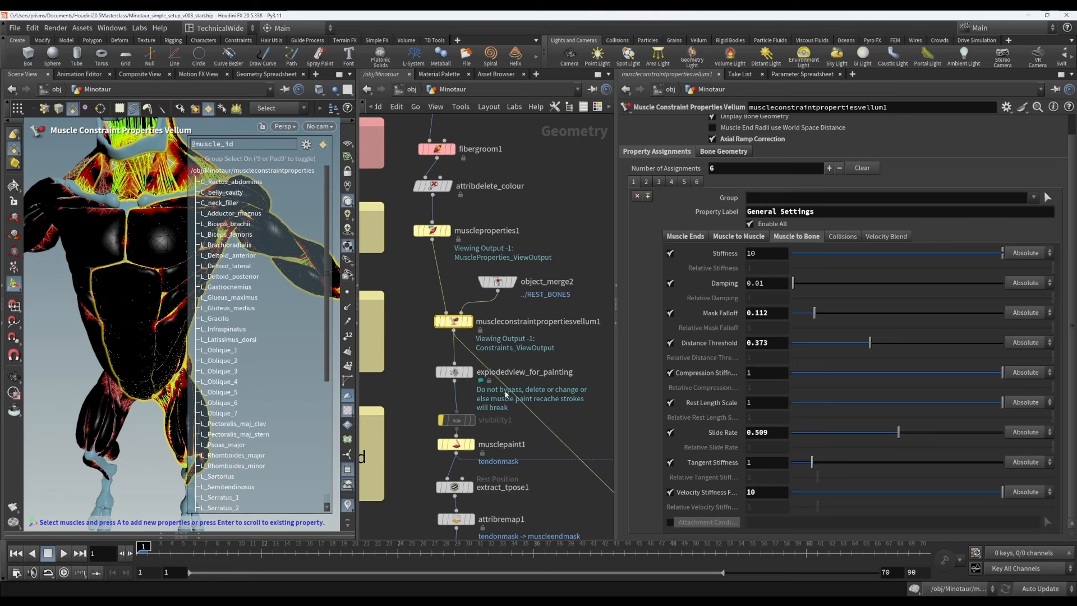
# - Scroll the network and select musclemirror3 to show its L_ to R_ parameters
pyautogui.scroll(-3)
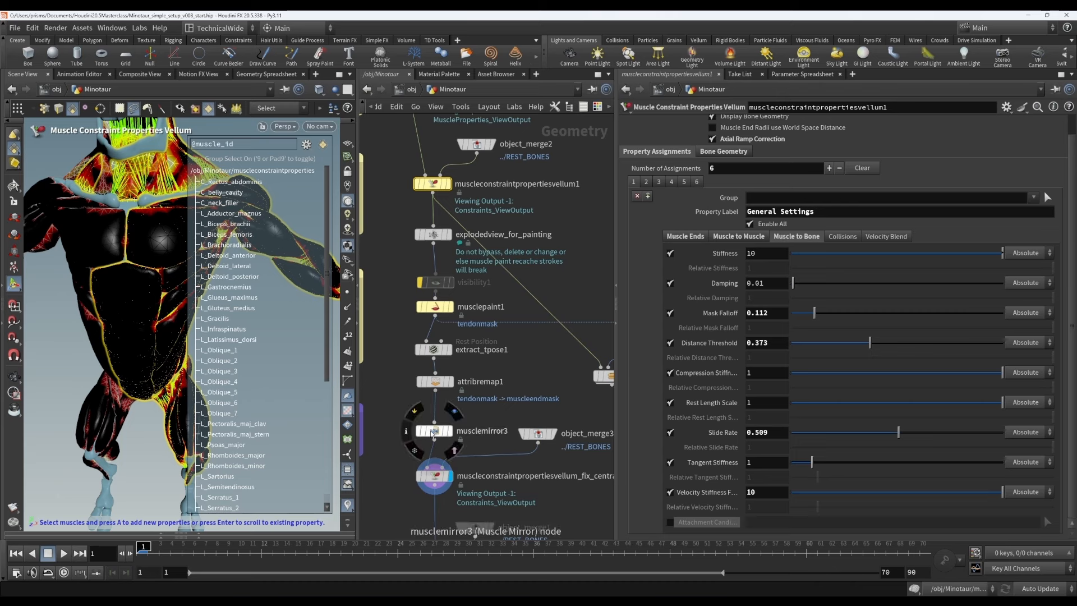
pyautogui.click(434, 431)
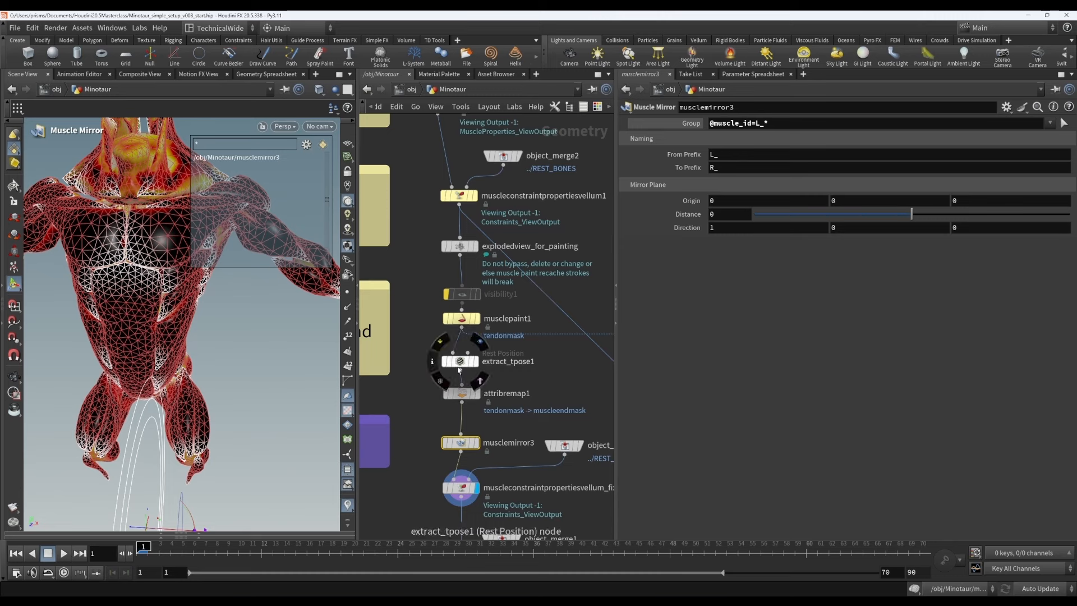
pyautogui.moveTo(462, 318)
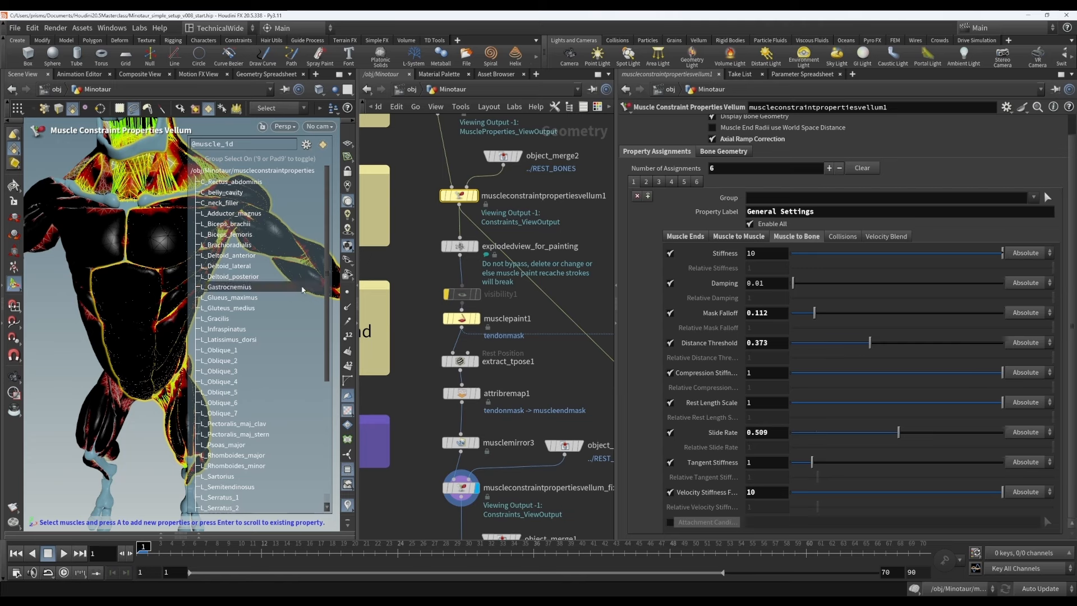
pyautogui.scroll(-3)
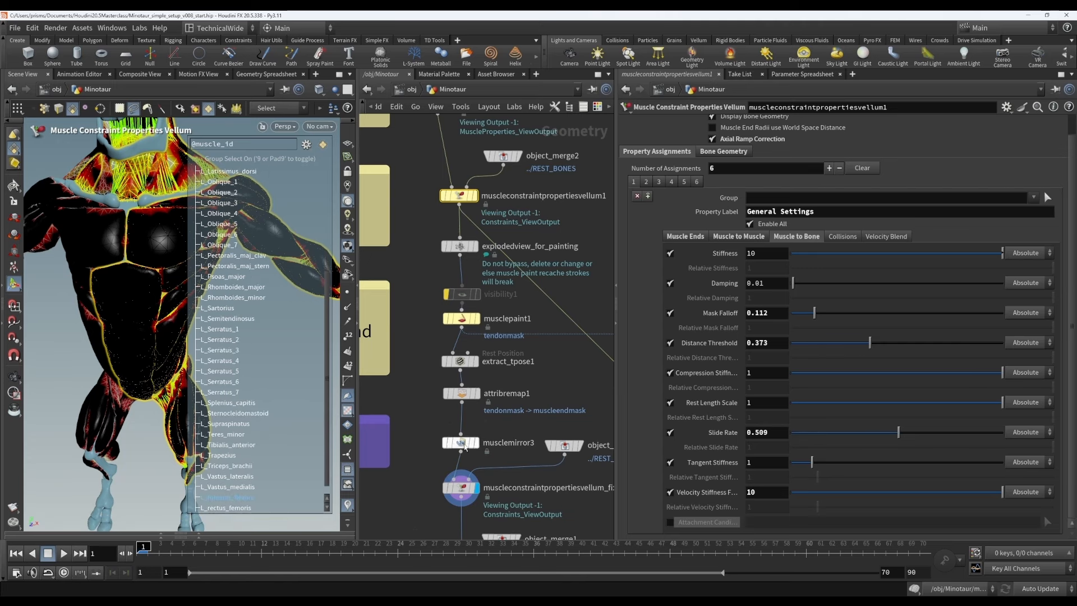
pyautogui.click(460, 443)
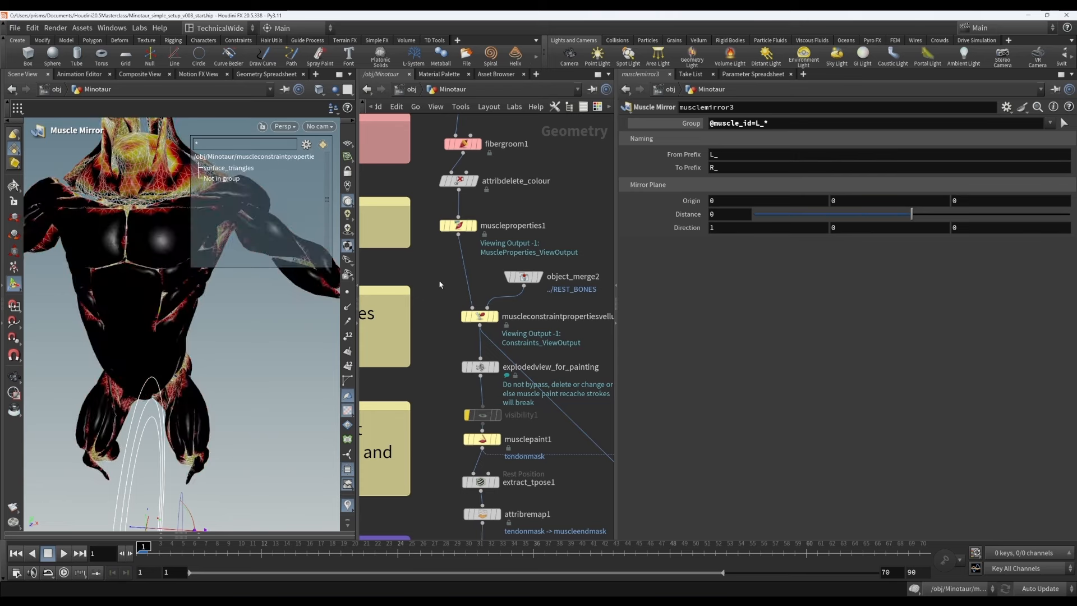
pyautogui.write('mirr')
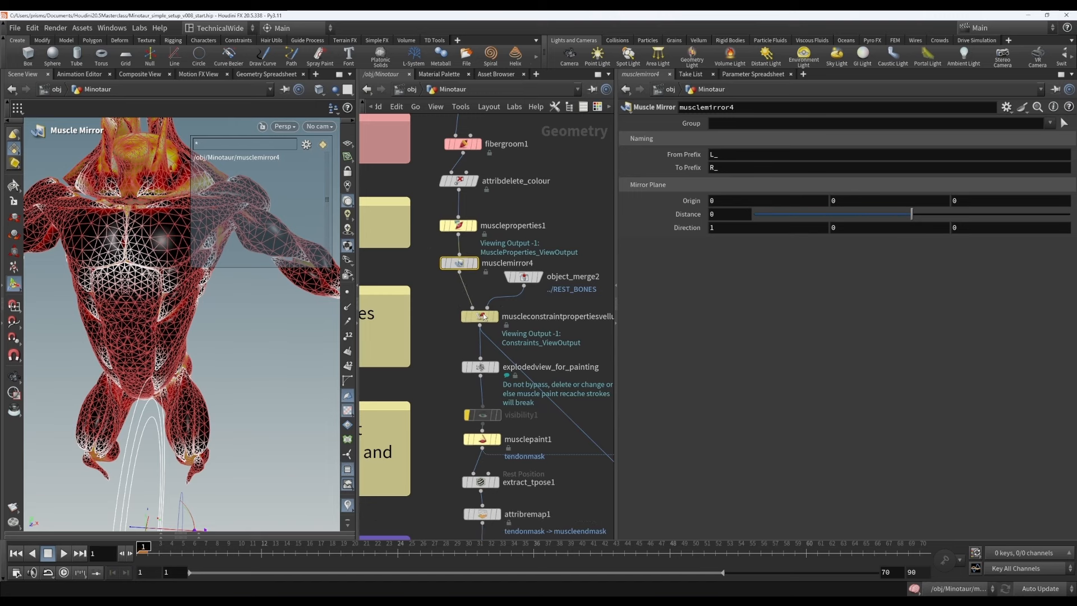
pyautogui.click(480, 316)
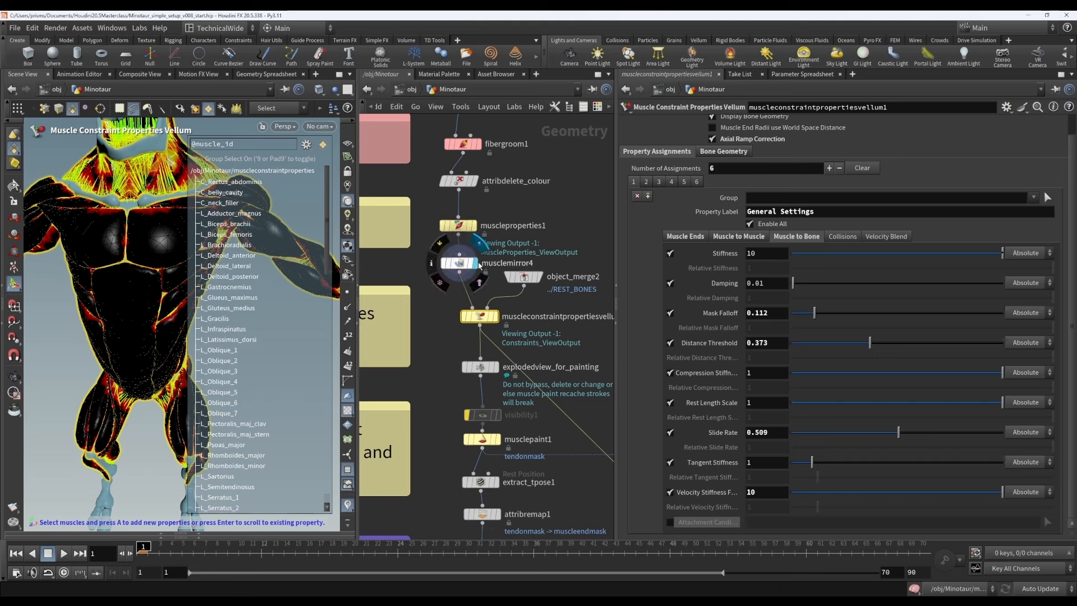
pyautogui.click(459, 263)
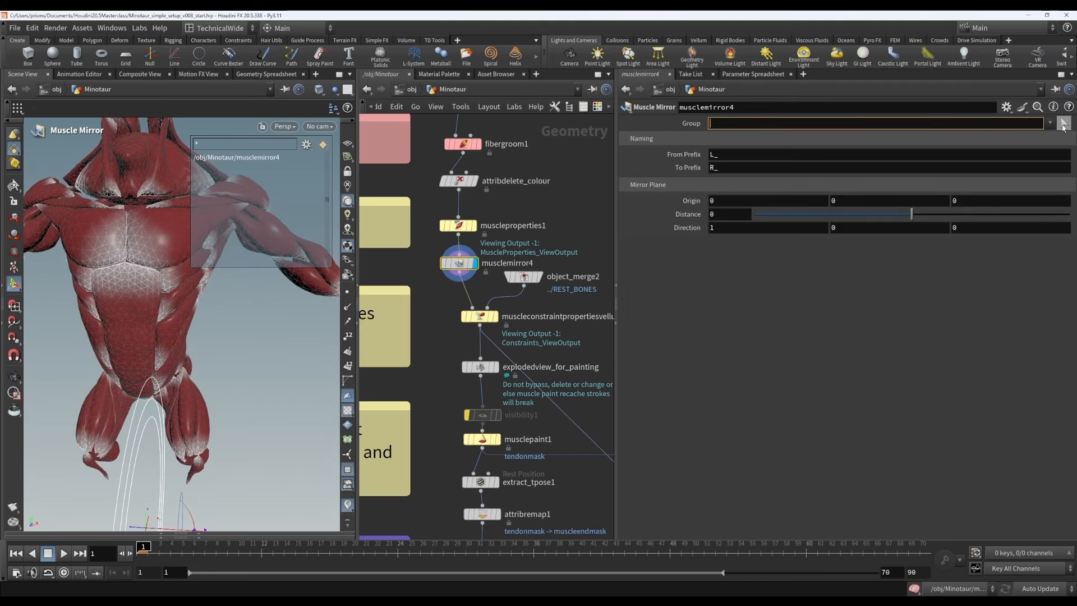
pyautogui.click(1063, 123)
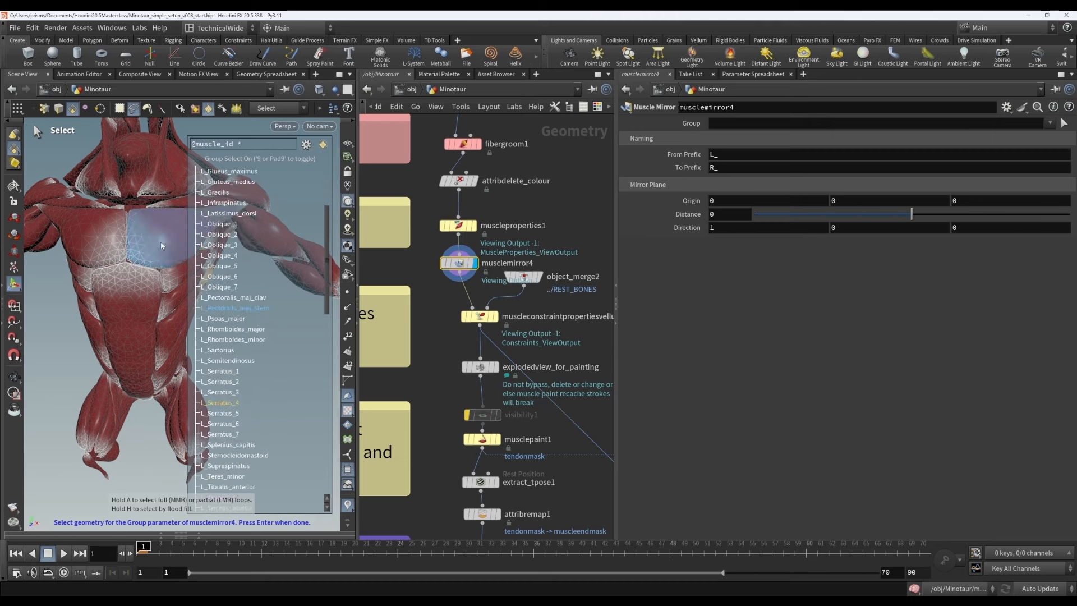
pyautogui.click(237, 308)
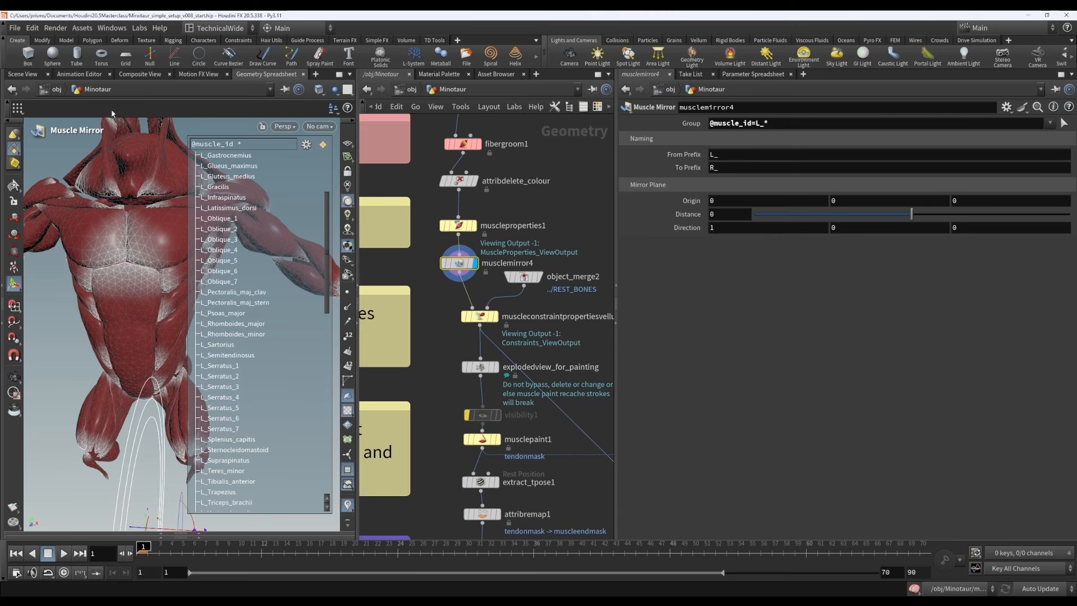
pyautogui.moveTo(141, 151)
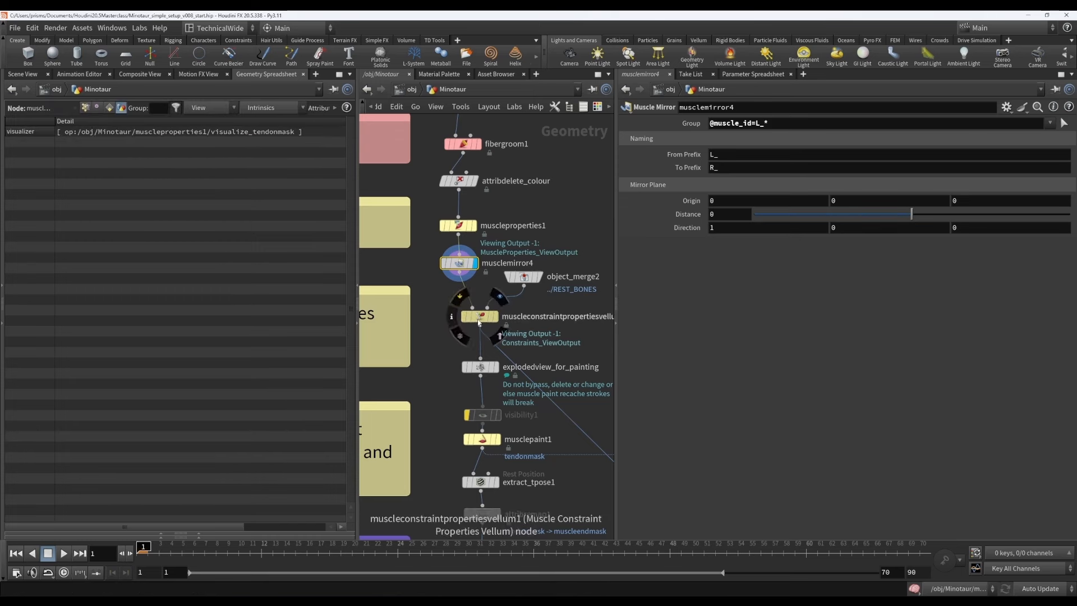
# - Select muscleconstraintpropertiesvellum1 to view its muscle glue and muscle-to-bone detail attributes
pyautogui.click(481, 316)
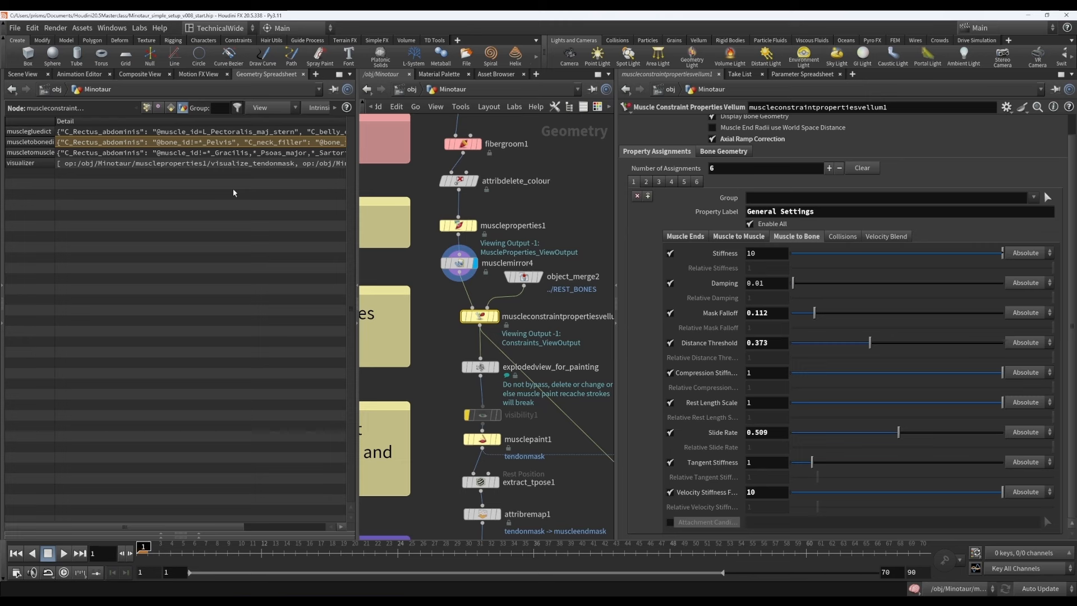
pyautogui.moveTo(773, 243)
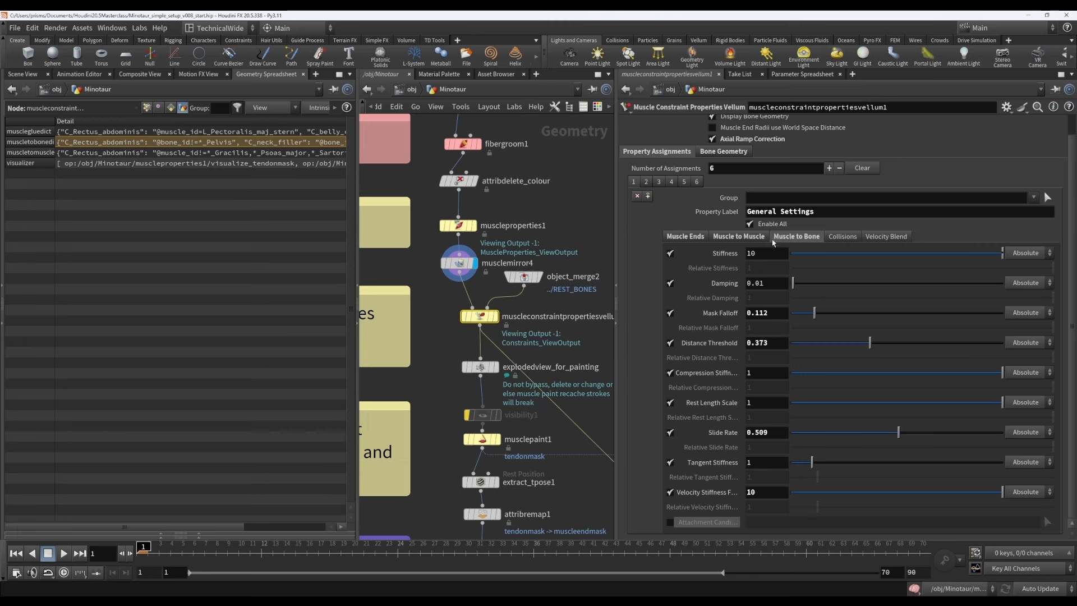
pyautogui.moveTo(767, 267)
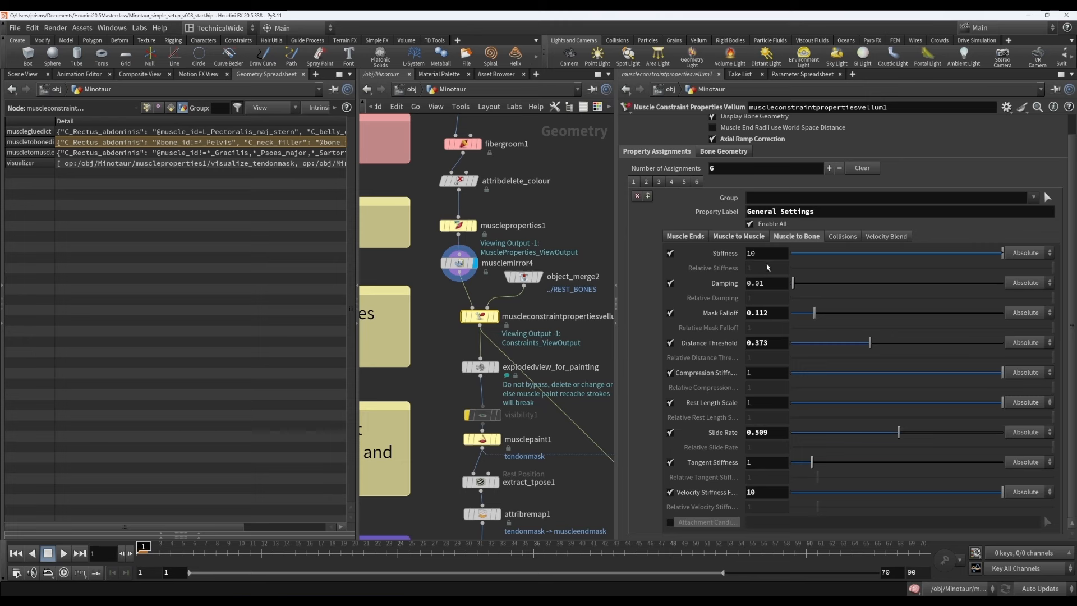
pyautogui.moveTo(773, 244)
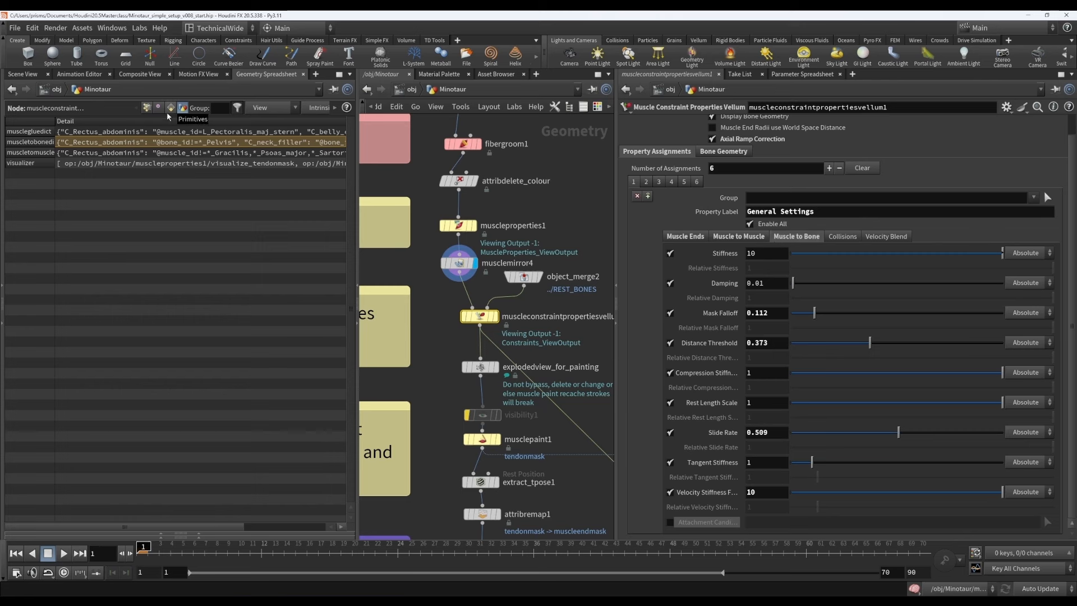
pyautogui.moveTo(596, 184)
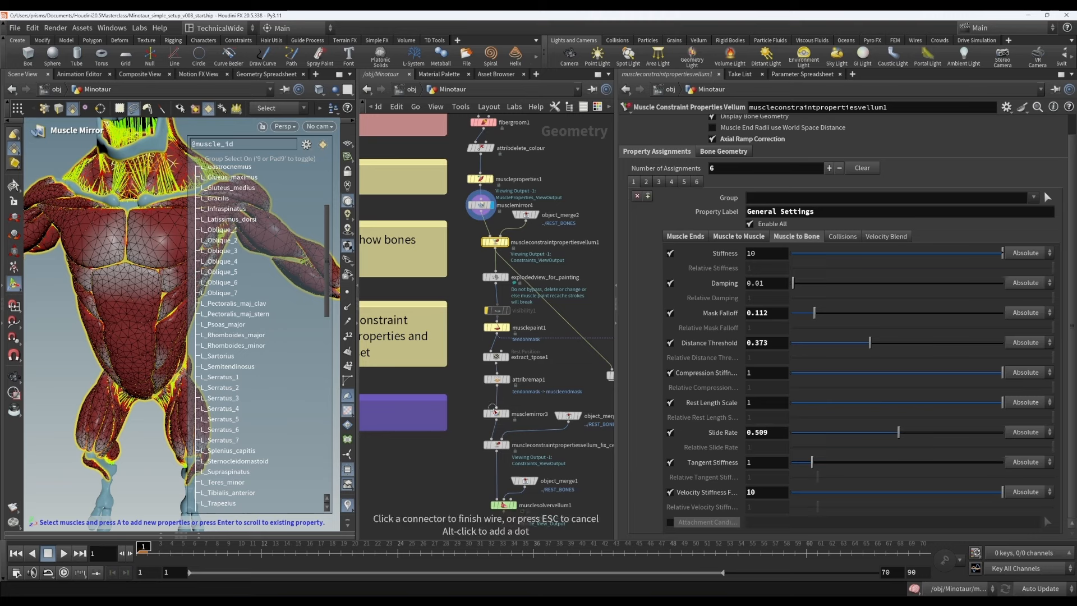
# - Inspect musclemirror4, muscleproperties1, the constraint nodes, musclemirror3 and object_merge3, ending on fix_central
pyautogui.click(480, 204)
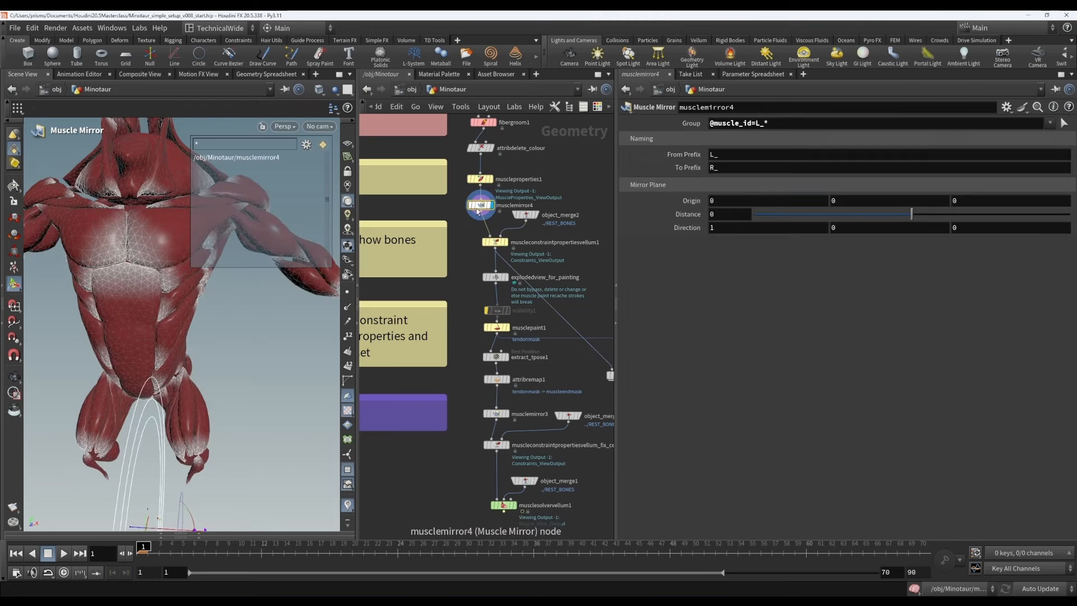
pyautogui.click(519, 179)
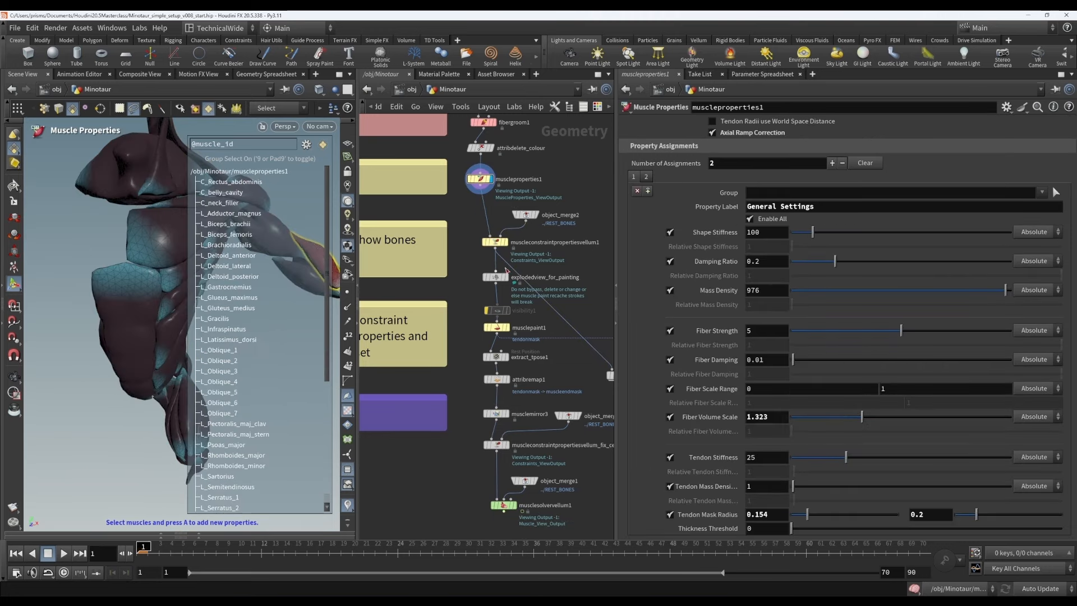
pyautogui.click(495, 242)
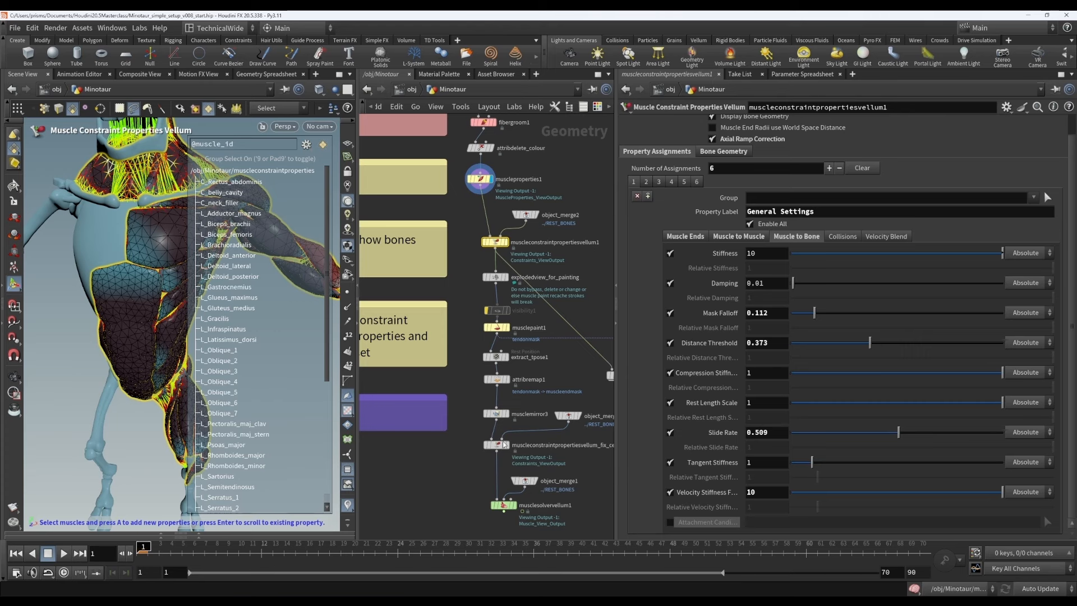
pyautogui.click(495, 445)
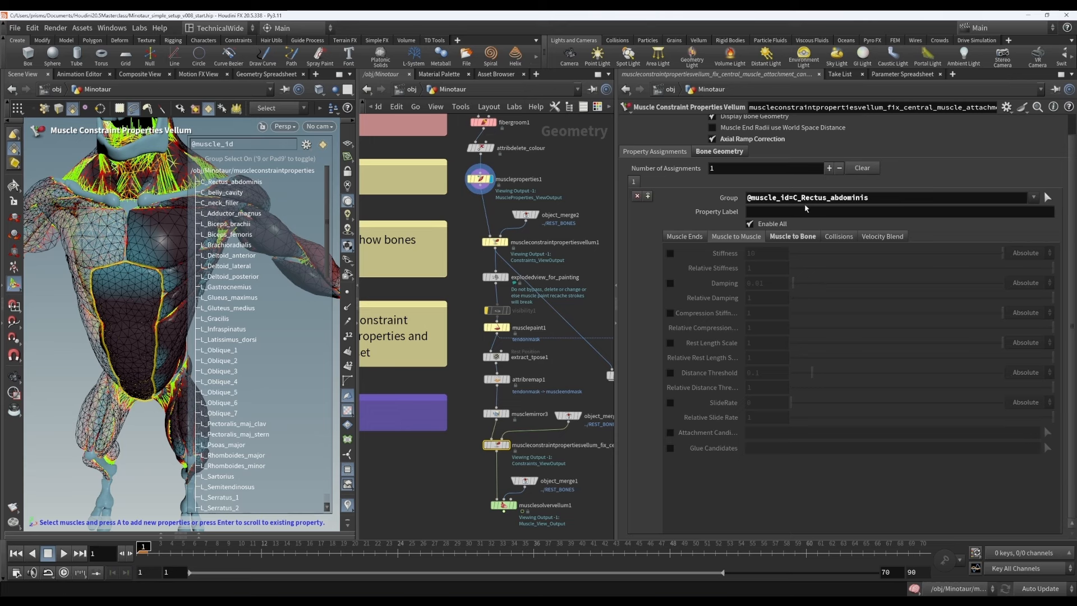
pyautogui.moveTo(829, 270)
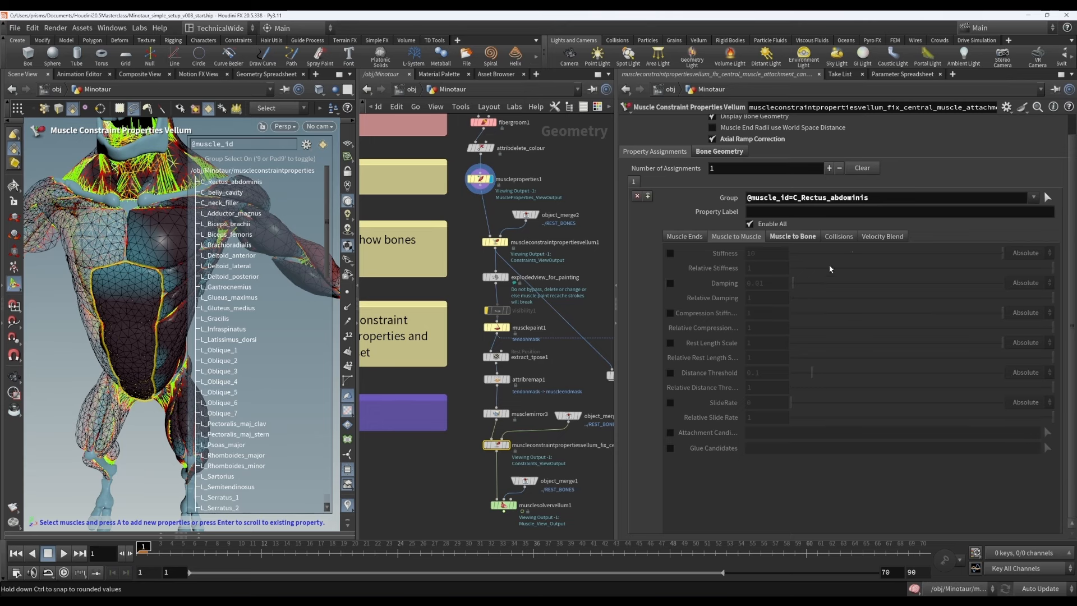
pyautogui.moveTo(655, 307)
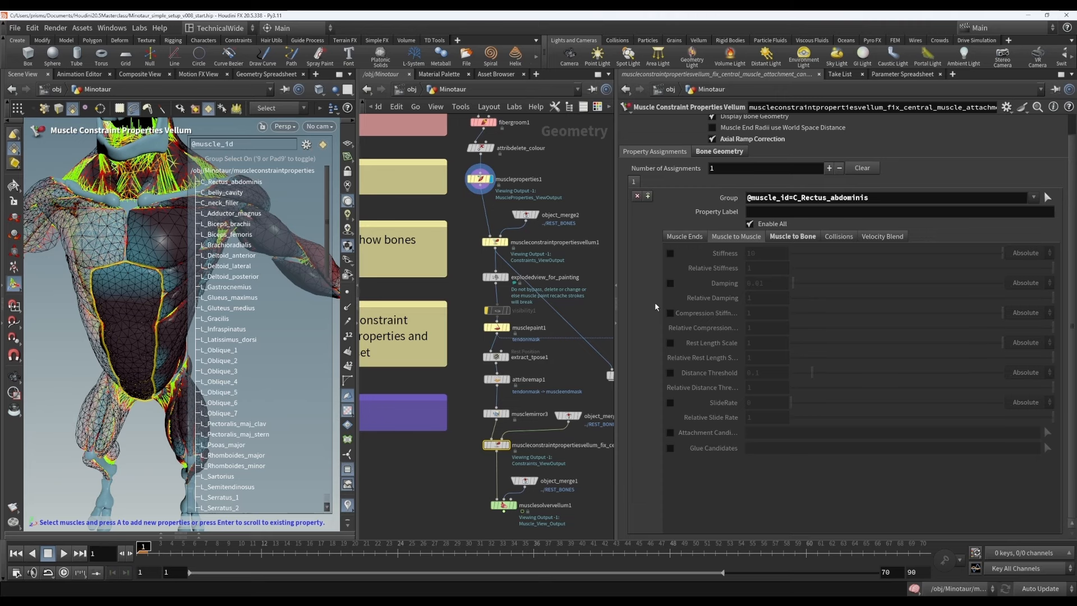
pyautogui.click(529, 358)
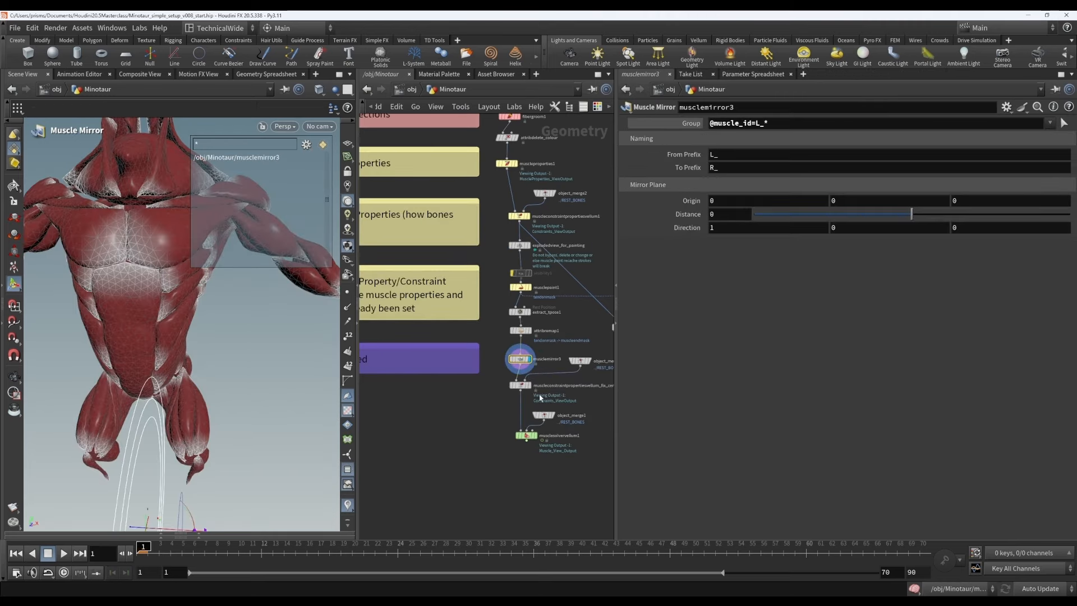
pyautogui.click(542, 385)
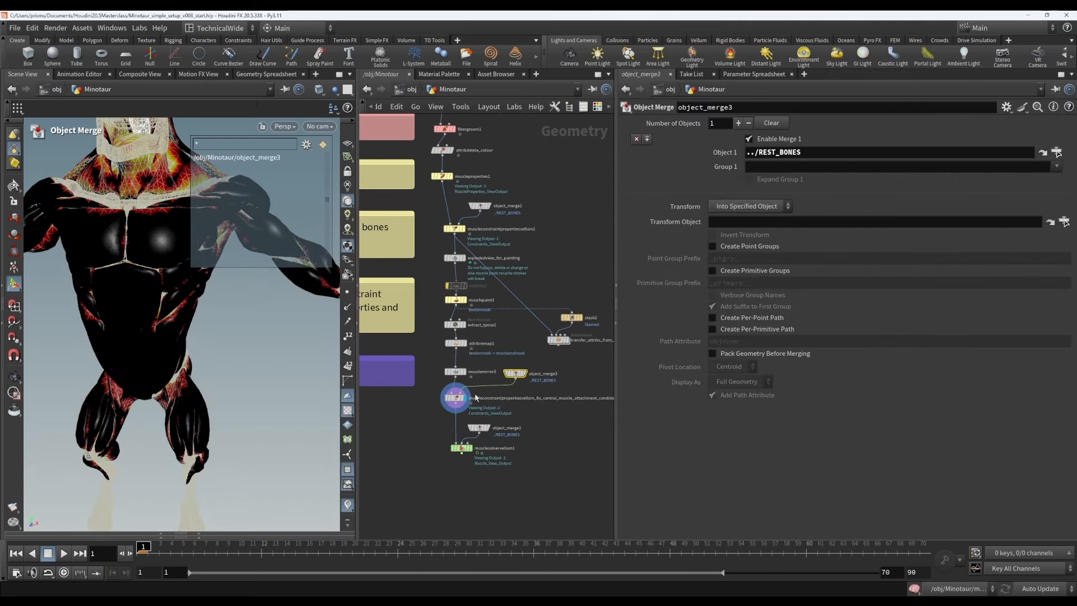
pyautogui.click(470, 400)
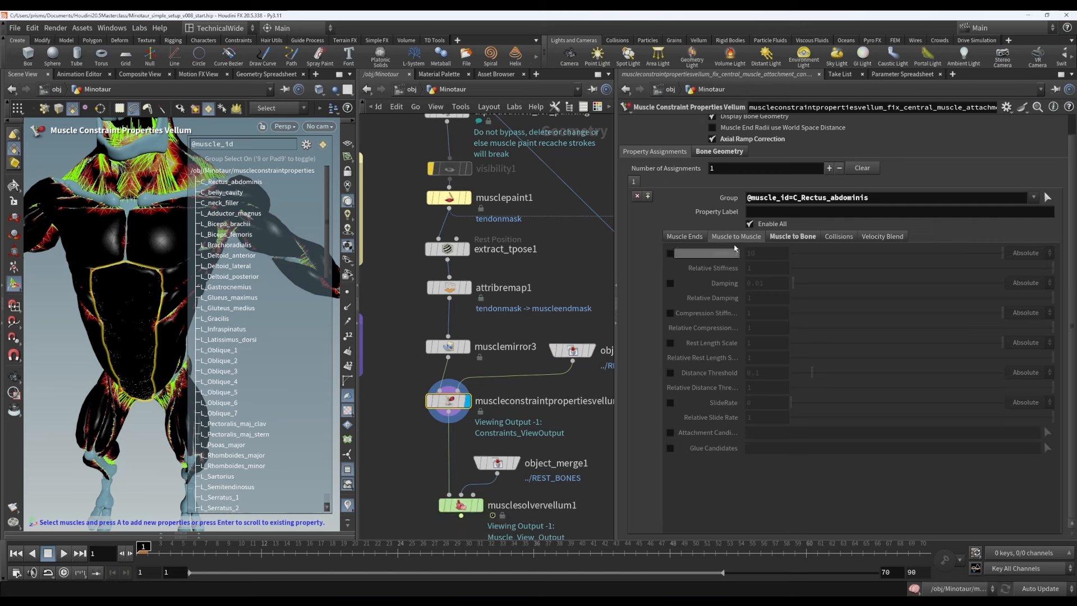
# - Set fix_central's Rectus abdominis attachment candidates to L_Pelvis and R_Pelvis, rechecking the rest-bones merge
pyautogui.click(792, 236)
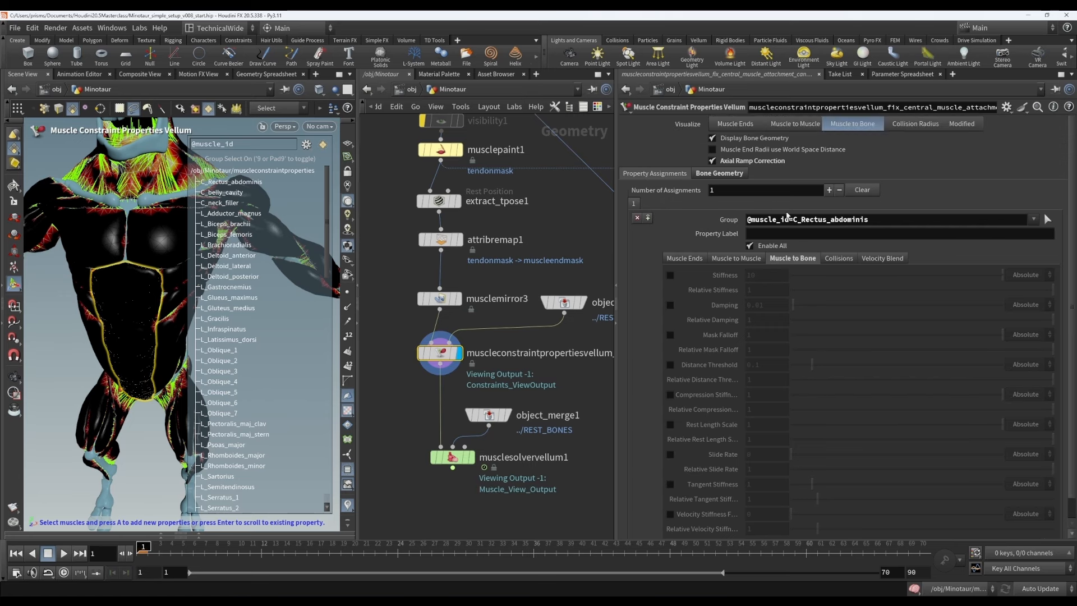
pyautogui.click(563, 303)
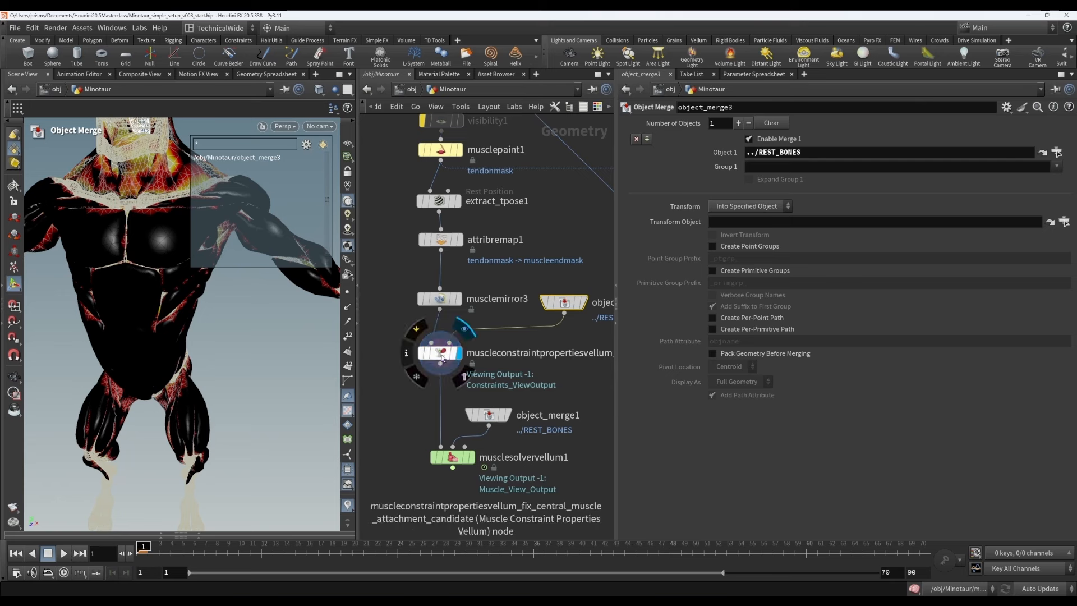
pyautogui.click(440, 352)
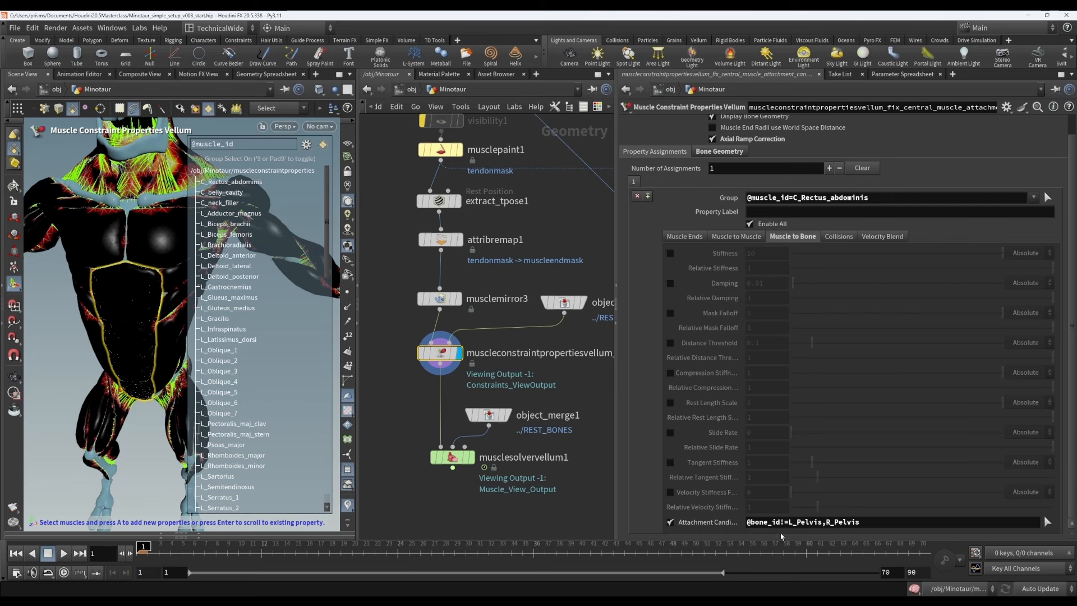
pyautogui.moveTo(631, 477)
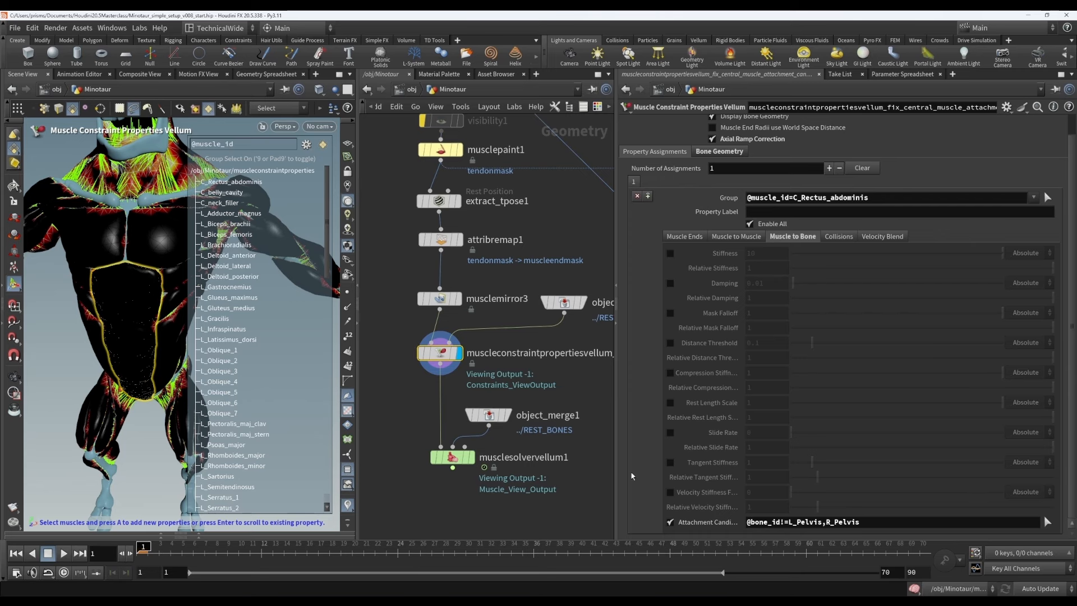
pyautogui.moveTo(756, 308)
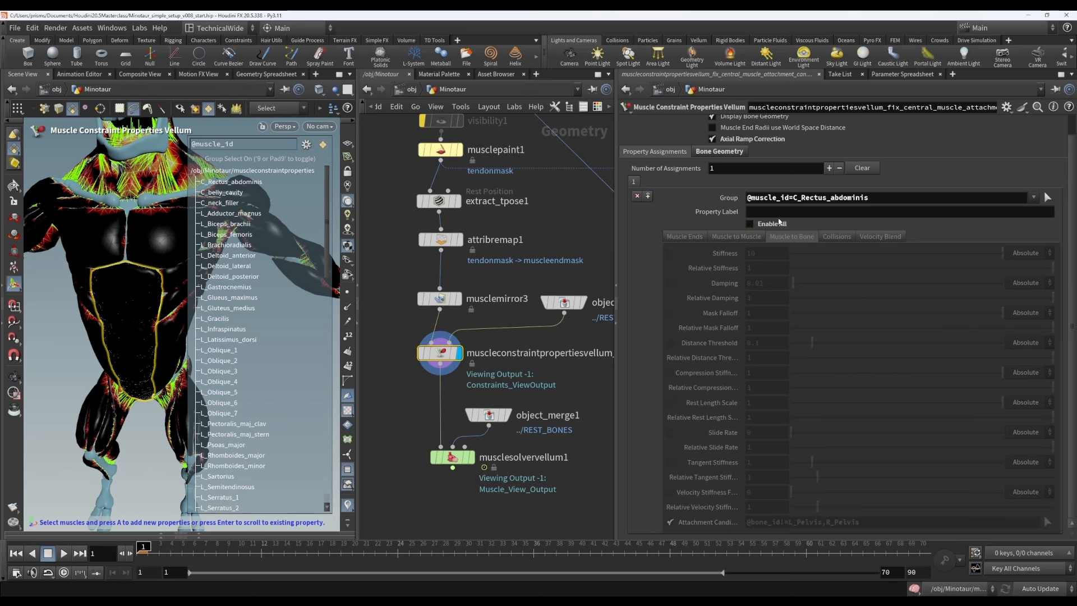
pyautogui.moveTo(657, 189)
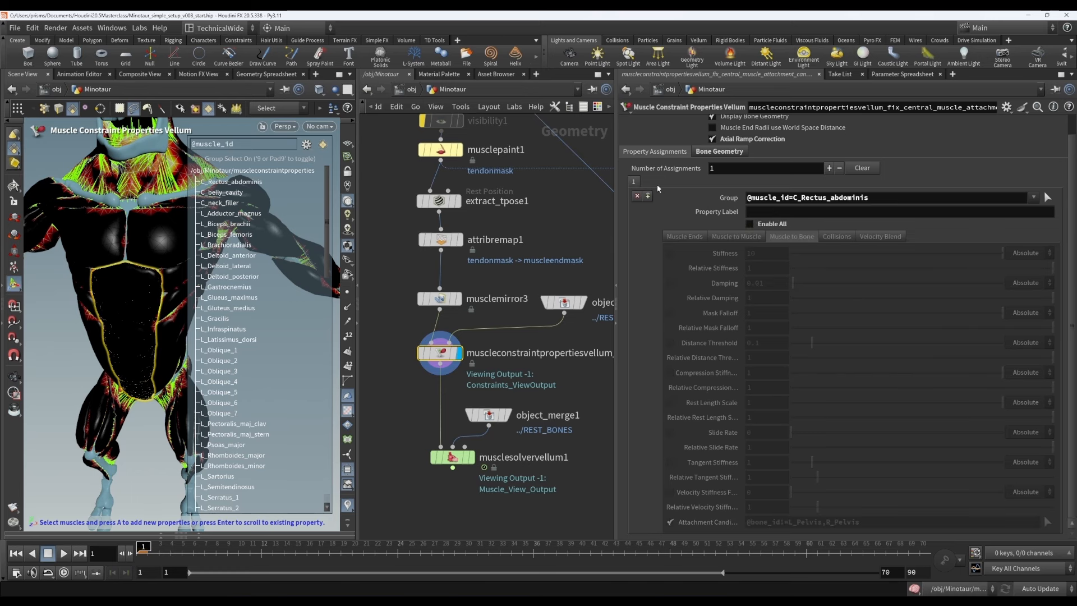
pyautogui.moveTo(632, 184)
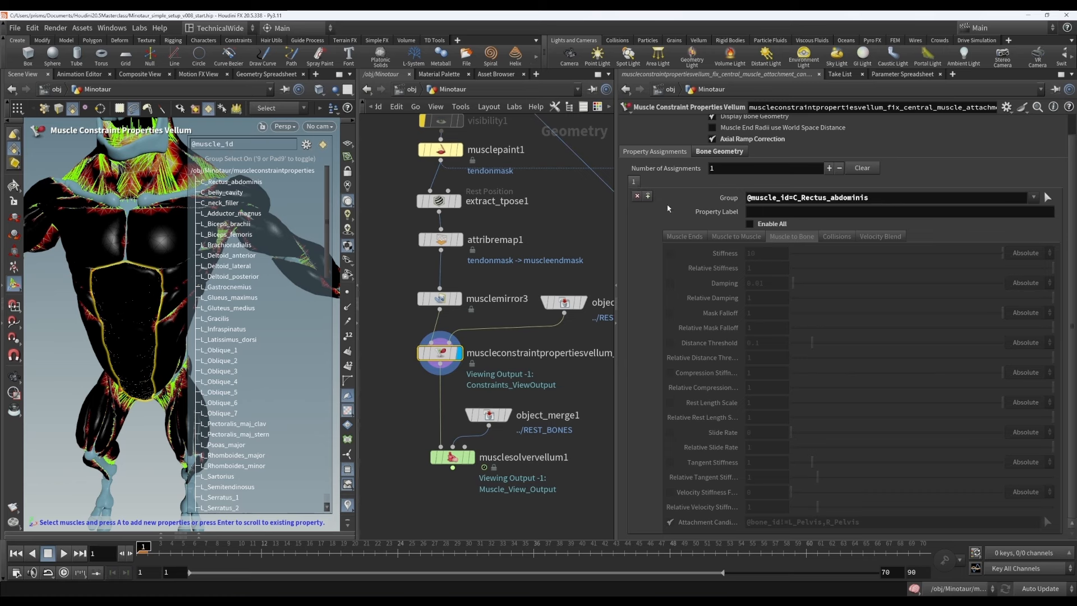
pyautogui.moveTo(437, 424)
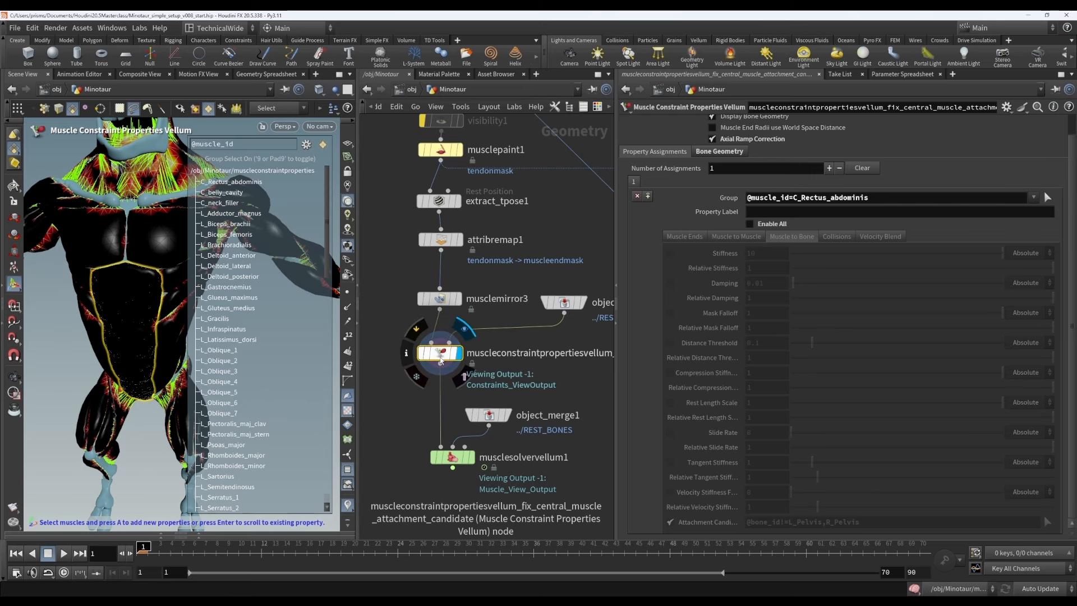
pyautogui.moveTo(562, 352)
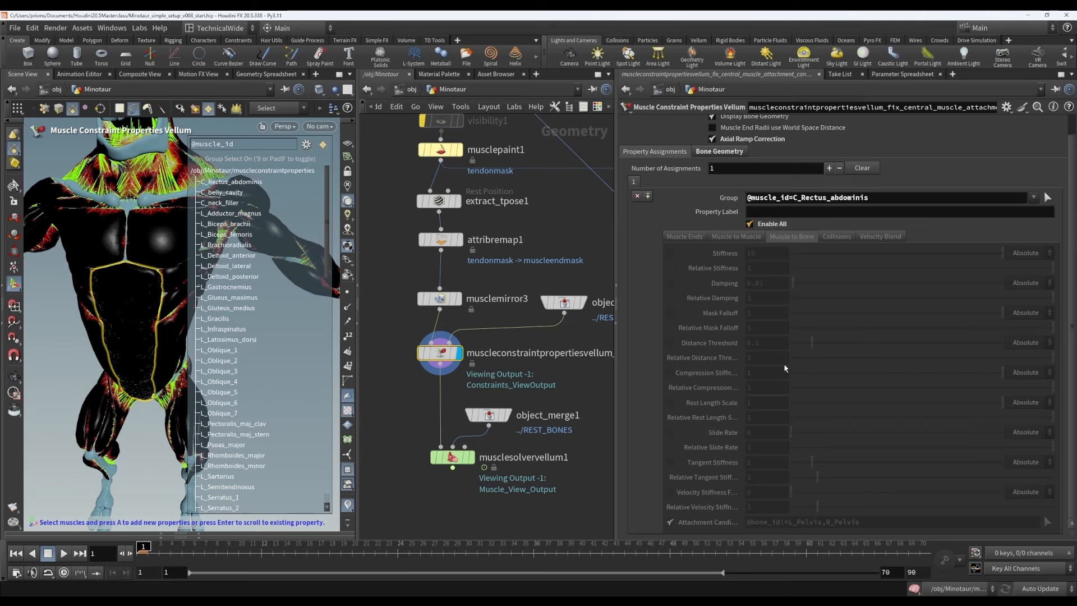
pyautogui.click(792, 236)
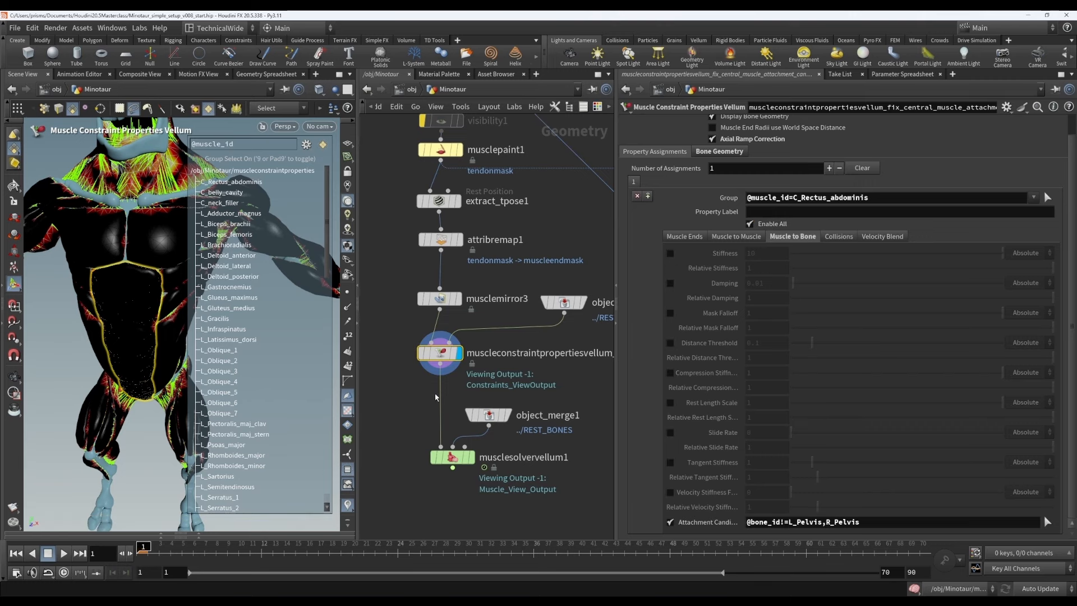